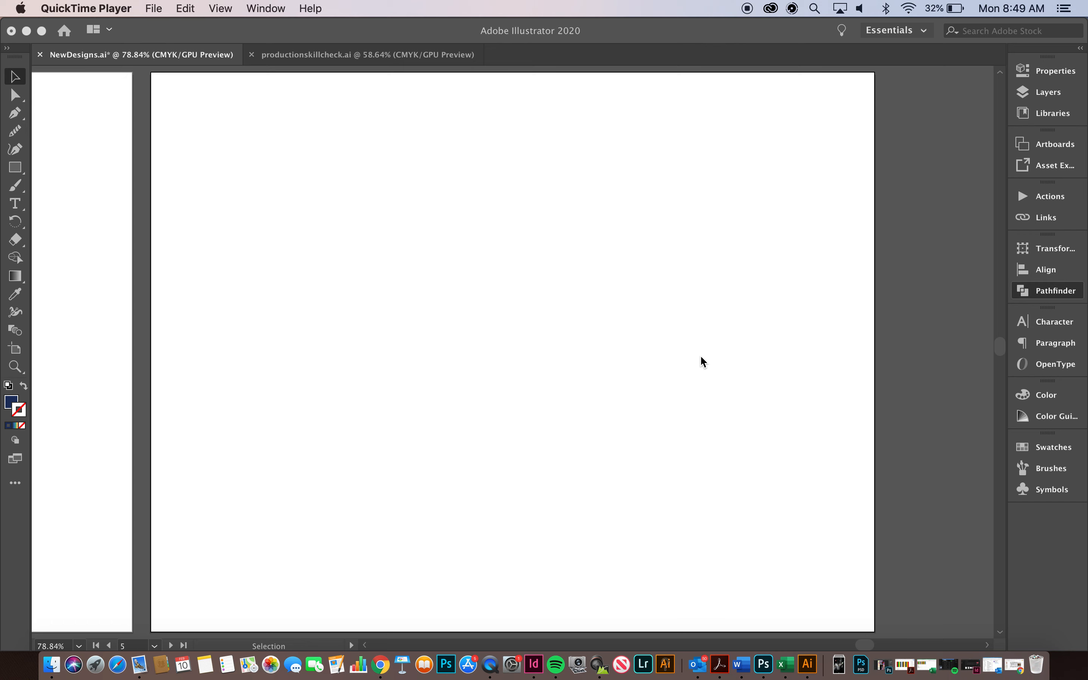
mouse_move(323, 204)
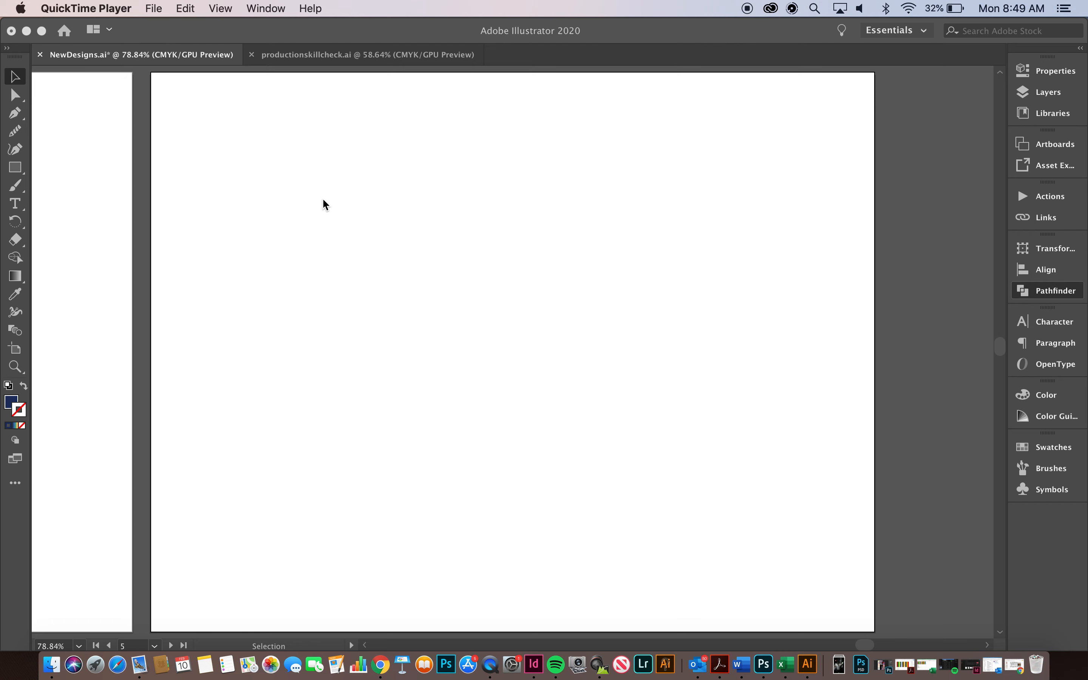
mouse_move(327, 207)
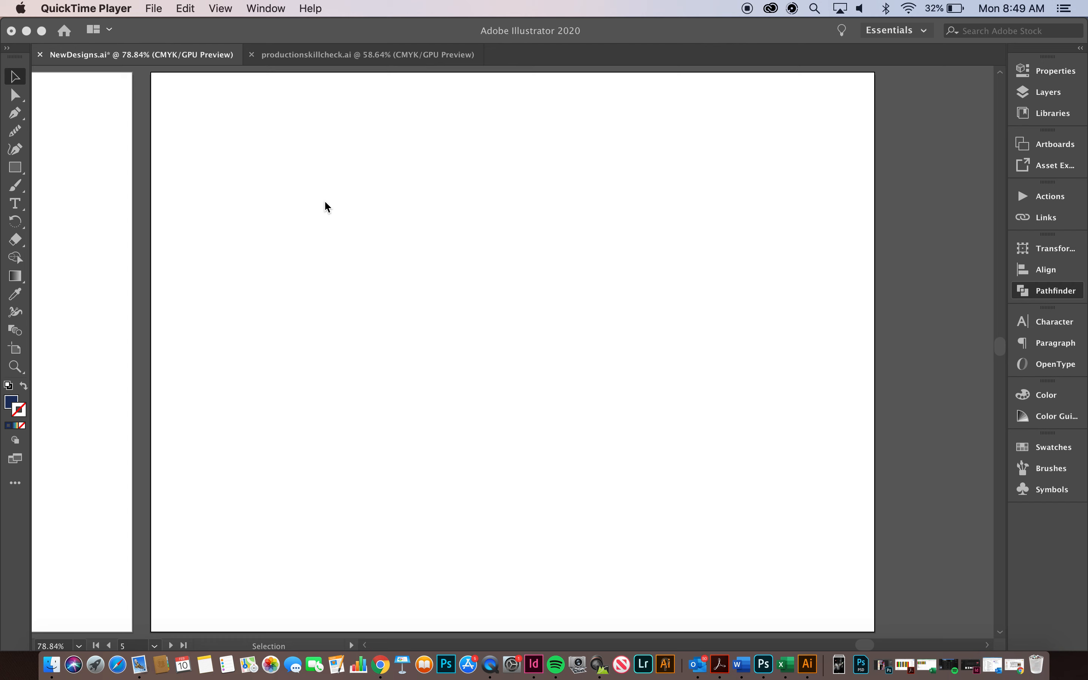
mouse_move(969, 318)
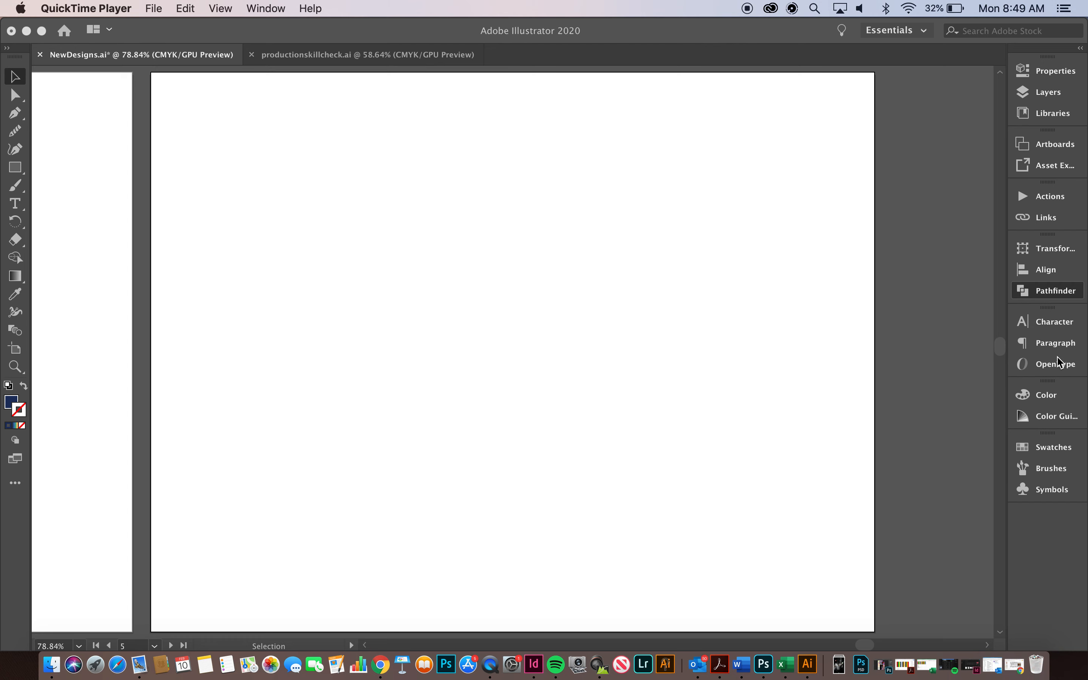
Draw a wide navy rectangle near the top and add overlapping copies lower down
click(1056, 290)
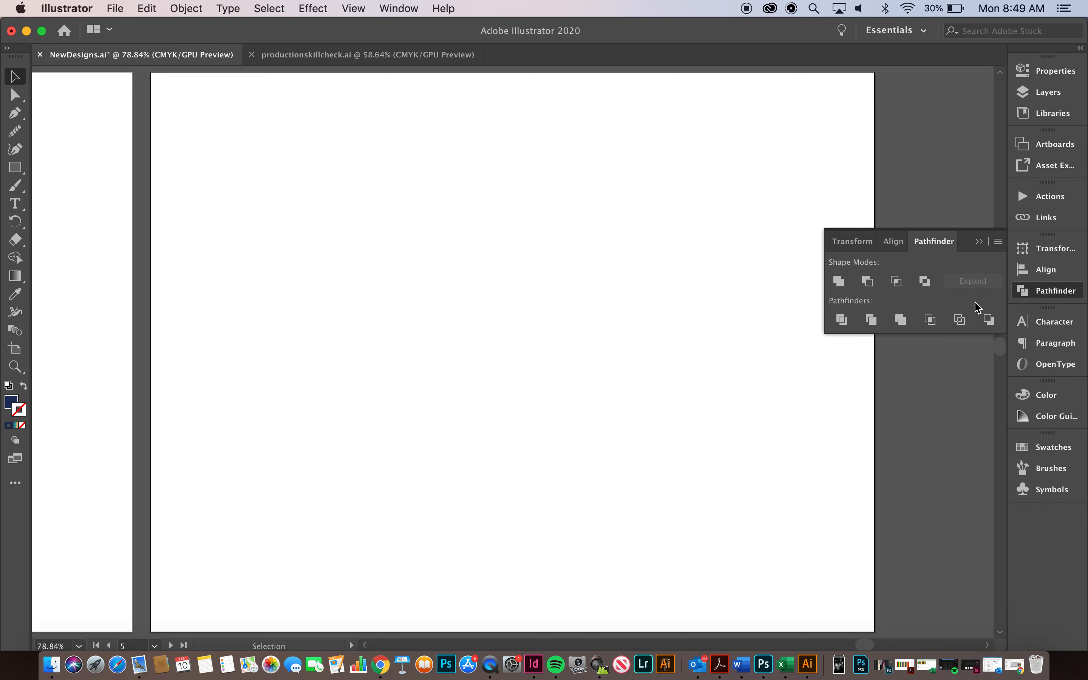
mouse_move(866, 281)
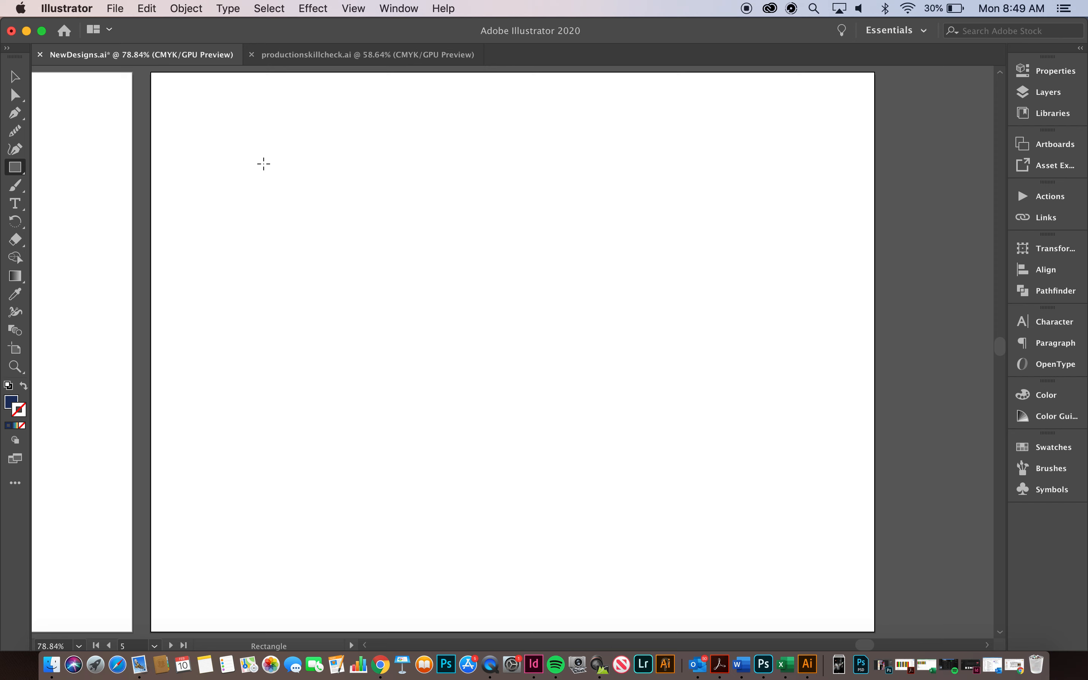
drag(262, 164, 825, 281)
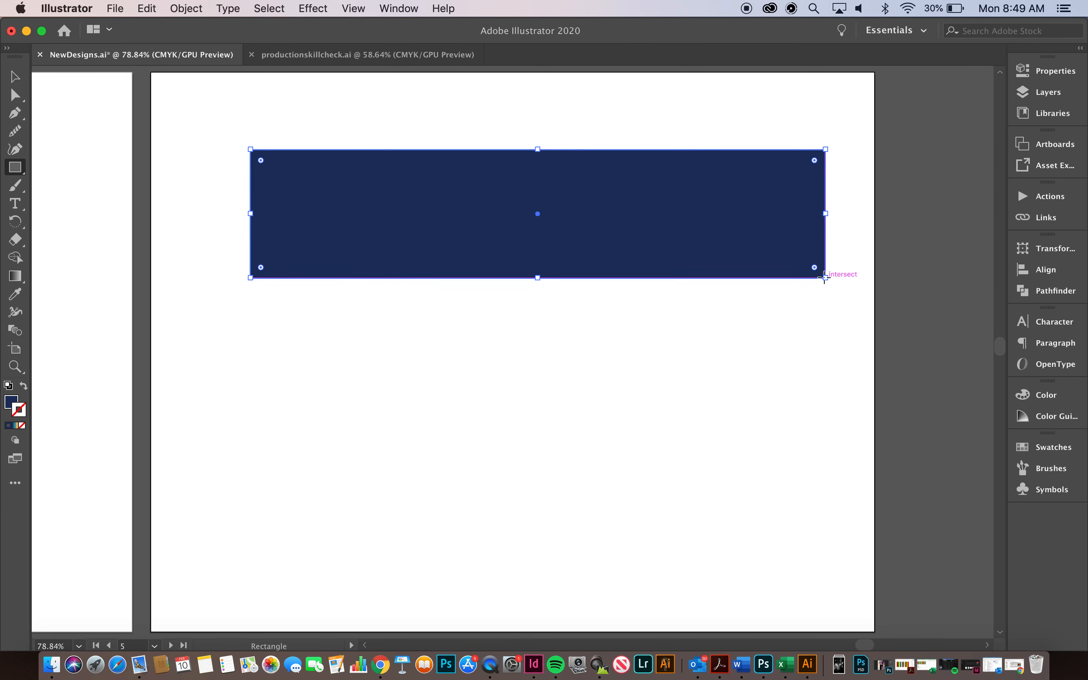
click(15, 77)
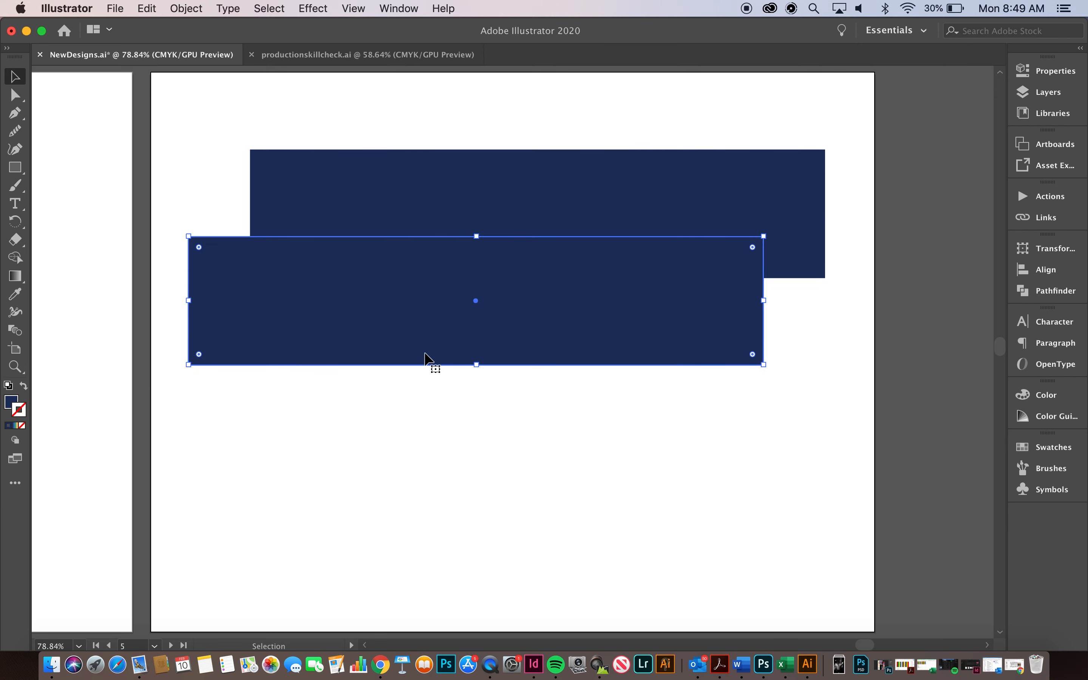
mouse_move(505, 315)
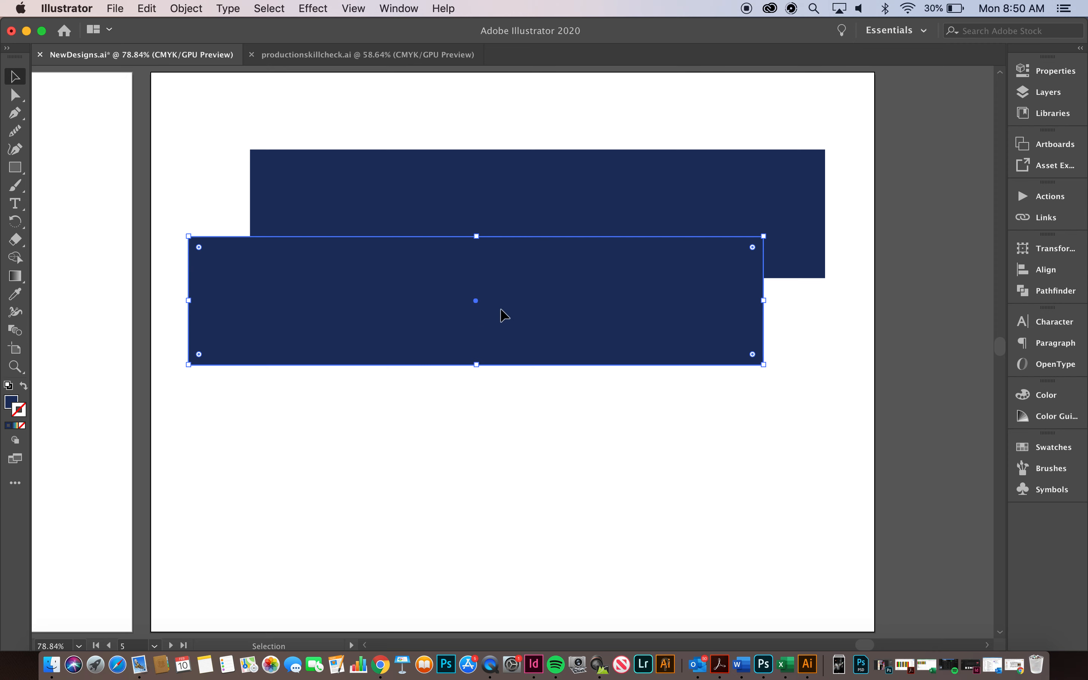
drag(503, 313, 580, 396)
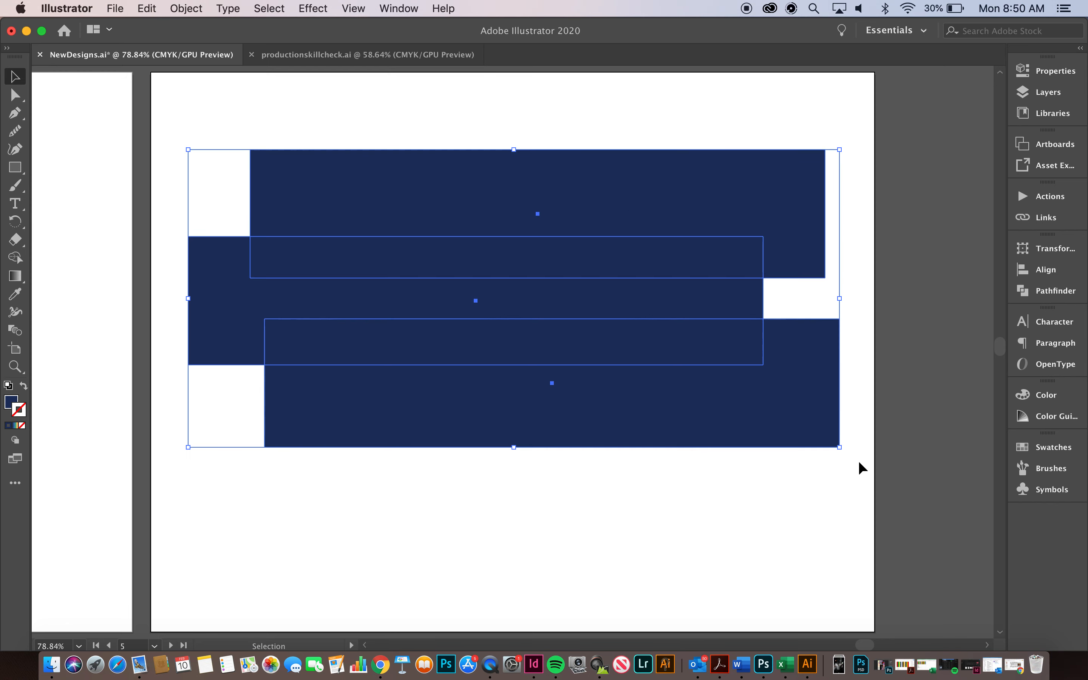
Unite the three rectangles via Pathfinder, drag the merged shape to check it and put it back
click(1054, 290)
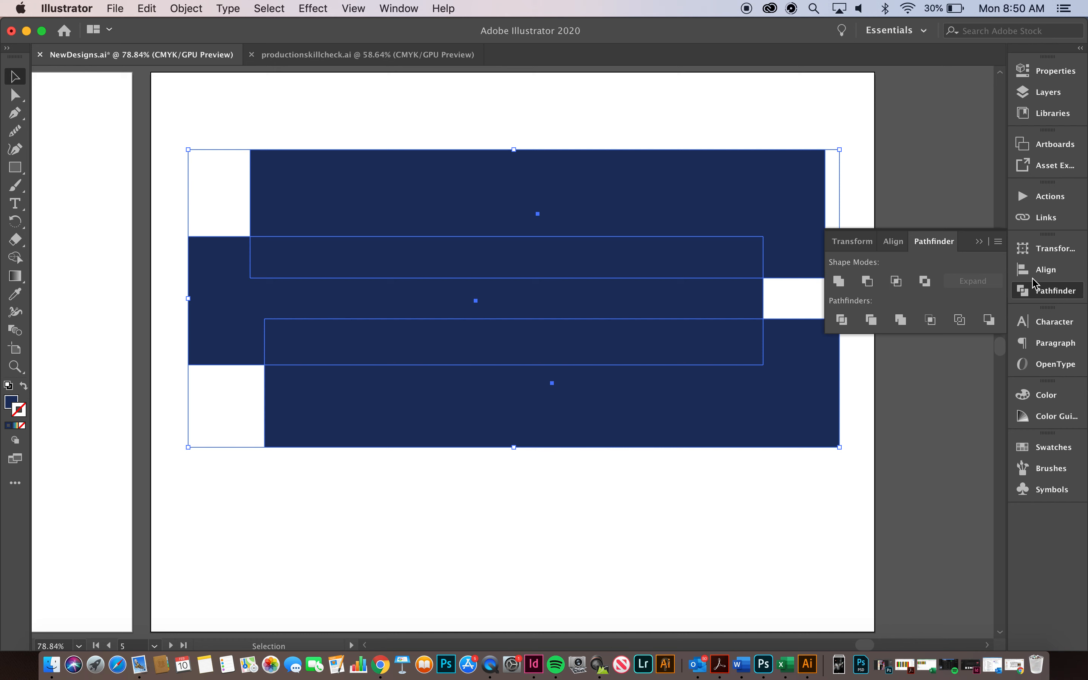
mouse_move(838, 281)
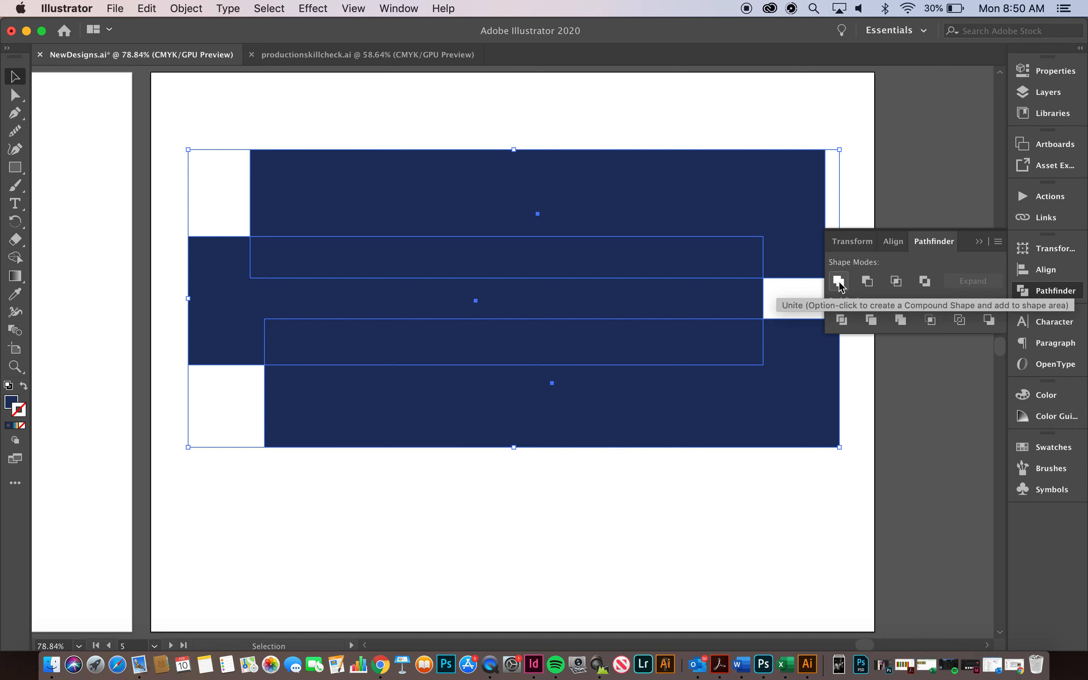
click(838, 281)
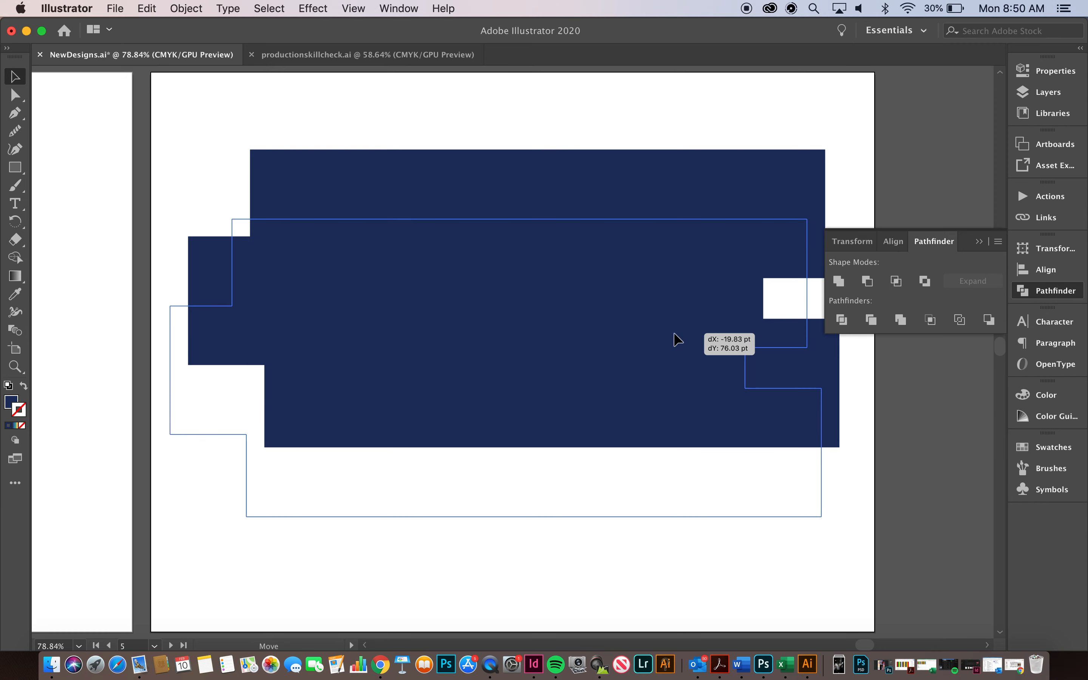
drag(677, 340, 710, 370)
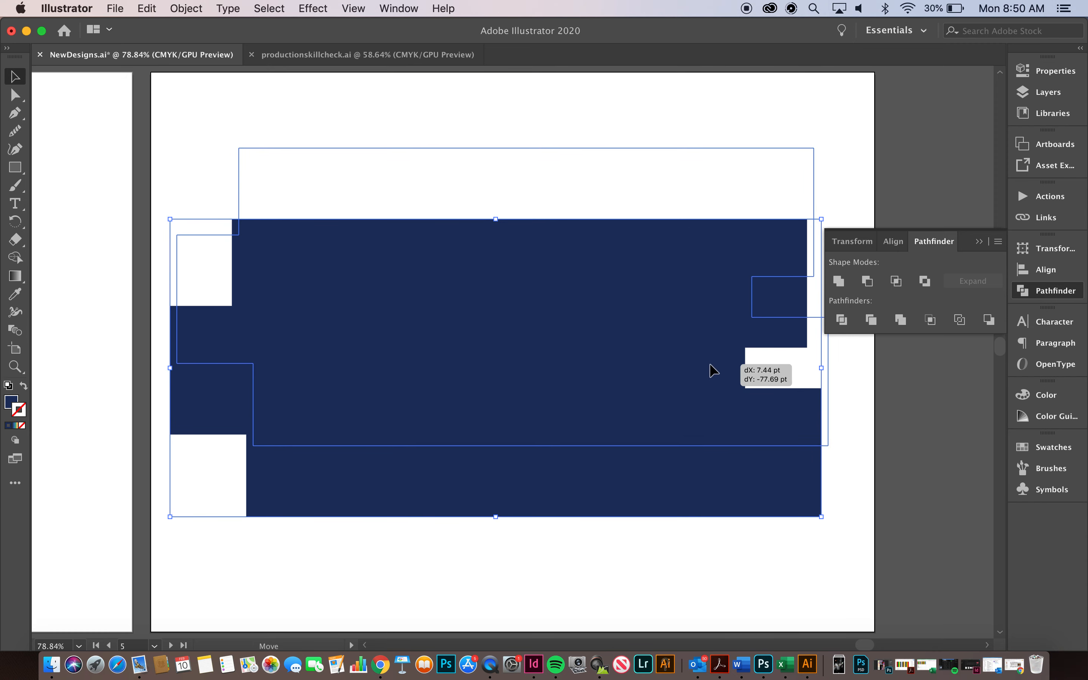
drag(495, 368, 488, 313)
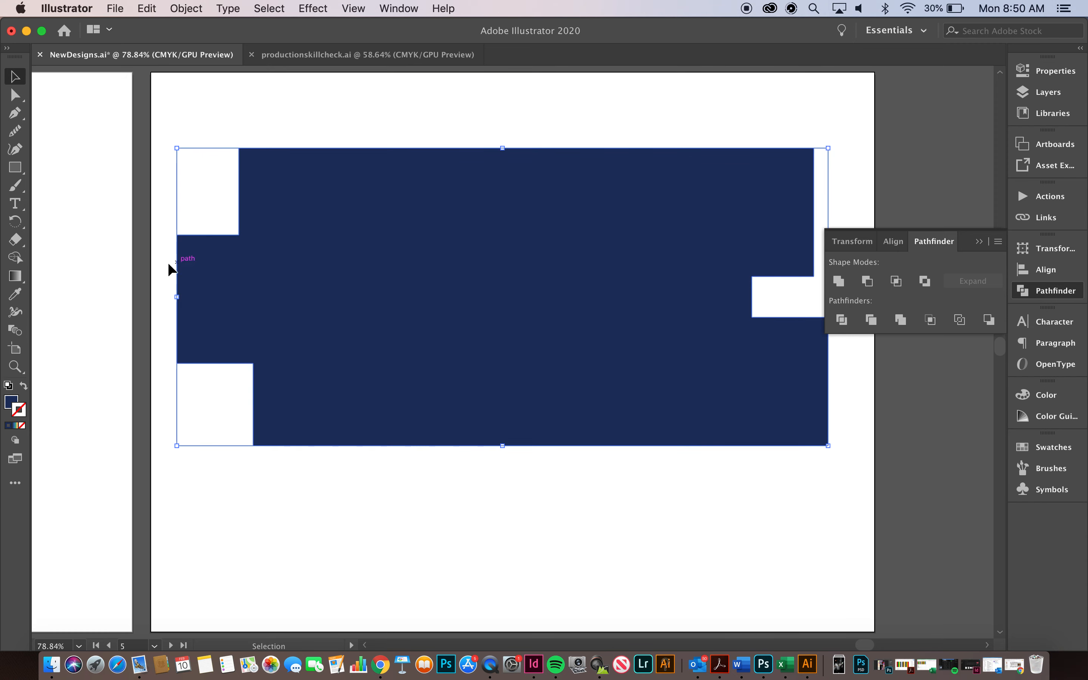
mouse_move(553, 201)
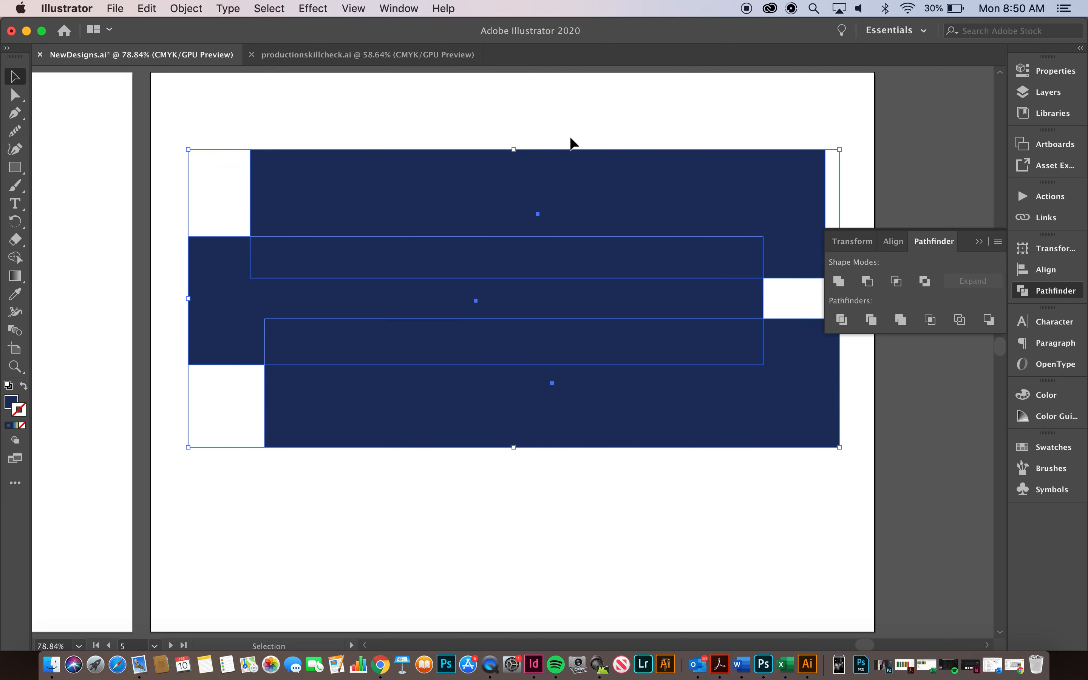
mouse_move(867, 281)
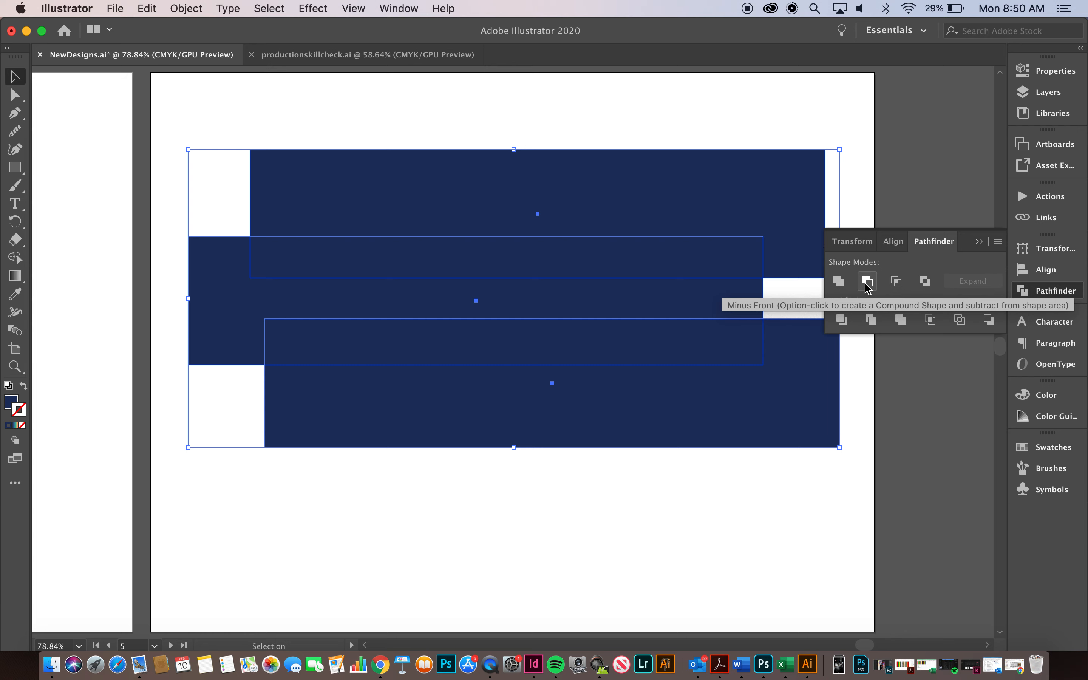
Apply Minus Front, then redo it as a live compound shape leaving the notched navy bar
click(866, 281)
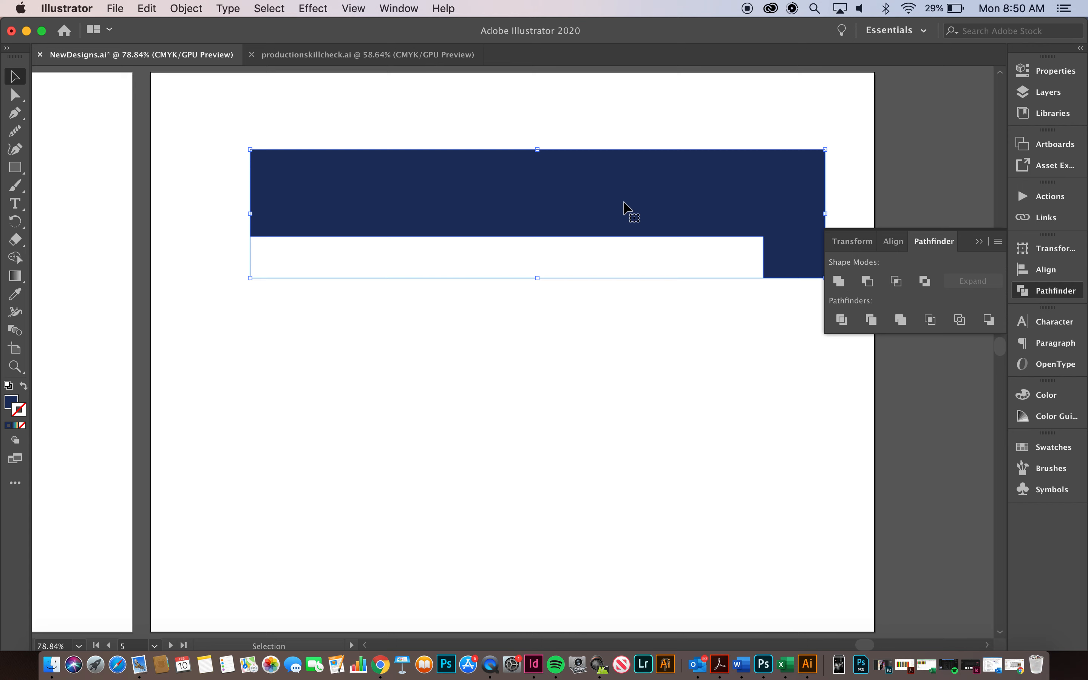
mouse_move(672, 287)
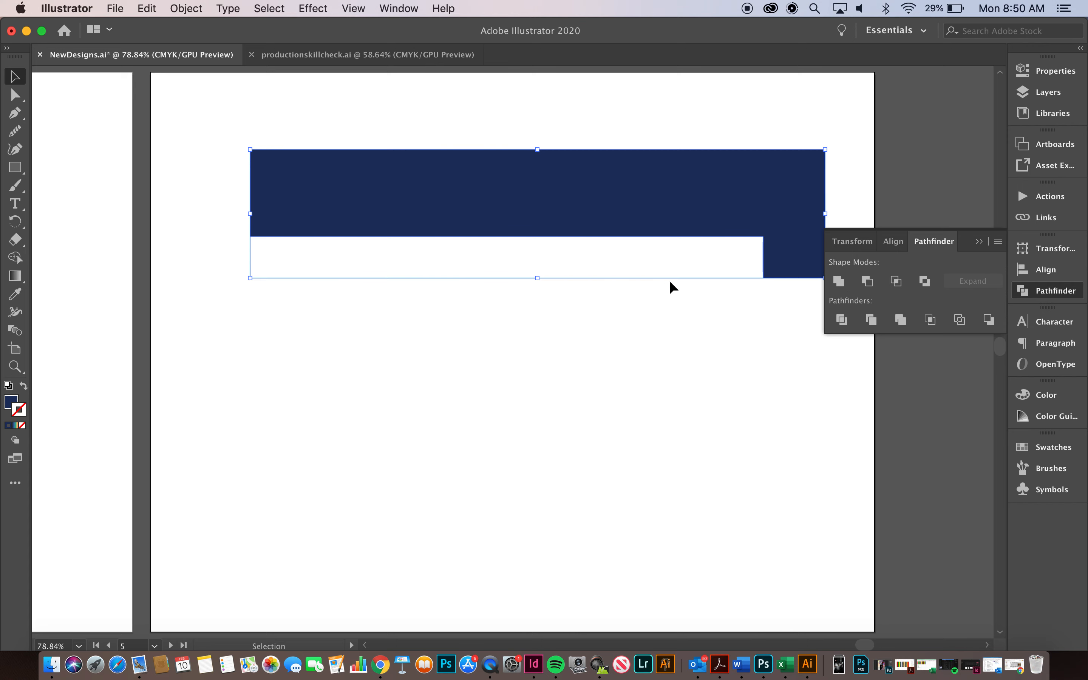
mouse_move(866, 281)
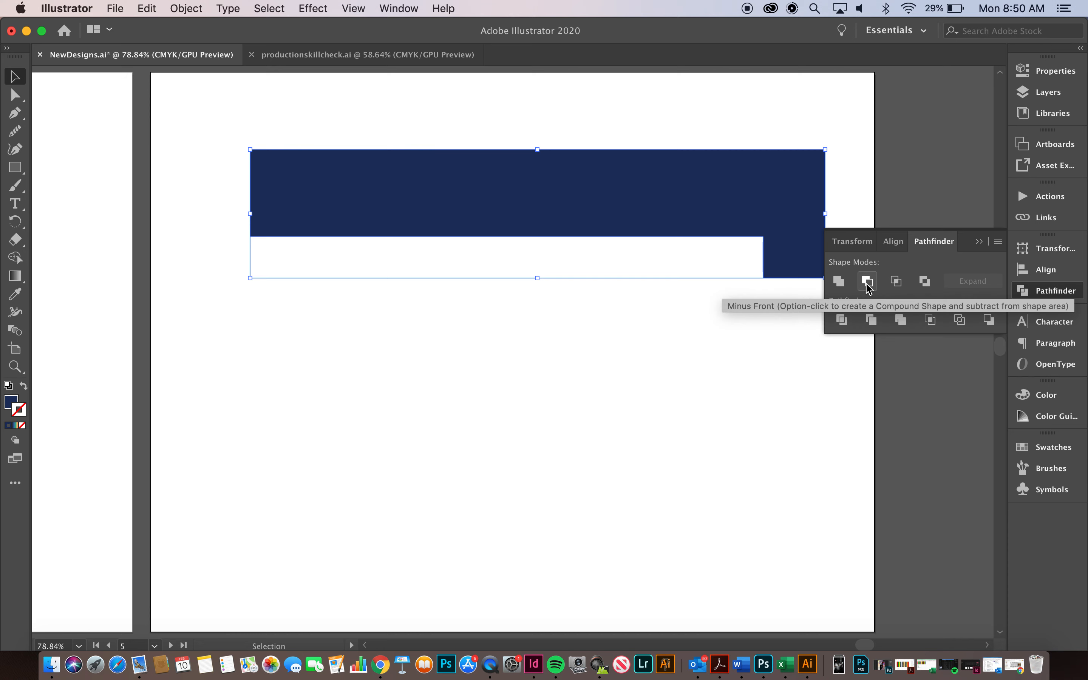
click(866, 281)
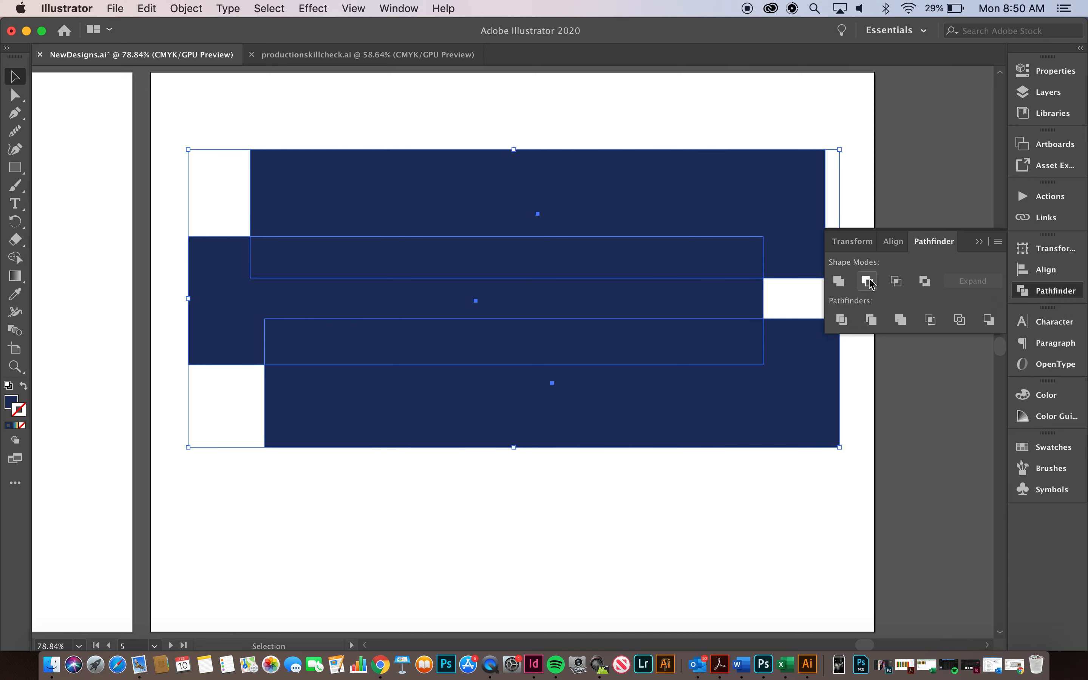
click(866, 281)
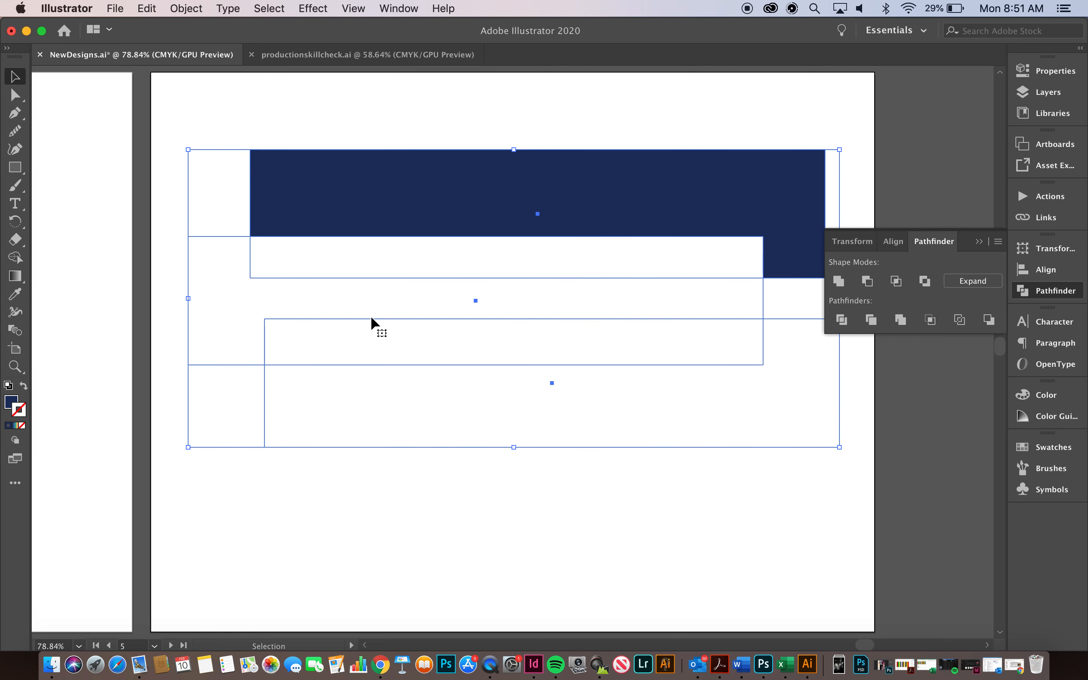
mouse_move(672, 407)
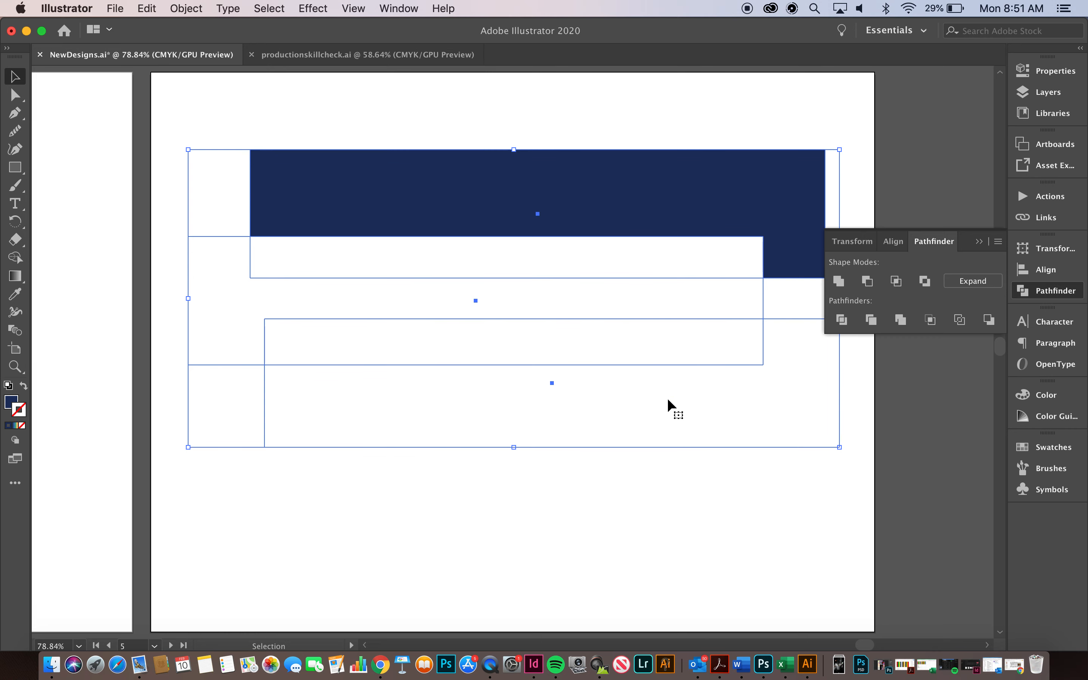
Undo back to separate rectangles and try Intersect twice, dismissing the no-results alert
click(837, 281)
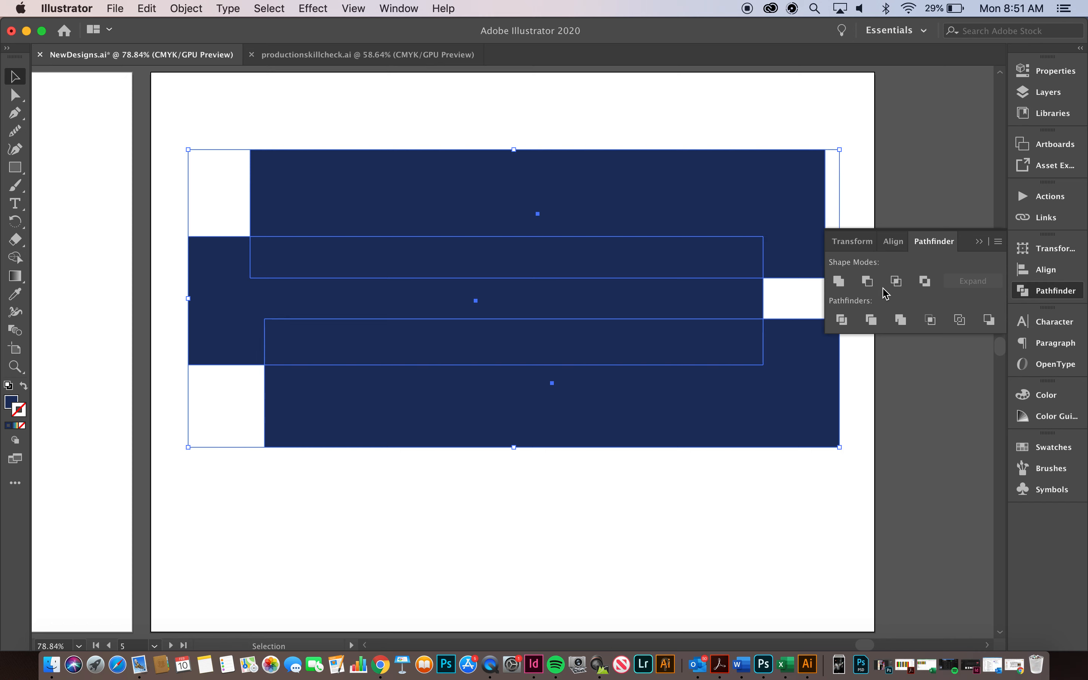
mouse_move(896, 282)
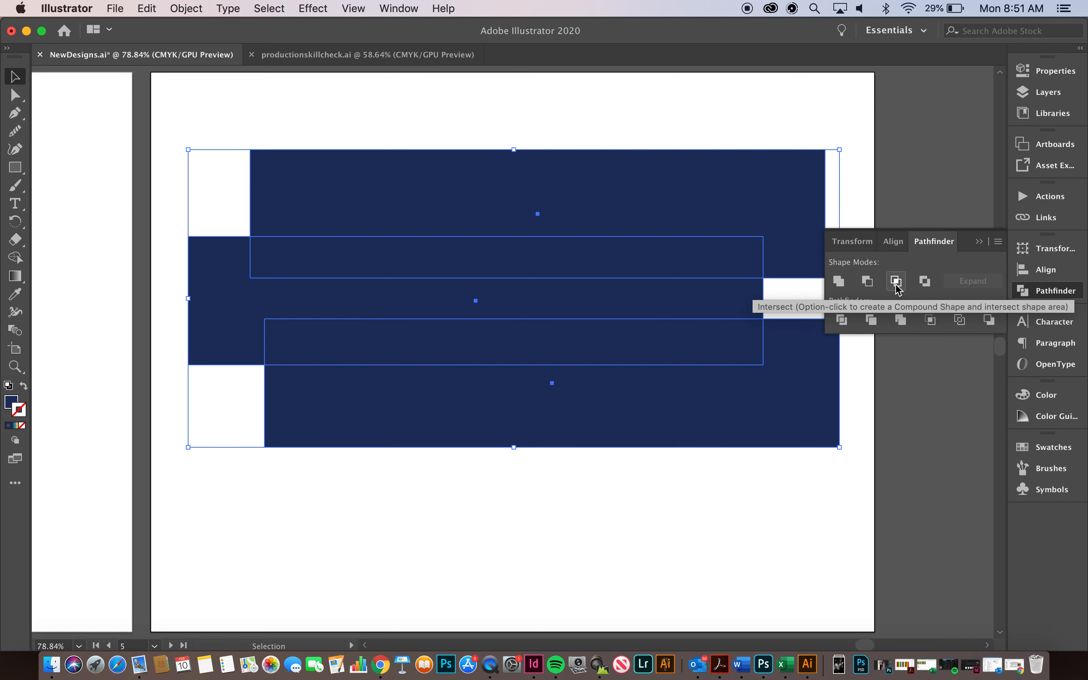
click(896, 281)
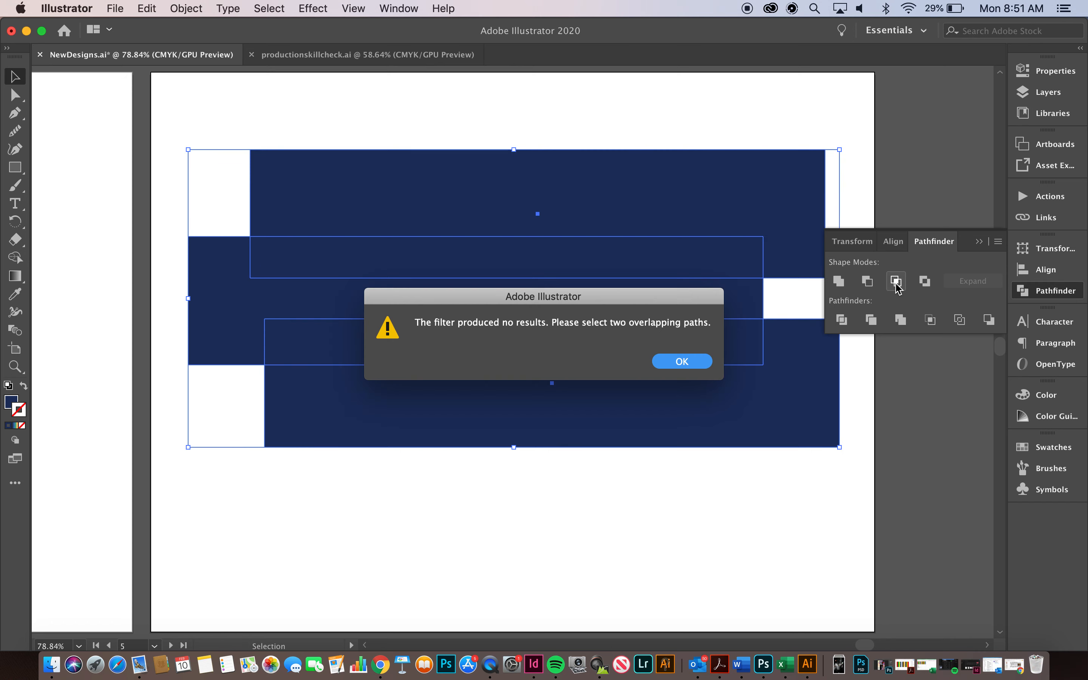
click(681, 361)
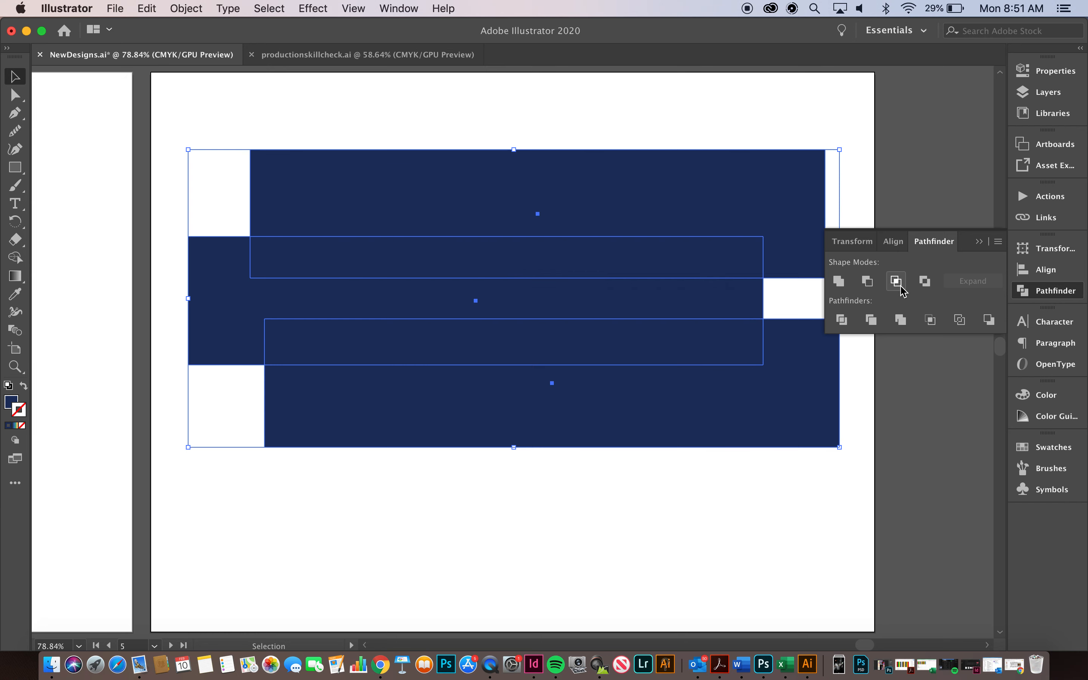
click(896, 281)
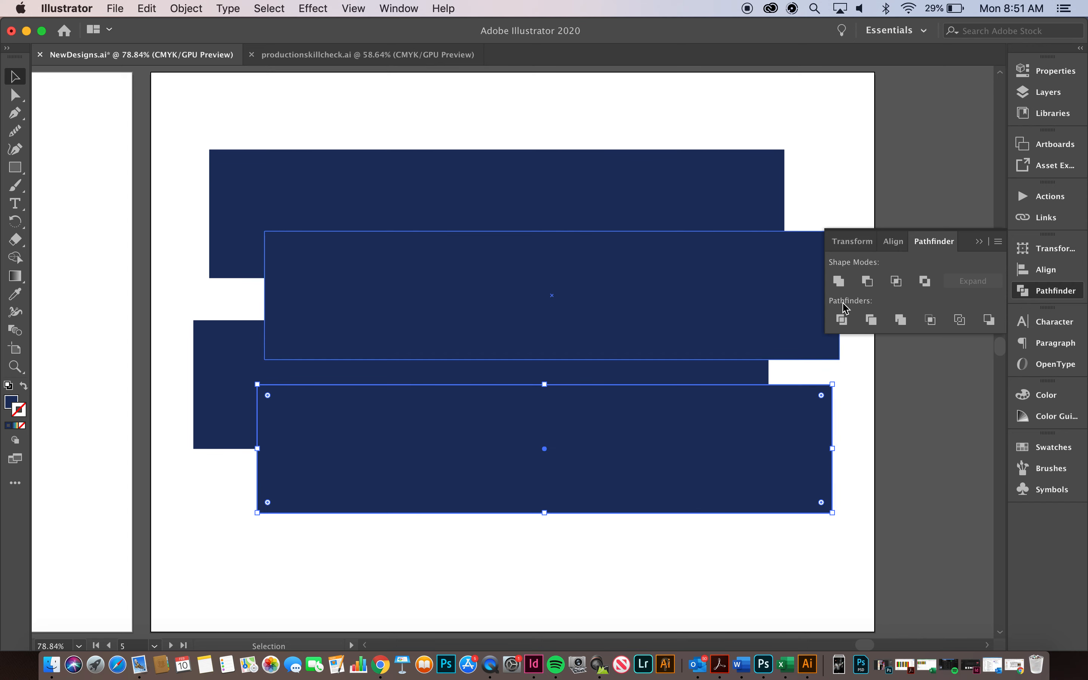
mouse_move(840, 320)
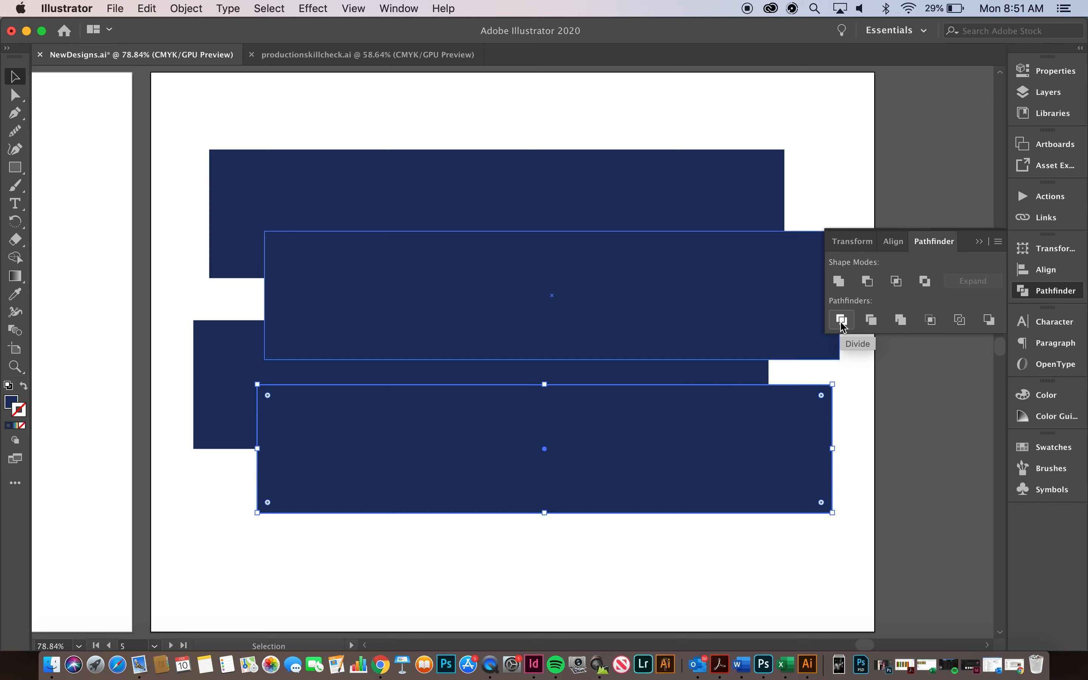
Select all four navy rectangles and drag the stack higher on the artboard
click(840, 320)
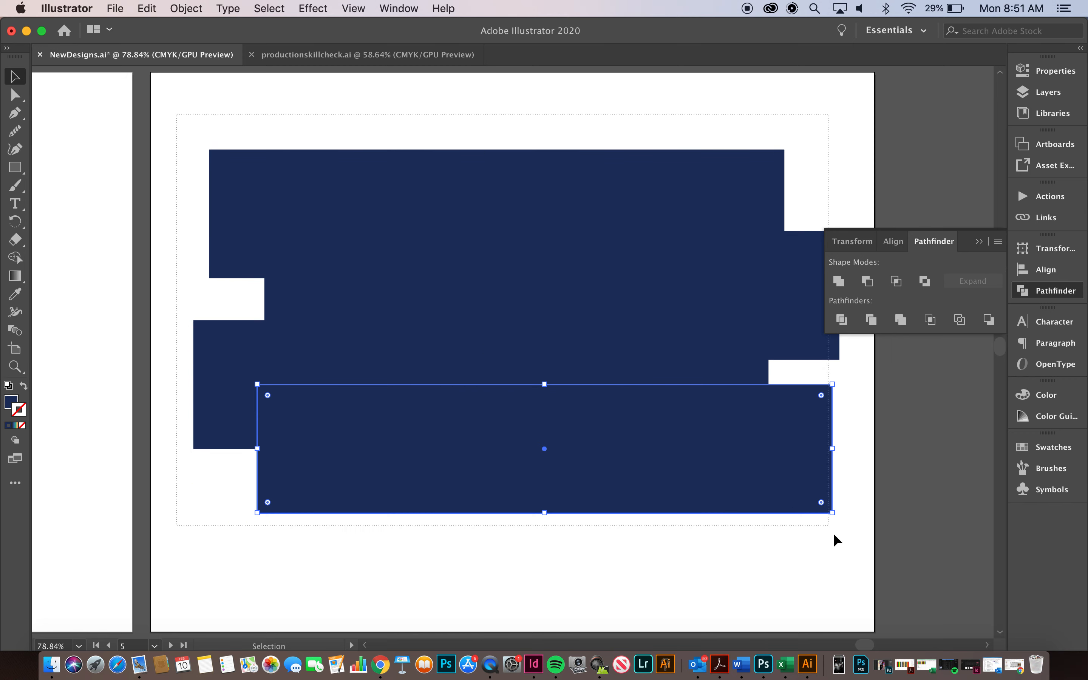
click(839, 319)
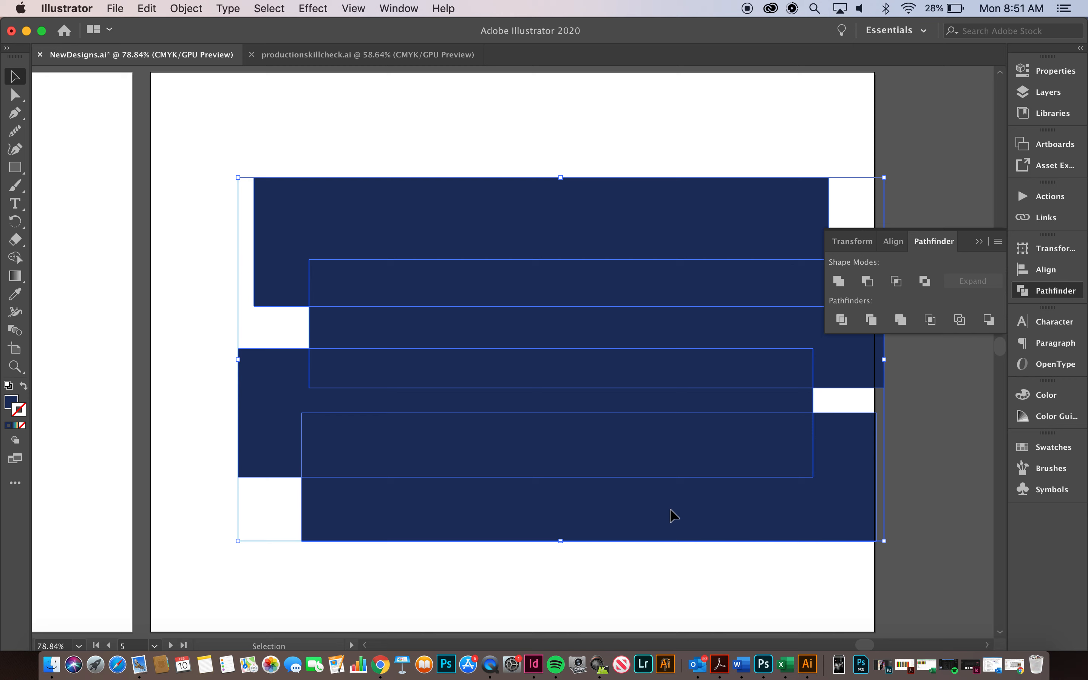
drag(673, 515, 618, 447)
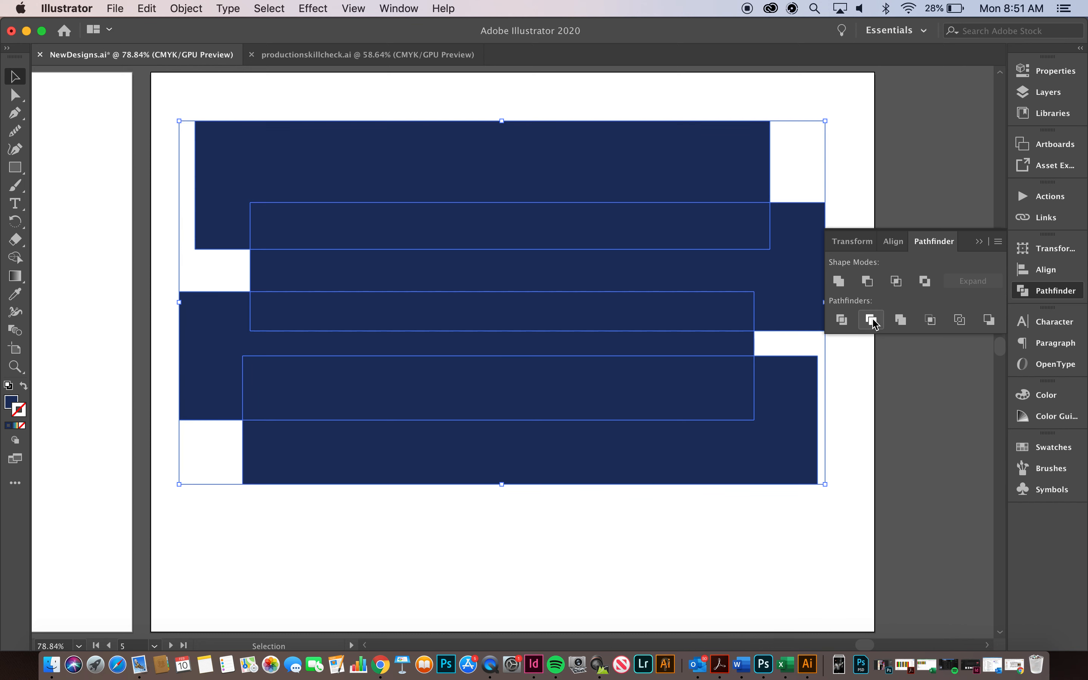
mouse_move(869, 319)
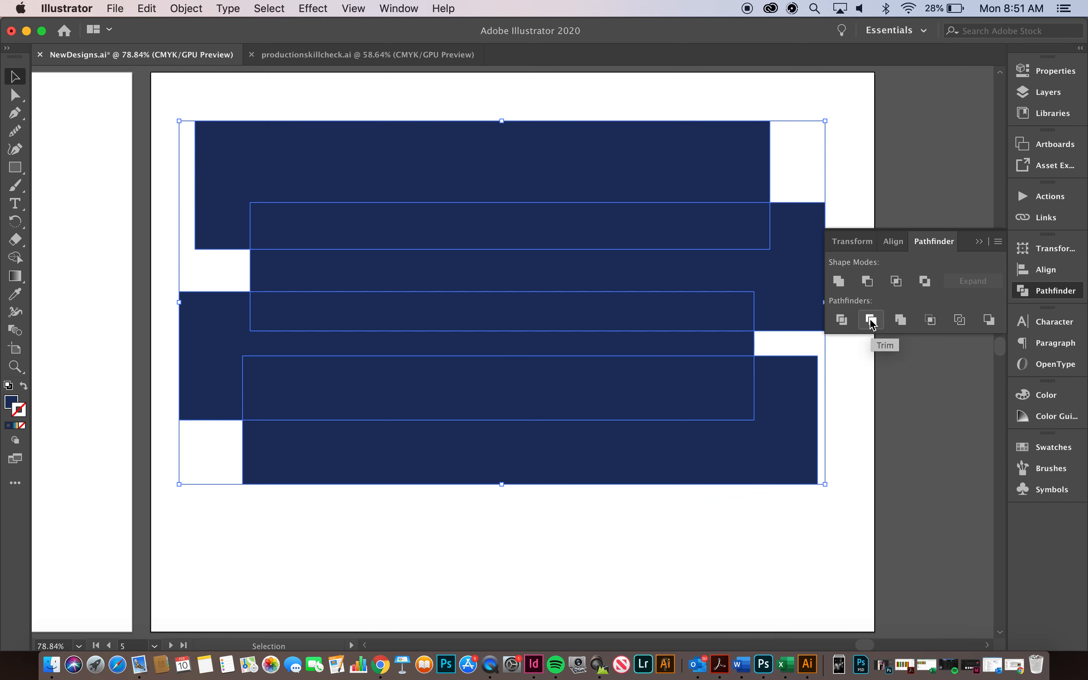
Apply Trim then Merge so the rectangles become one solid notched navy shape
click(870, 320)
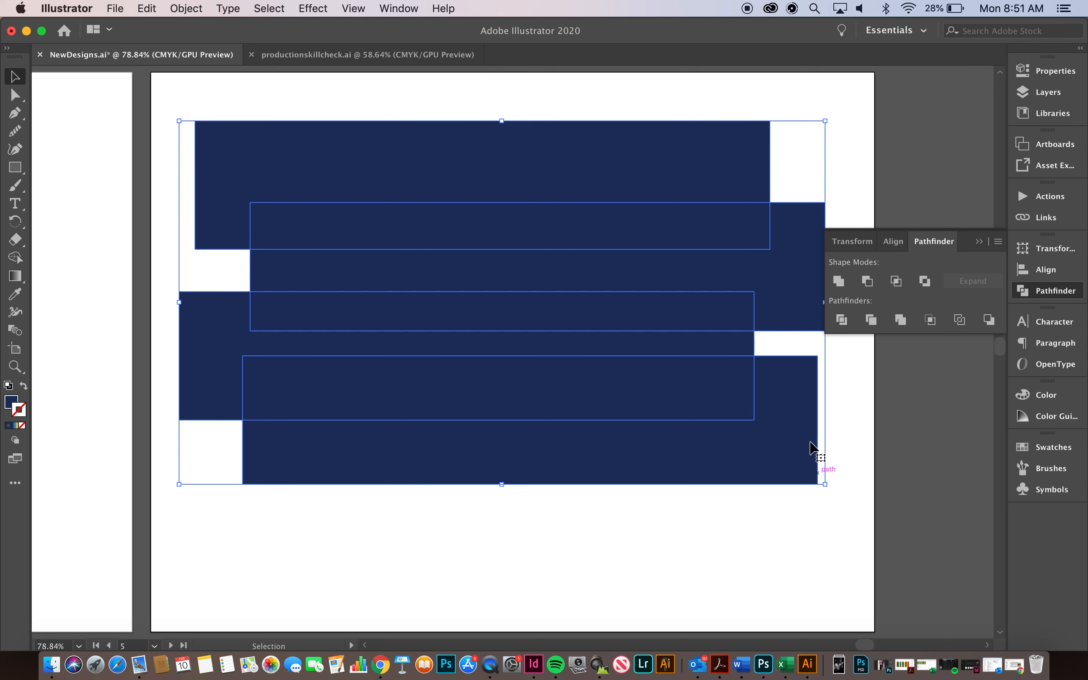
click(901, 319)
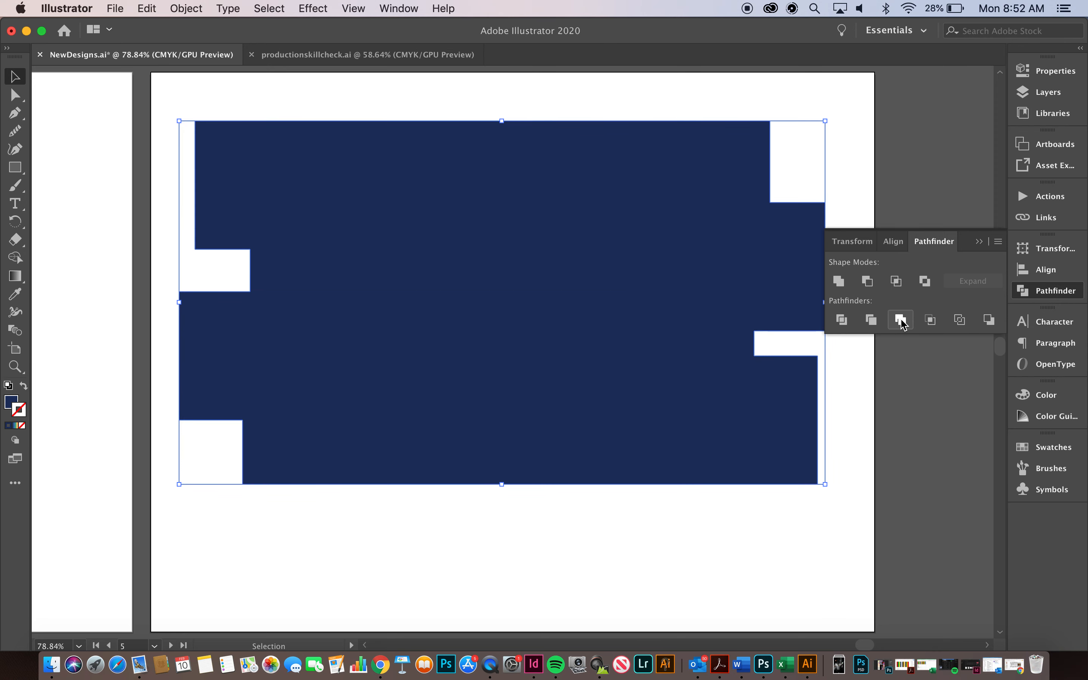
mouse_move(812, 283)
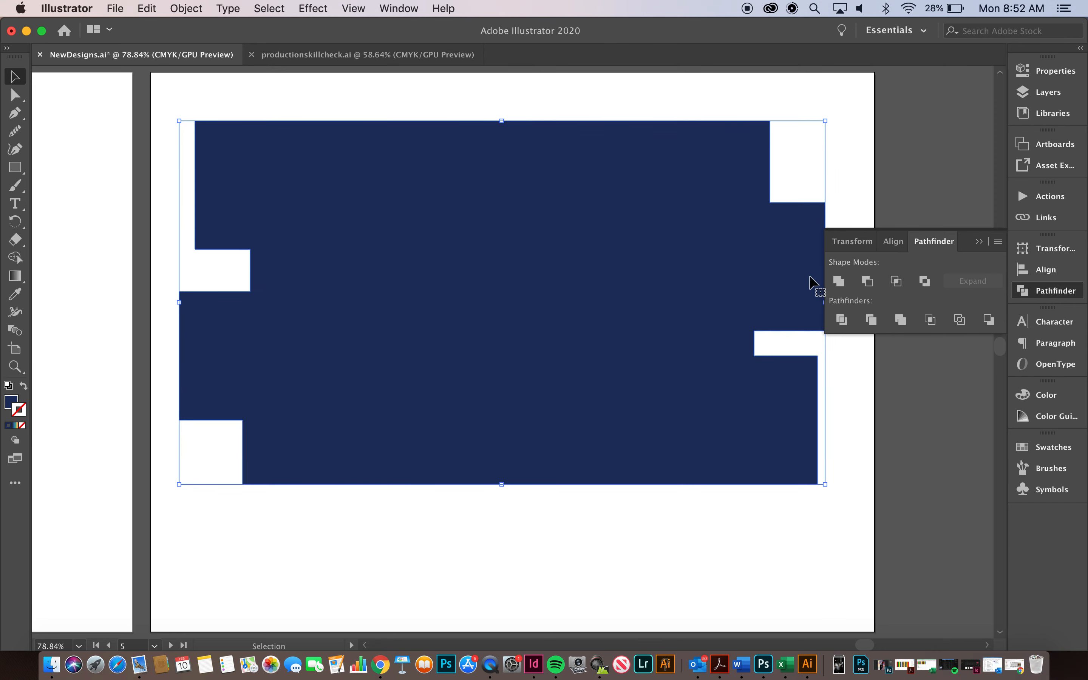
mouse_move(900, 320)
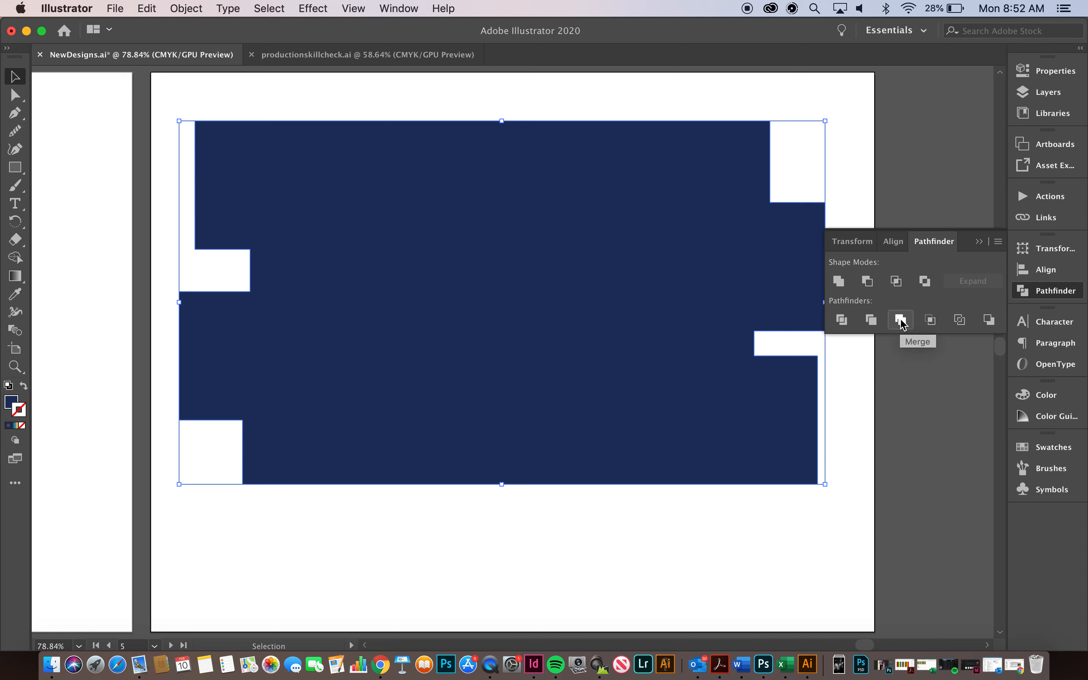
mouse_move(874, 309)
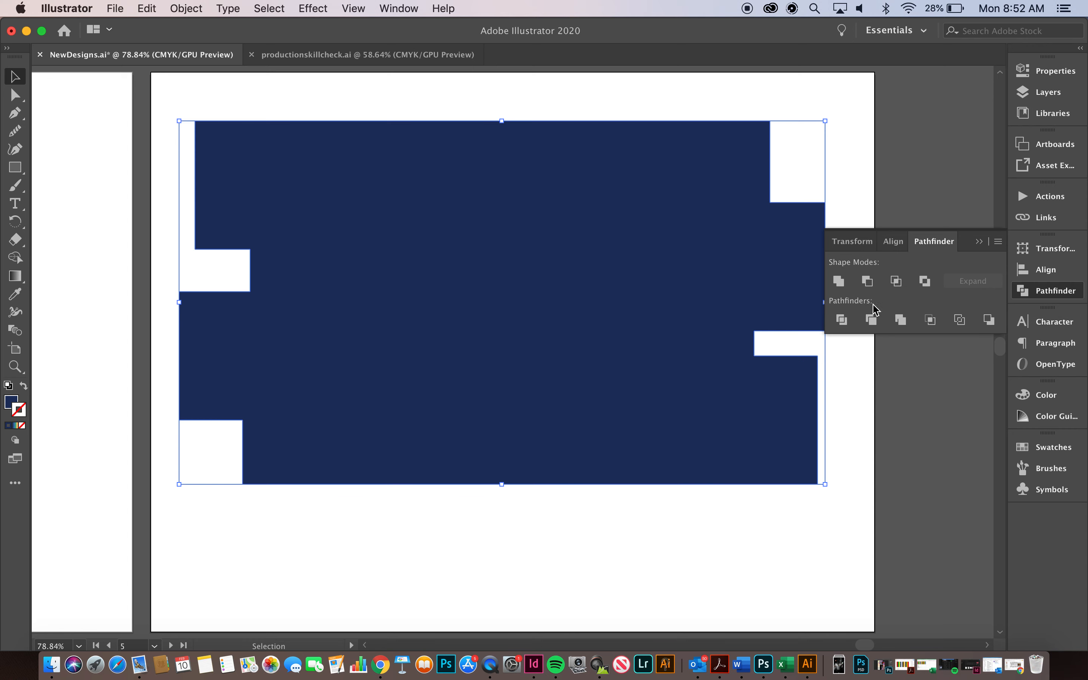
mouse_move(638, 593)
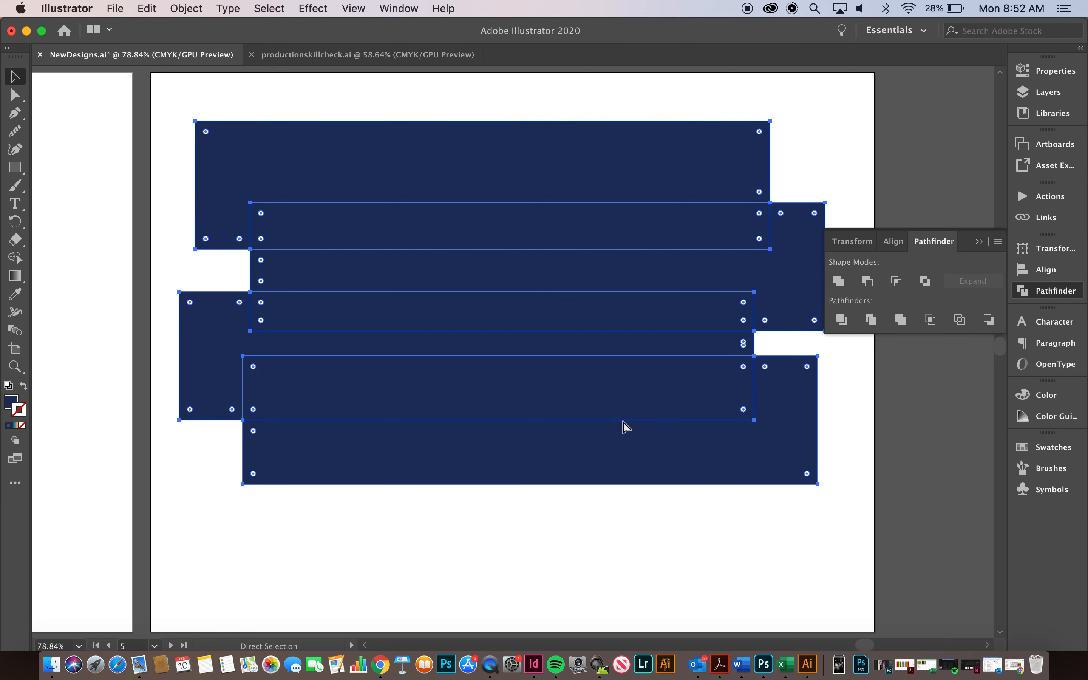
Crop the selected rectangles down to outlines and select all the results
click(930, 320)
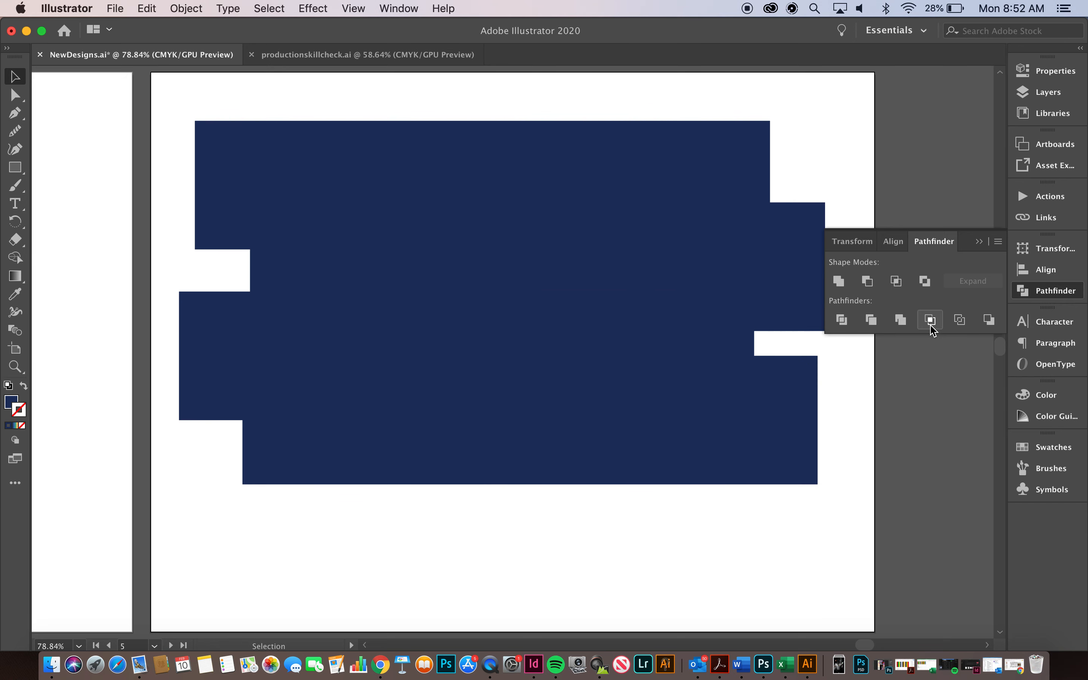
mouse_move(959, 320)
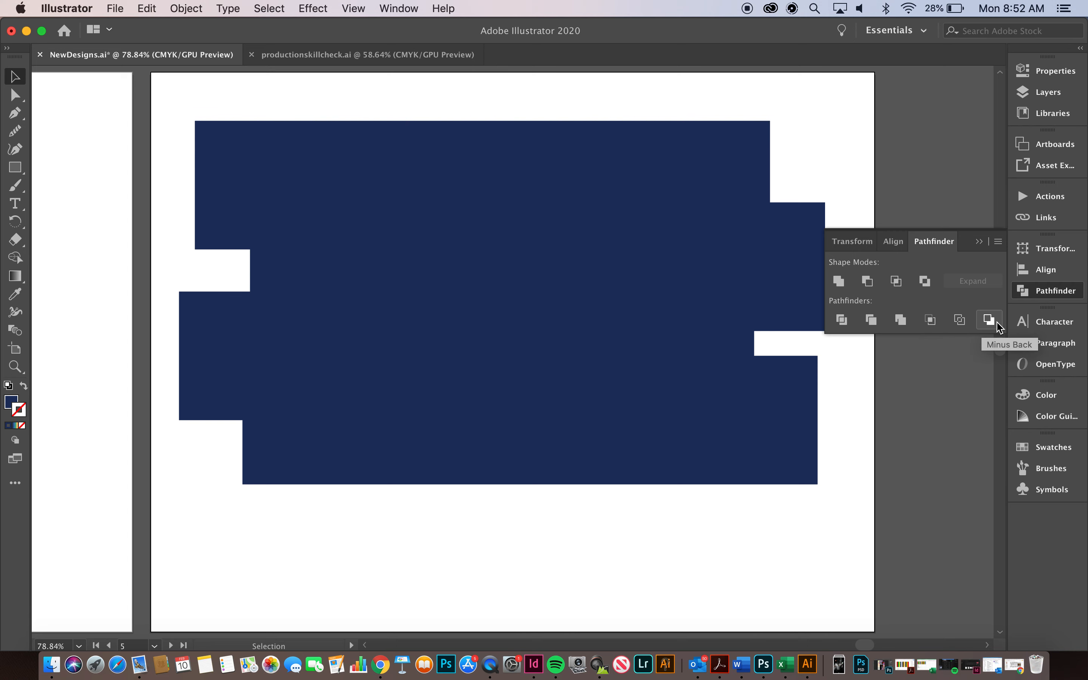
mouse_move(972, 273)
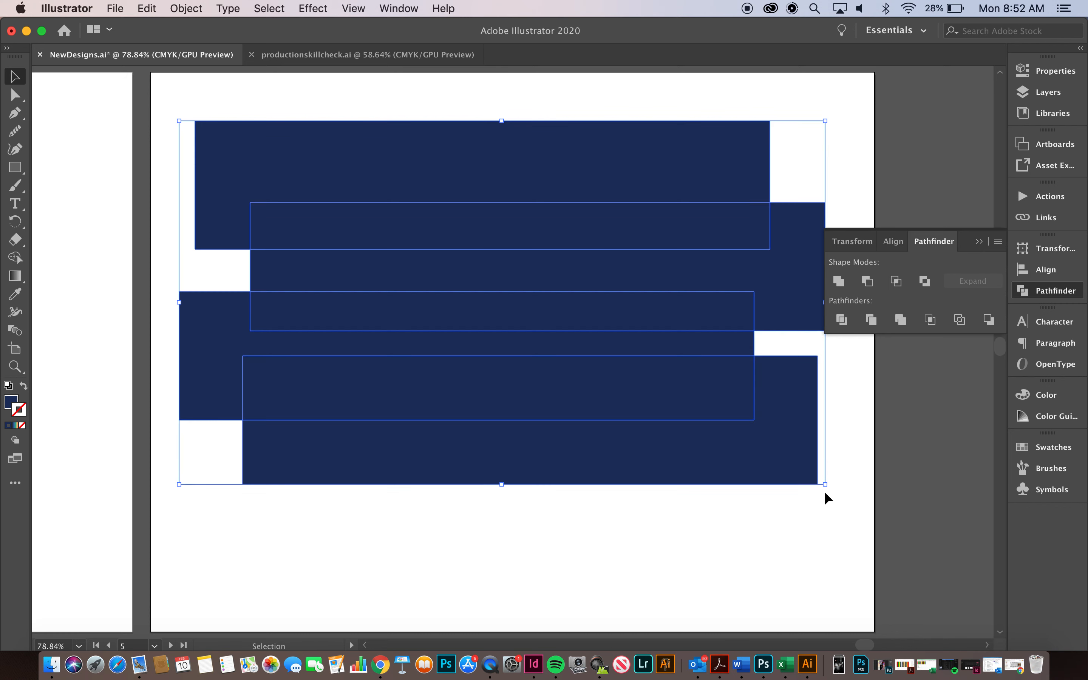
mouse_move(930, 320)
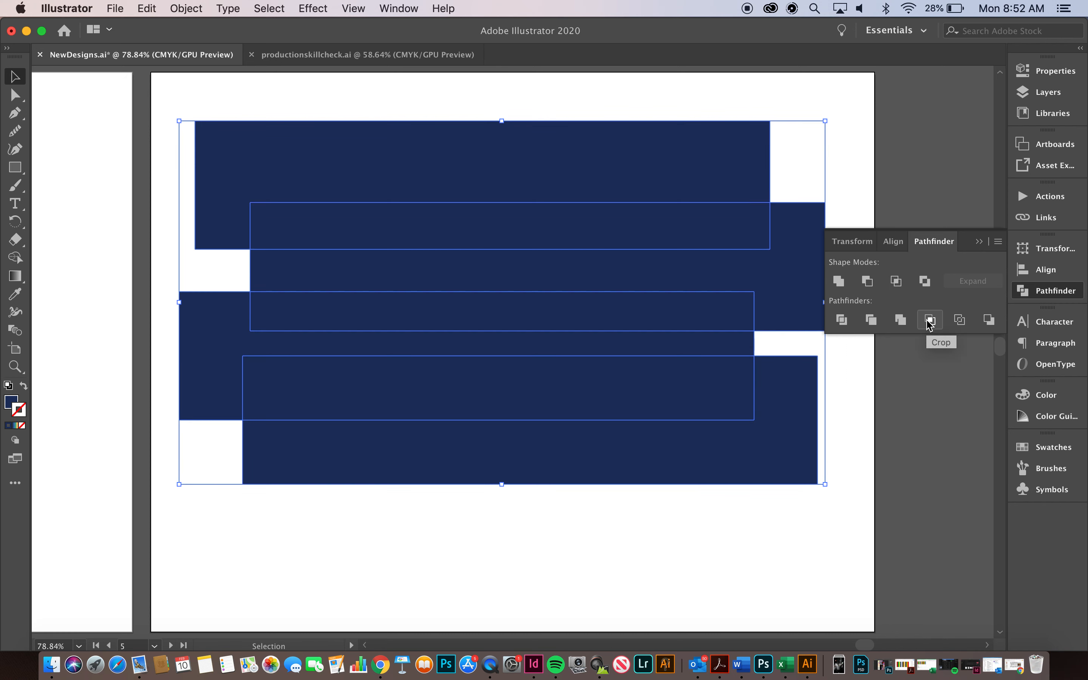
click(930, 320)
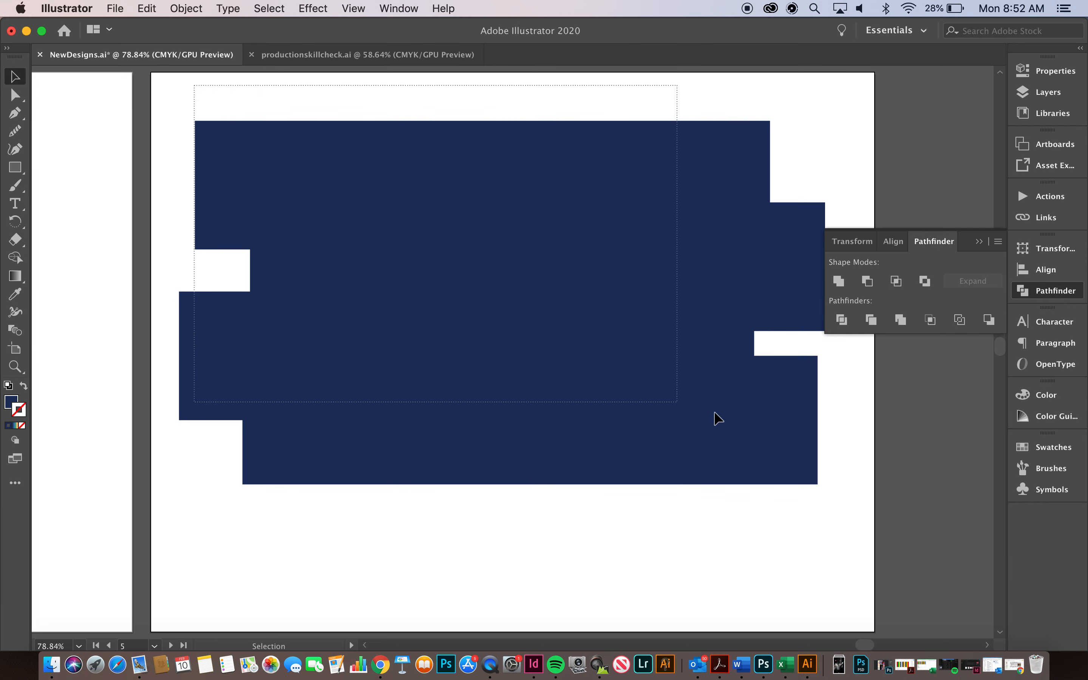
click(930, 319)
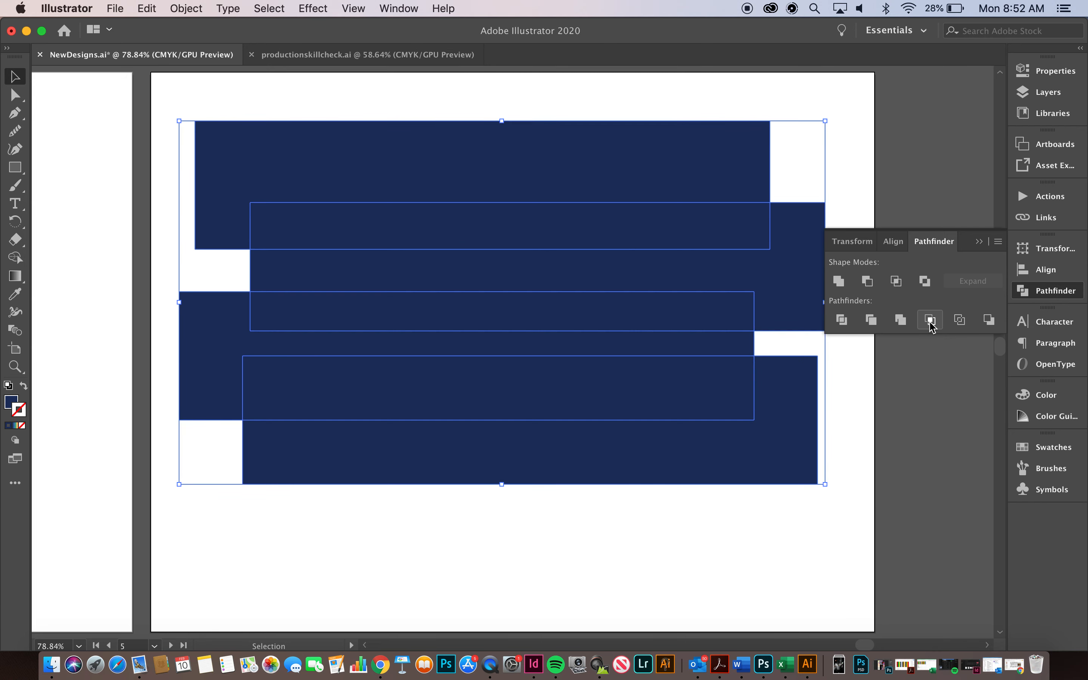
click(930, 320)
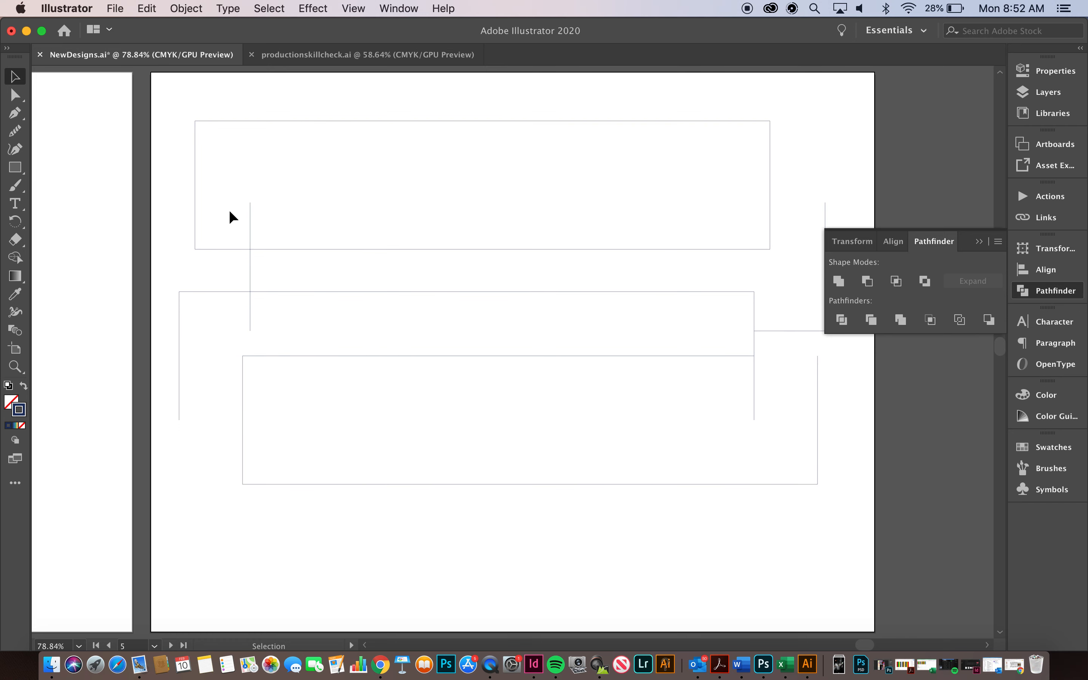
key(cmd+a)
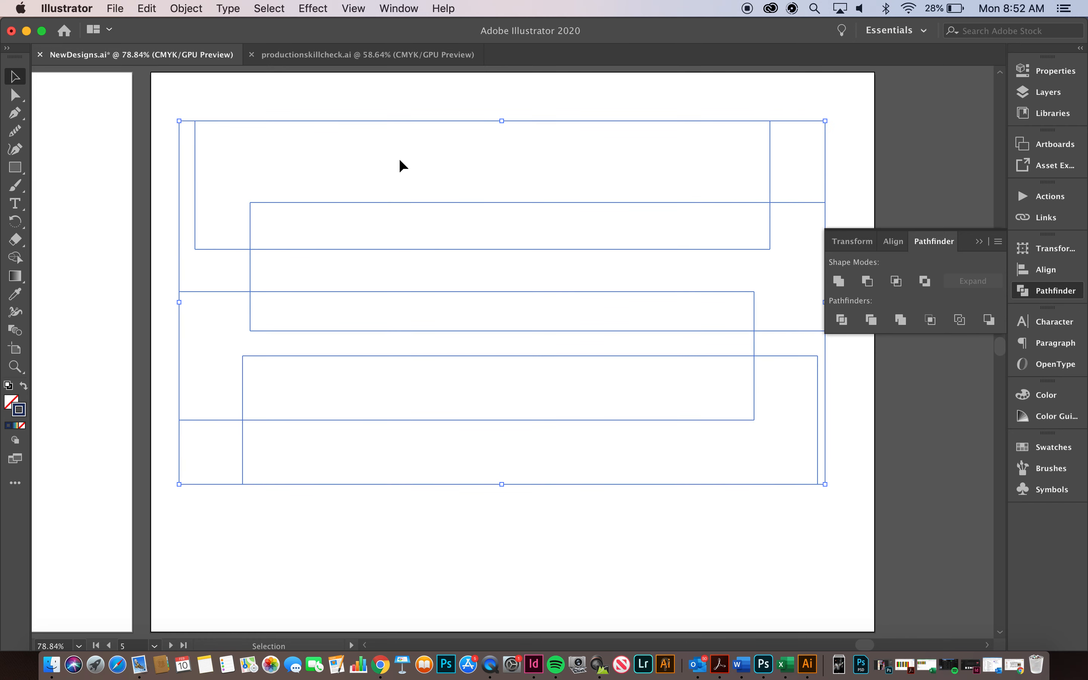
mouse_move(460, 127)
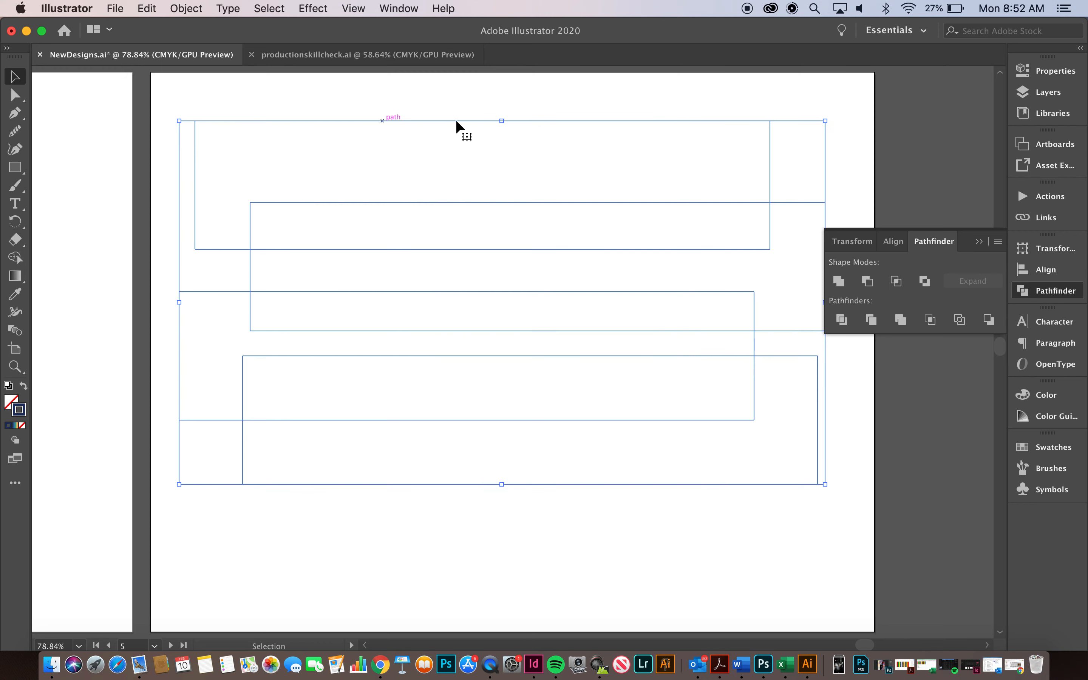
Restore the filled rectangles and reopen Pathfinder to try Minus Back
click(1053, 70)
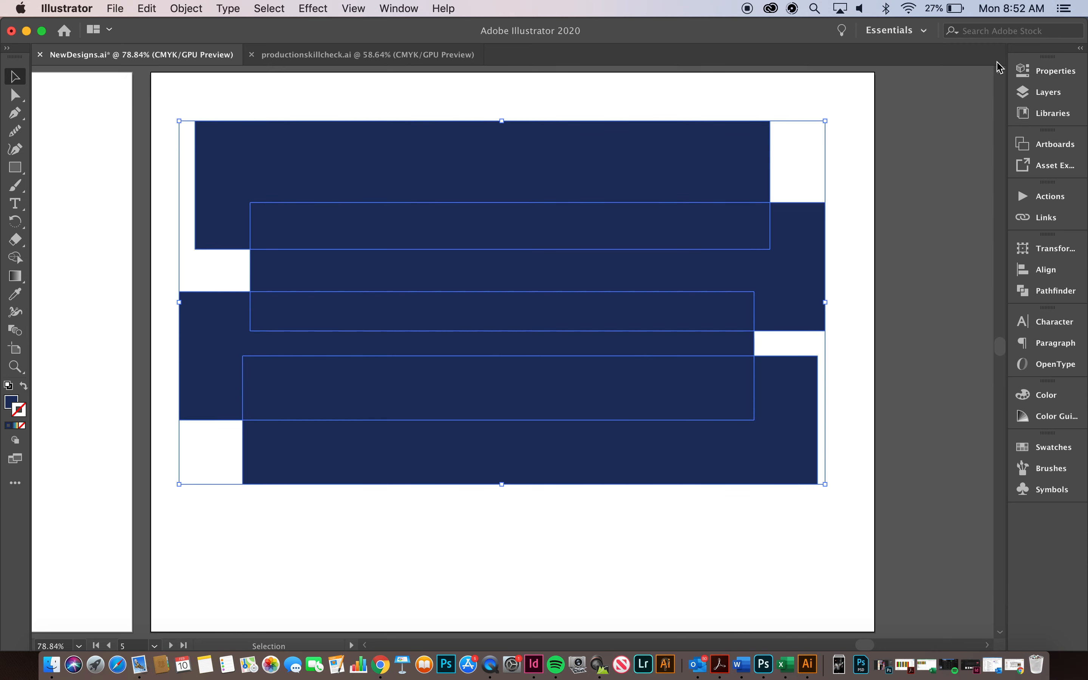
click(1053, 291)
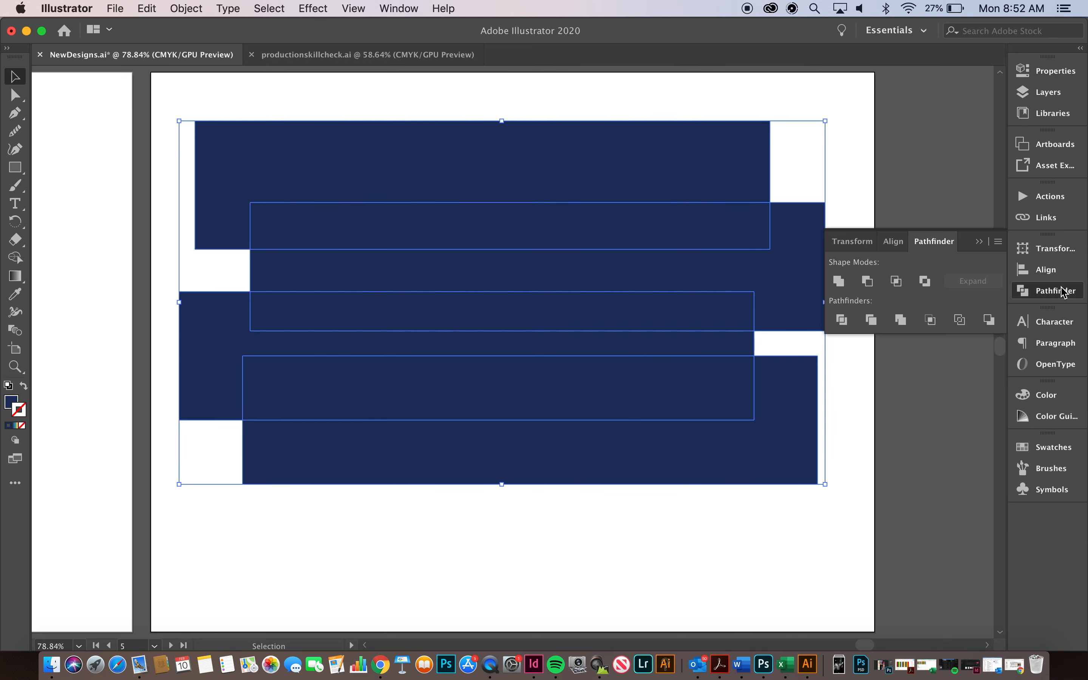
mouse_move(988, 319)
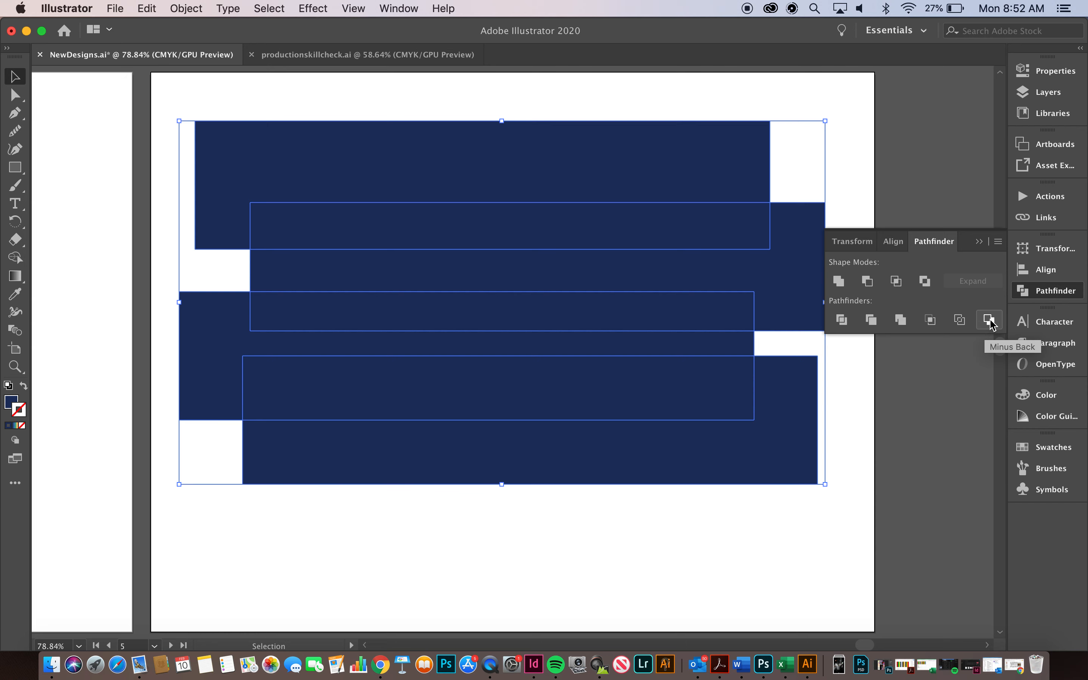
click(989, 319)
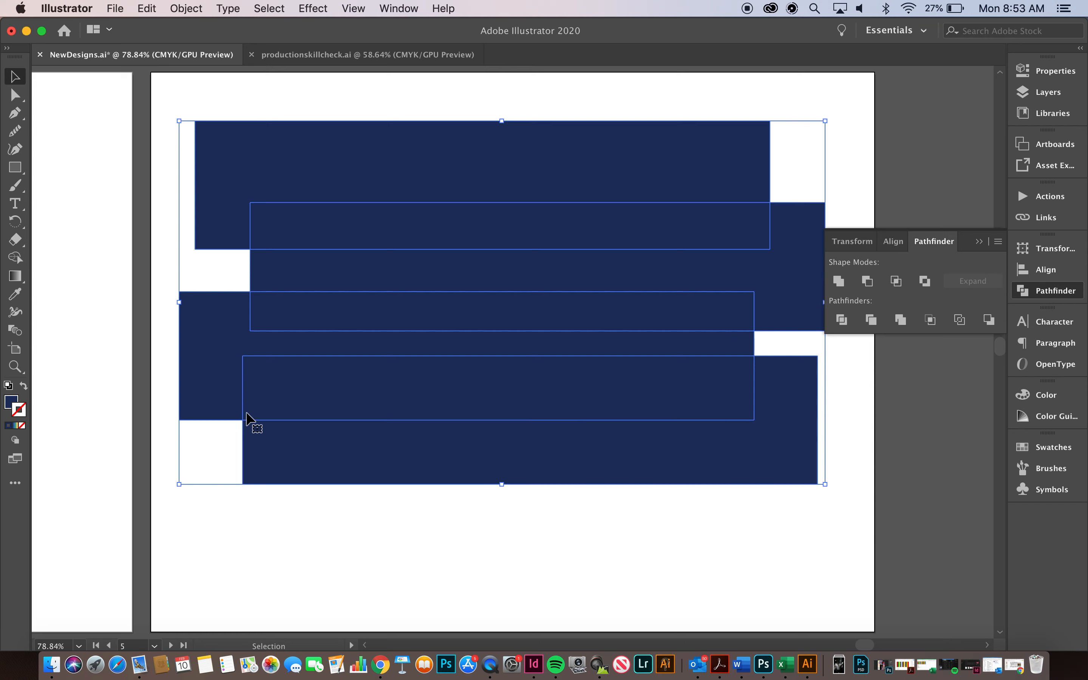
mouse_move(132, 239)
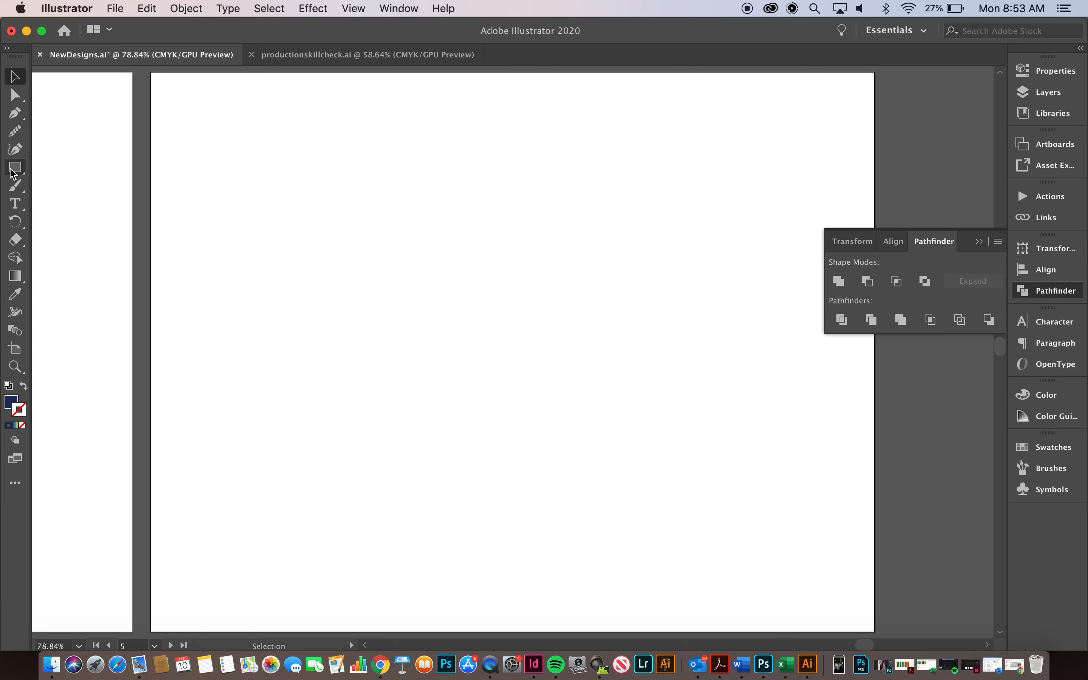
Draw one wide navy rectangle and enter area text reading 'PANTHER PRIDE' inside it
drag(167, 210, 799, 416)
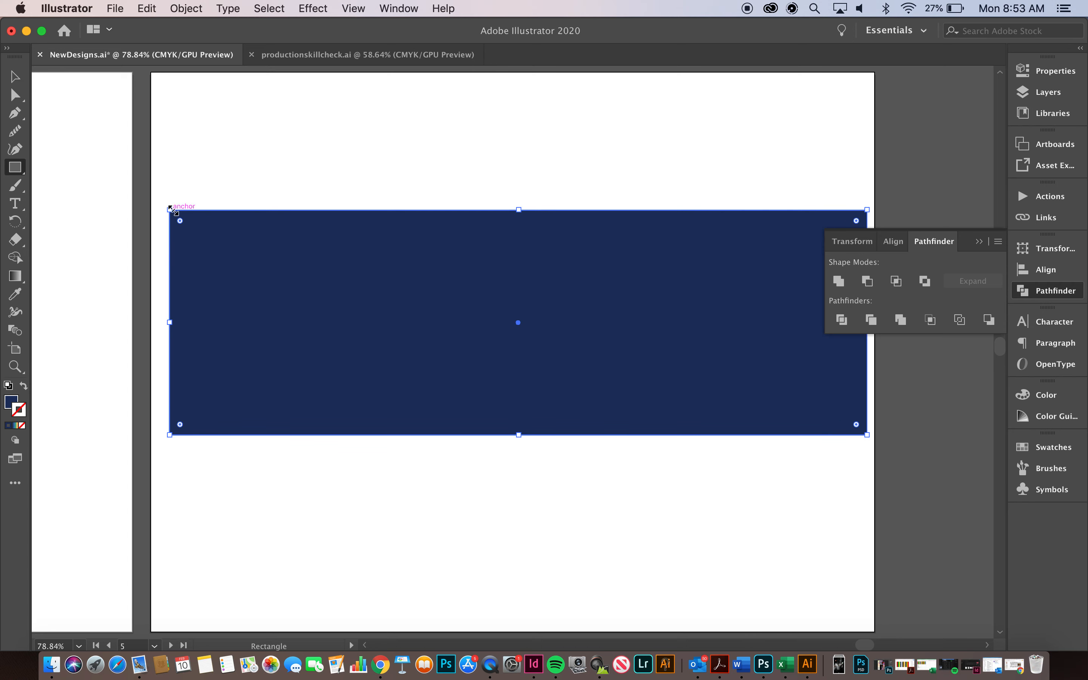
click(15, 204)
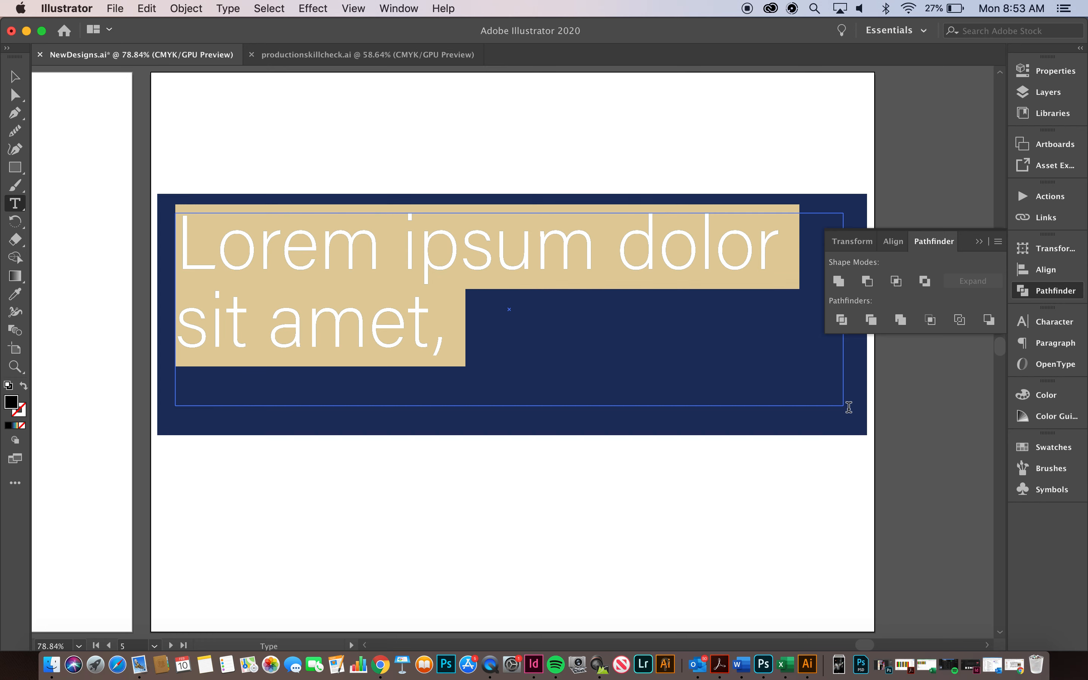
text(PANT)
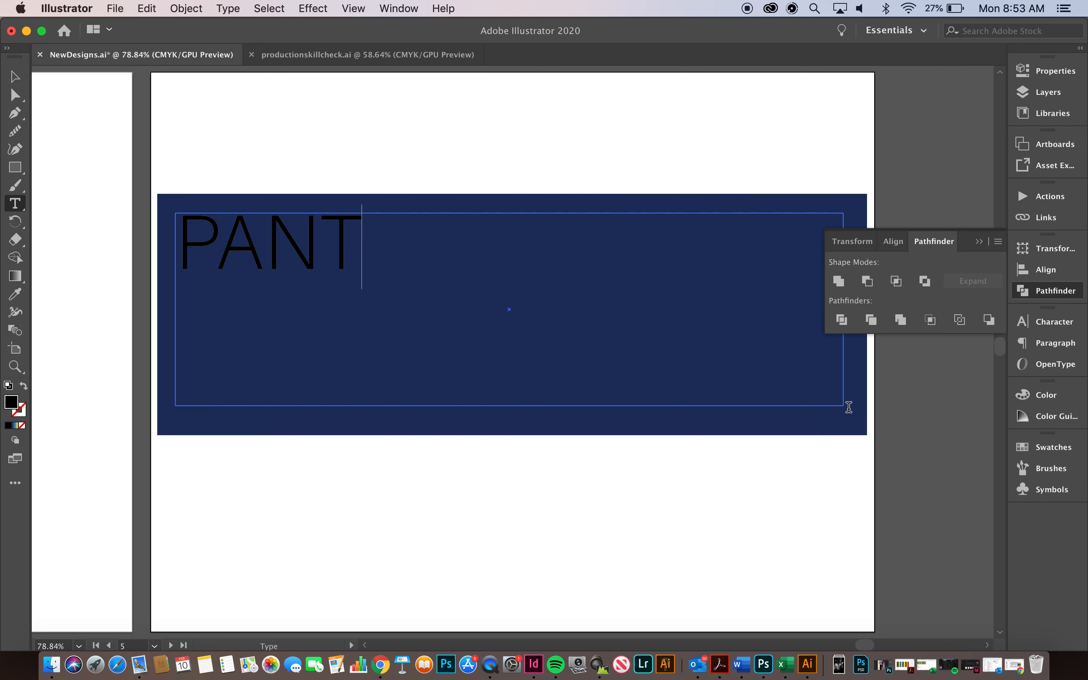
text(HER PRIDE)
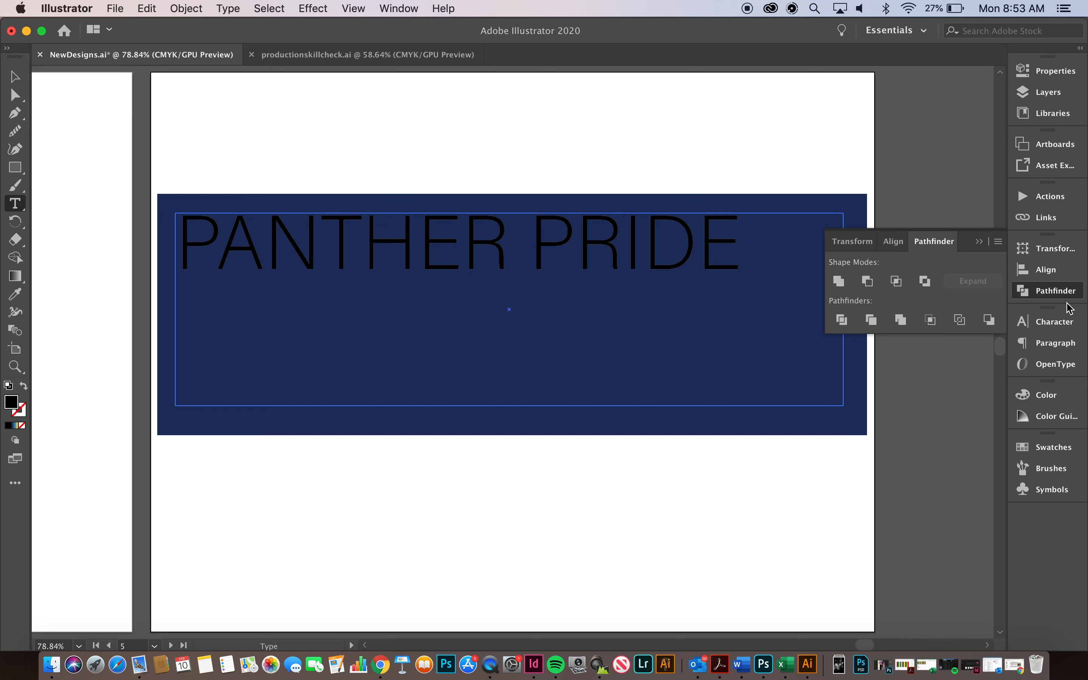
Choose the Aero typeface for the lettering from the Character panel font list
click(1053, 321)
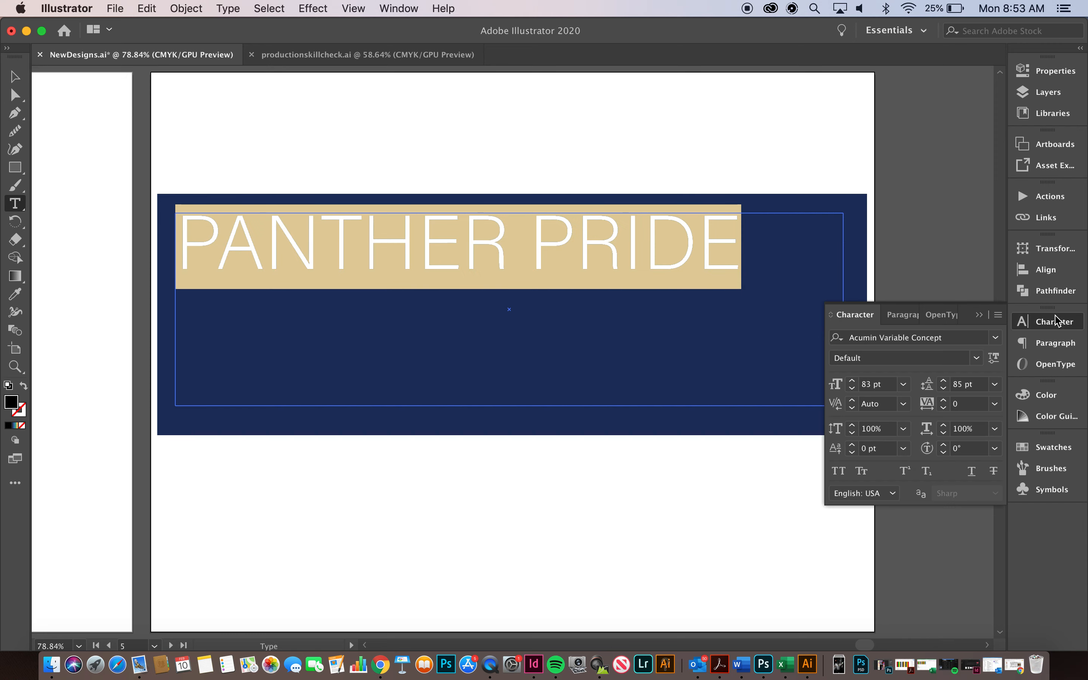
click(994, 337)
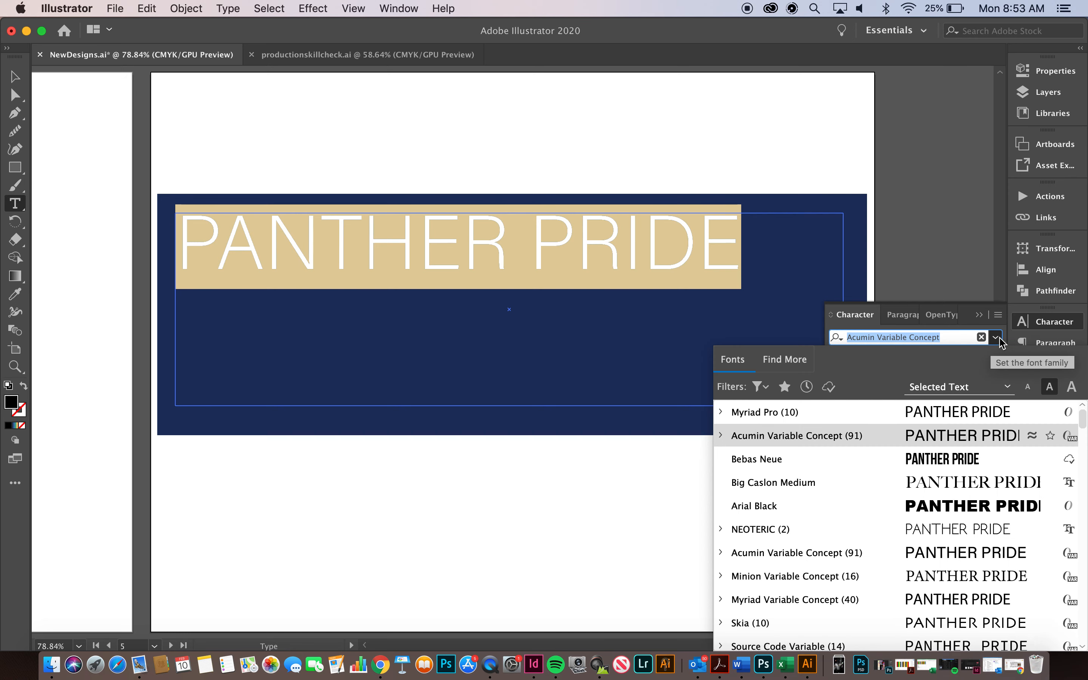
mouse_move(974, 448)
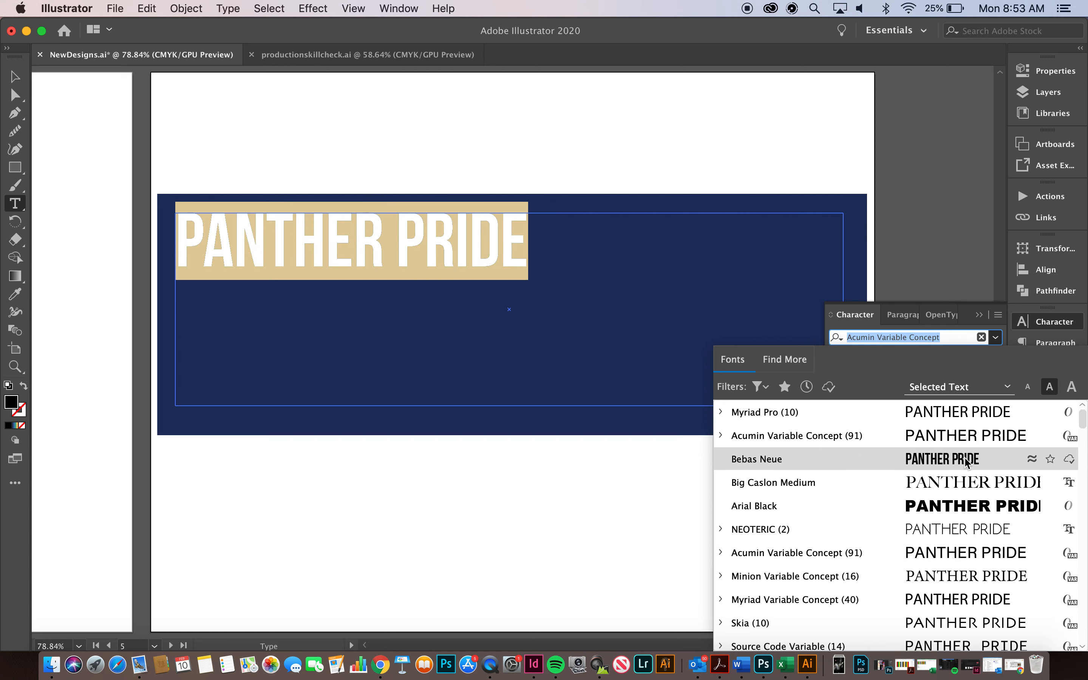
mouse_move(966, 465)
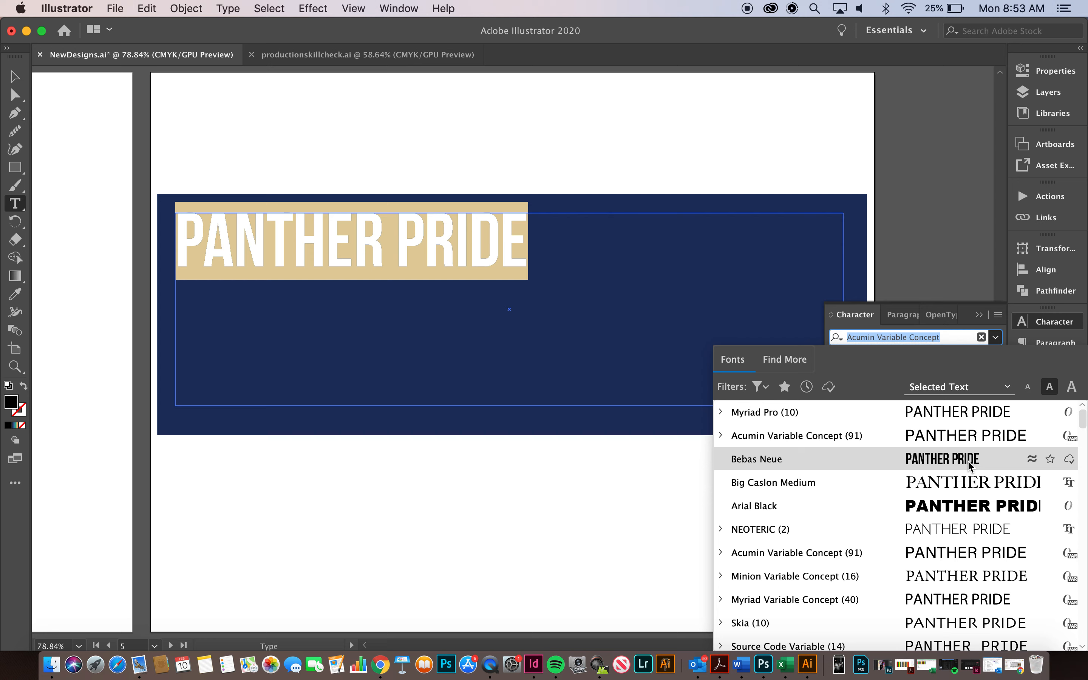
mouse_move(980, 470)
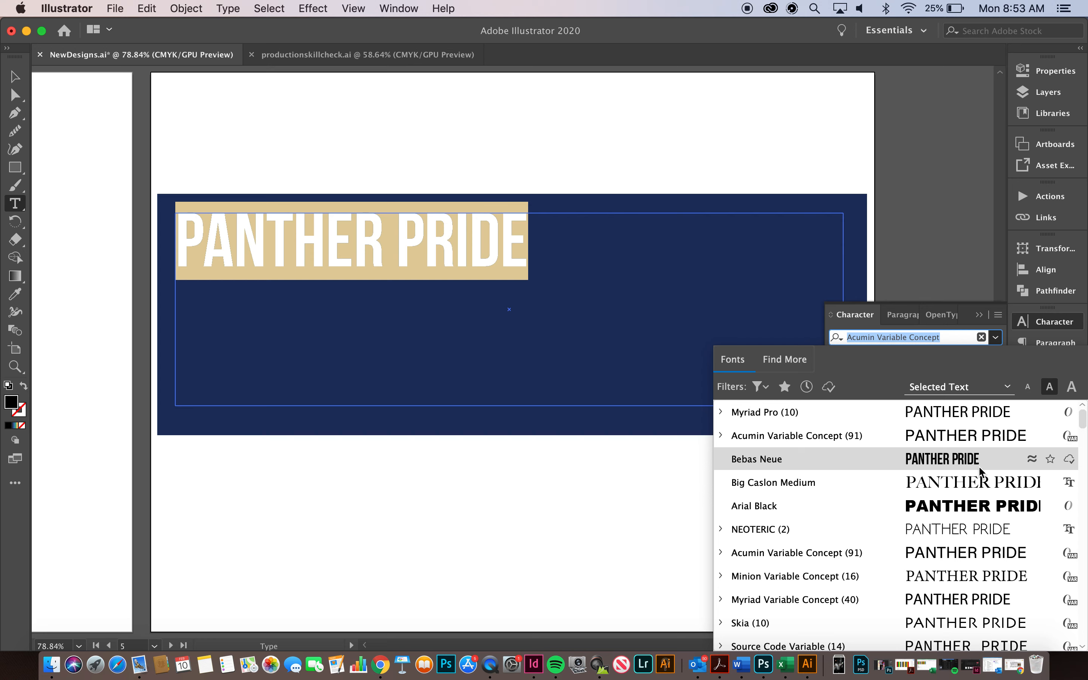
scroll(down, 3)
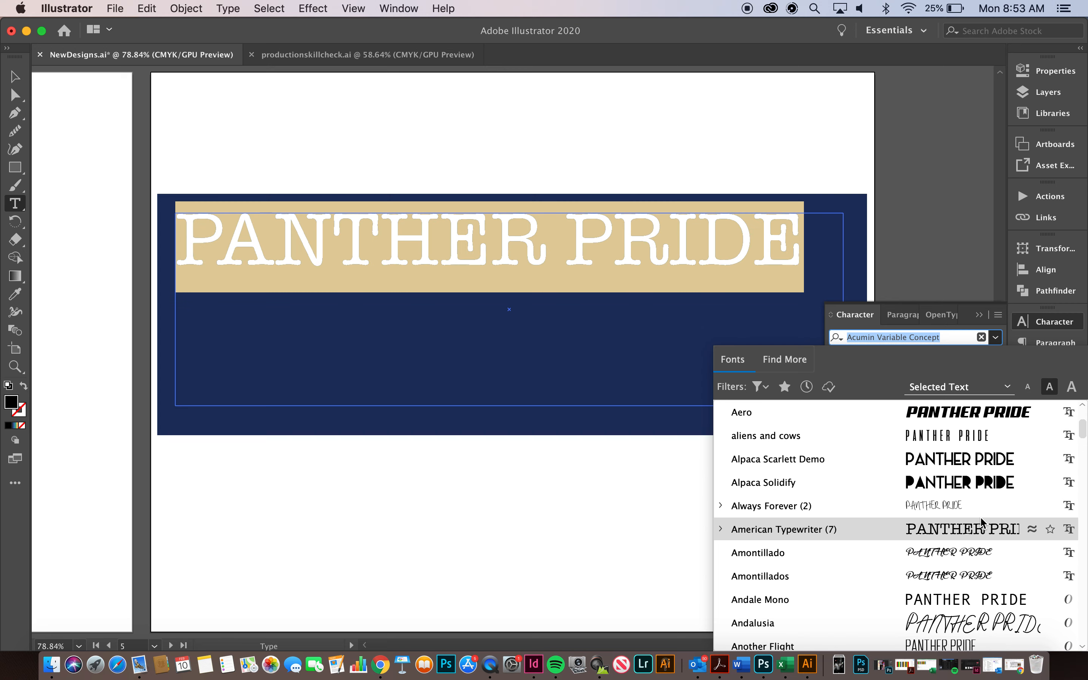
click(741, 411)
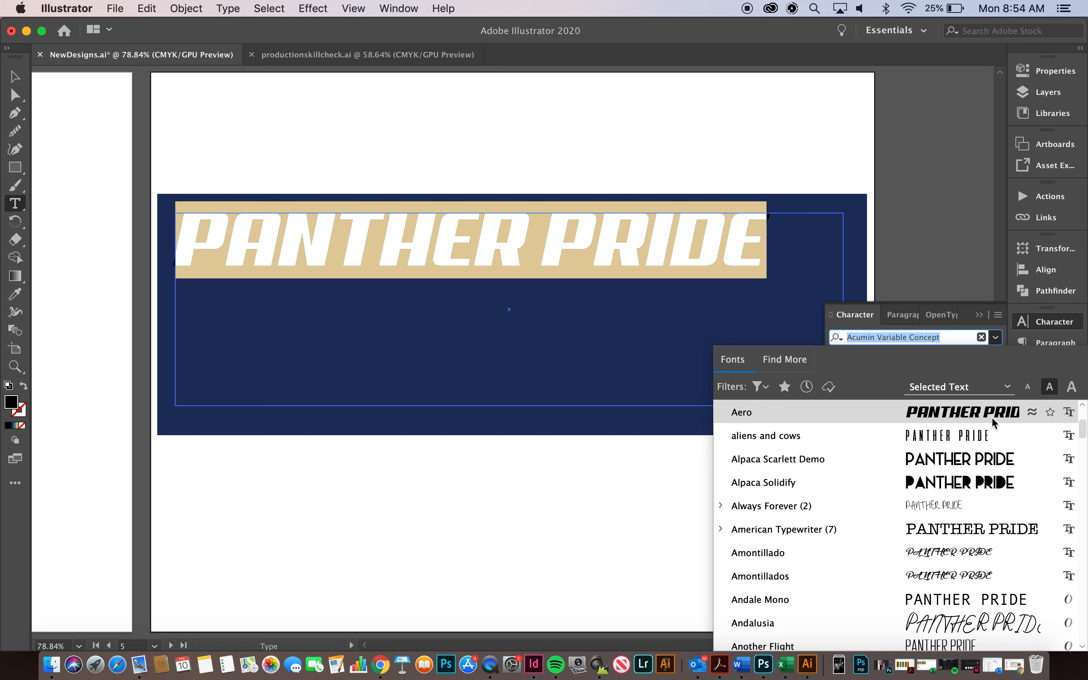
click(741, 412)
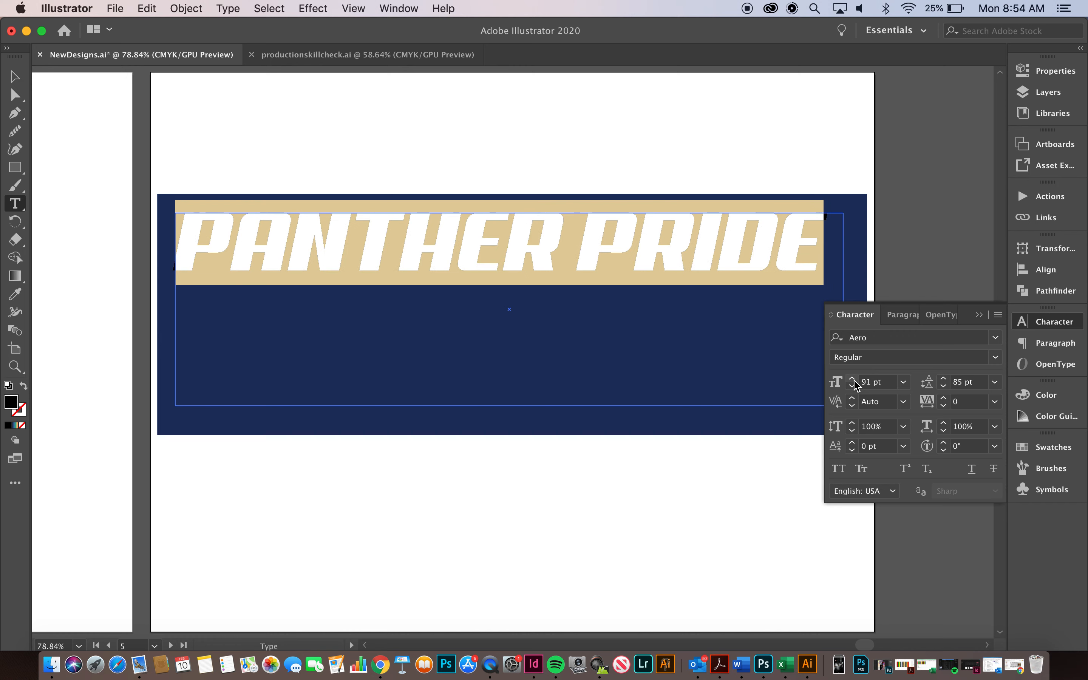
Nudge the font size up and step the tracking tighter several times
click(853, 379)
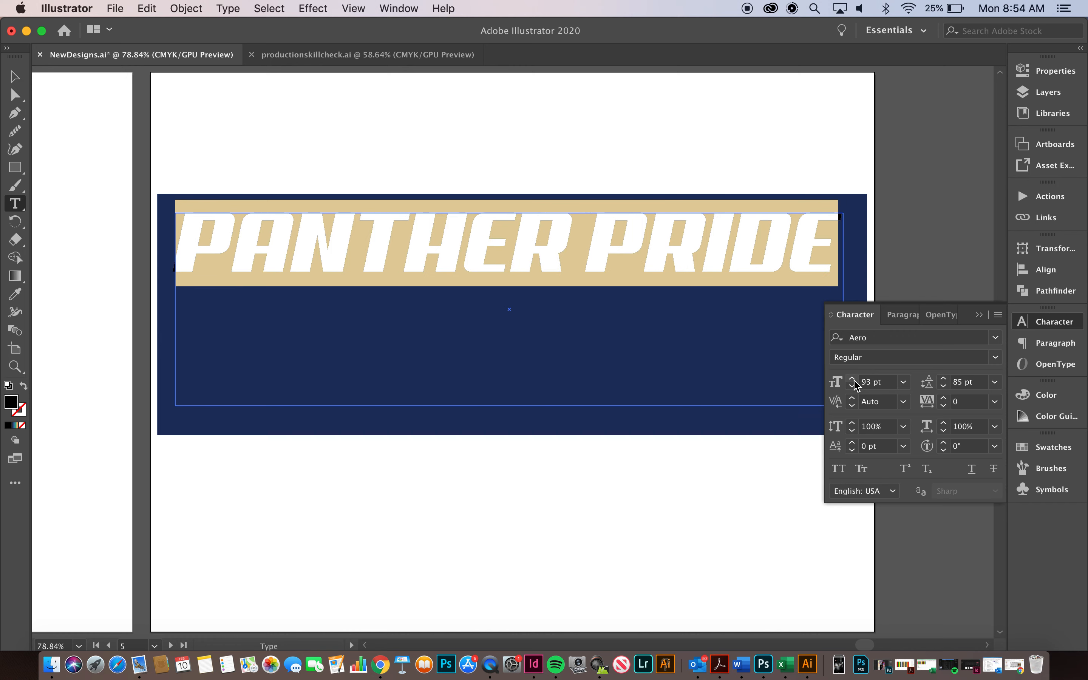
click(852, 378)
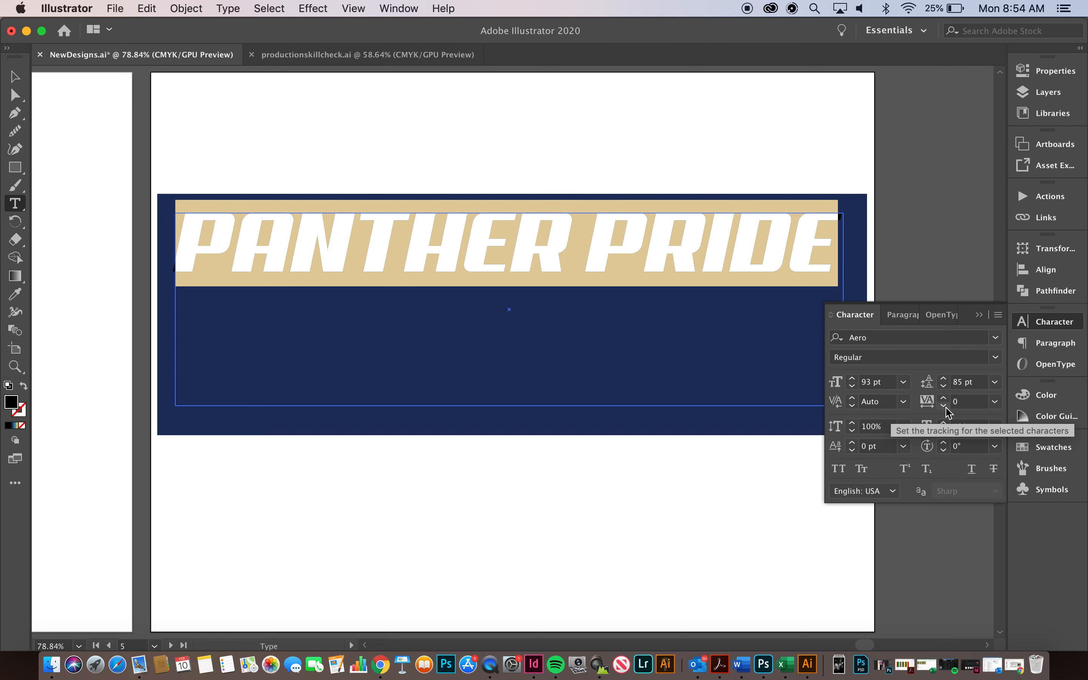
click(943, 404)
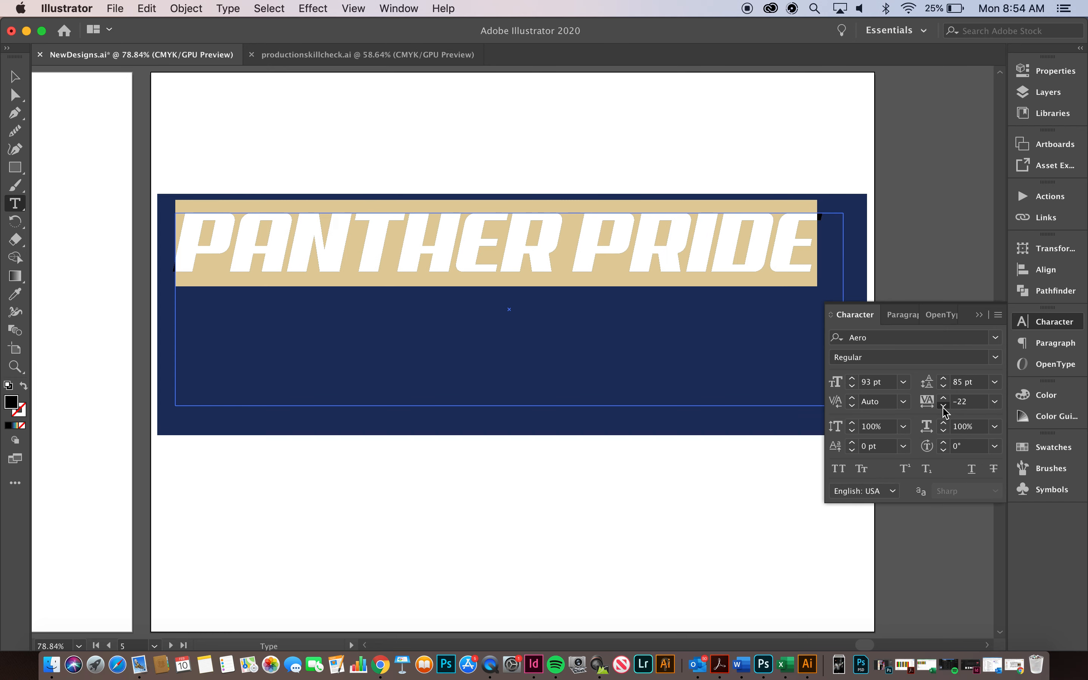
click(944, 404)
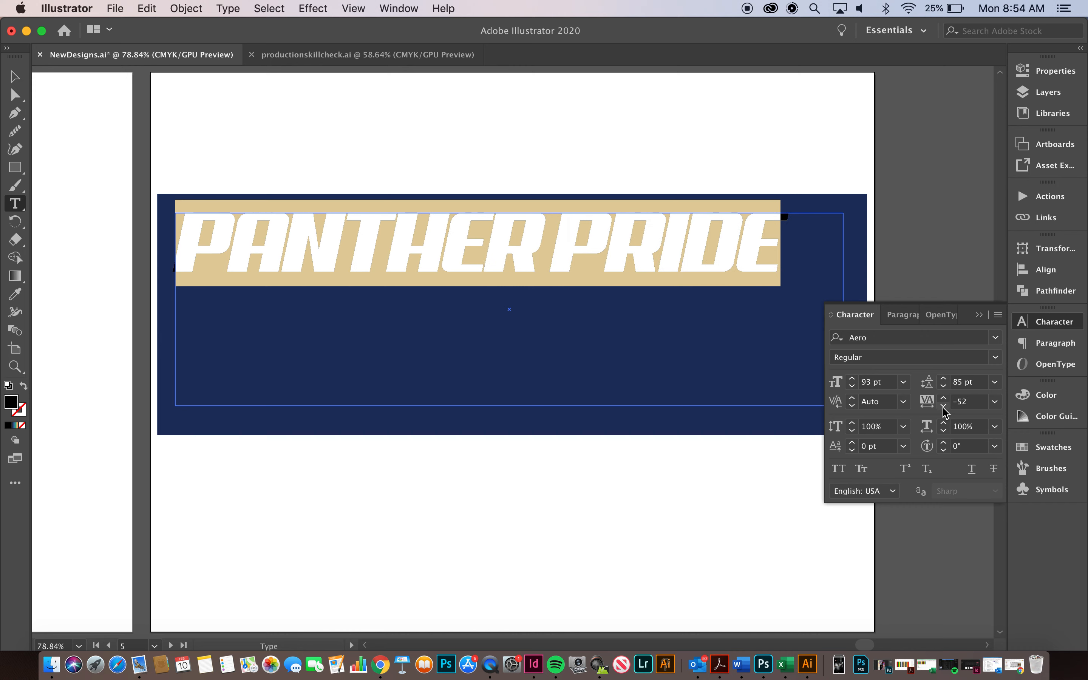
click(943, 405)
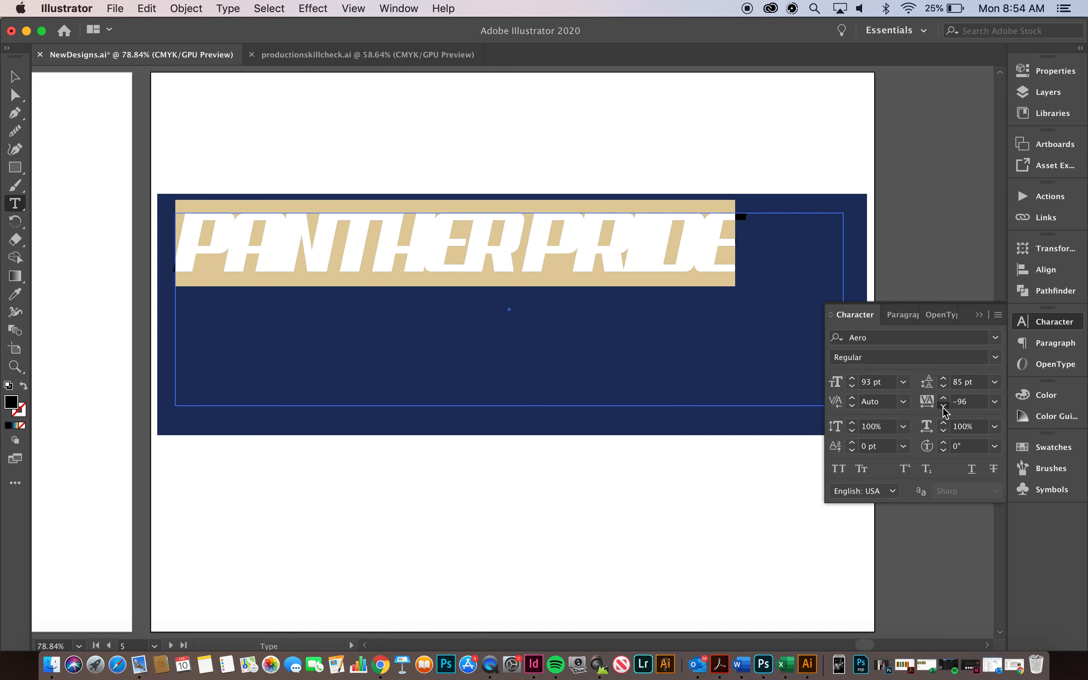
click(943, 406)
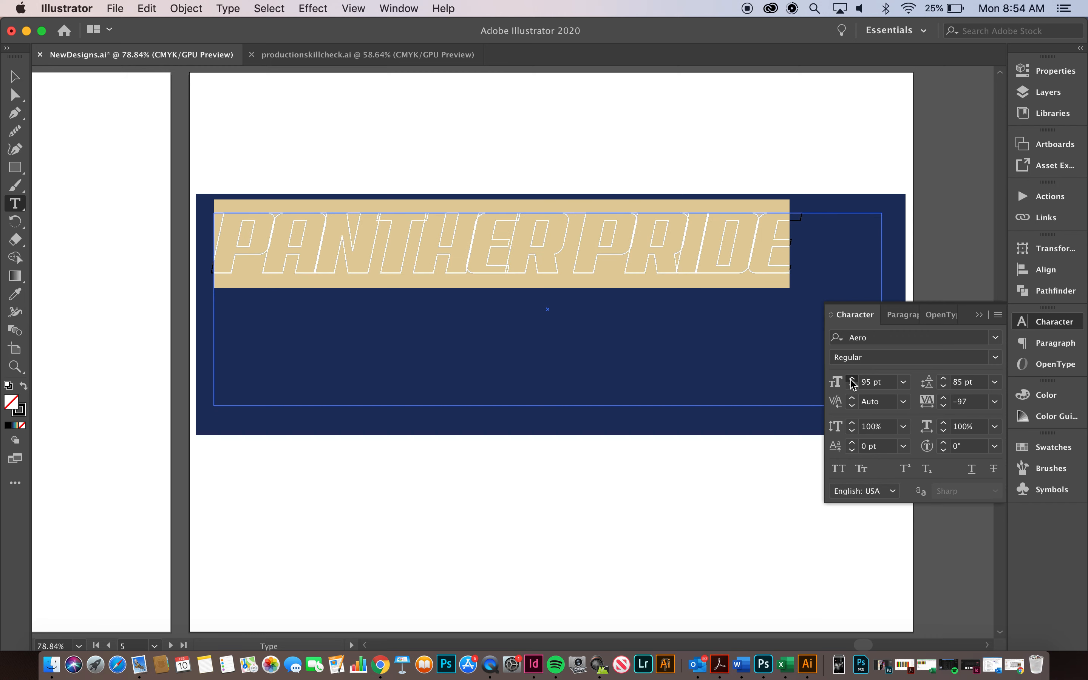
Raise the size toward 128 pt with tracking near -112 so the text wraps onto two lines
click(852, 379)
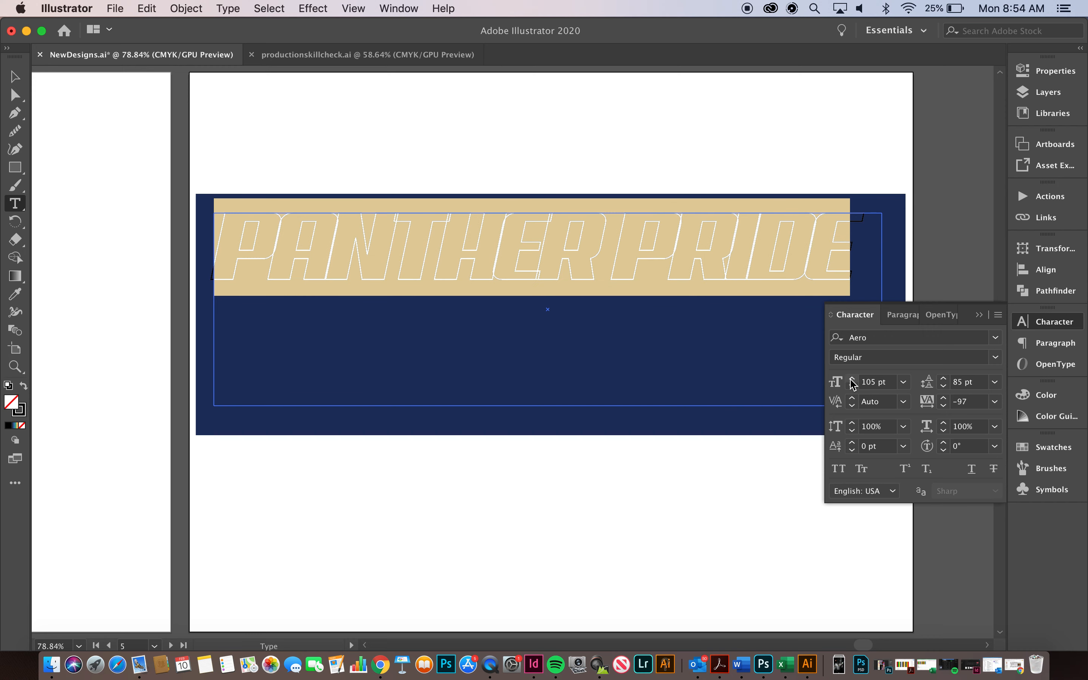
click(943, 405)
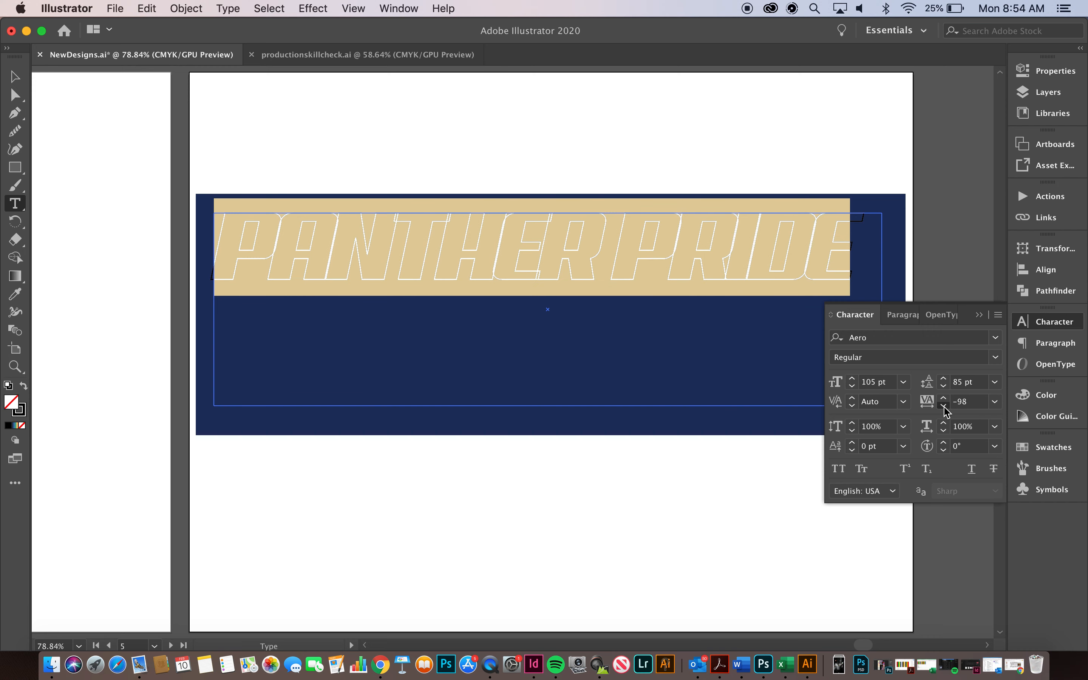
click(943, 405)
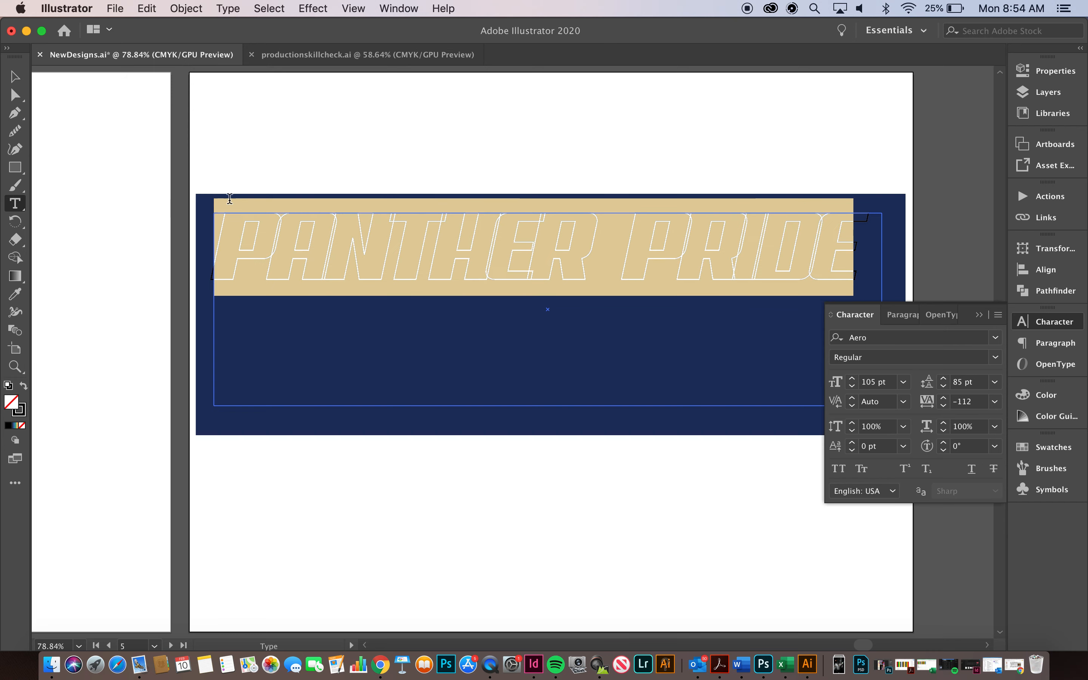
click(852, 378)
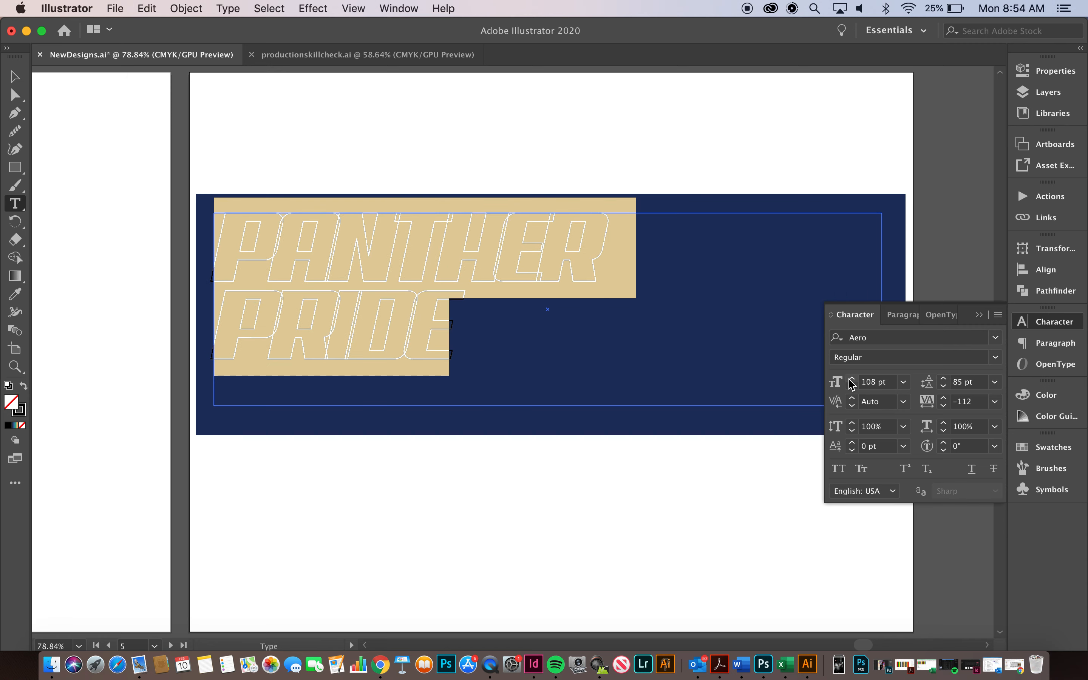
mouse_move(854, 381)
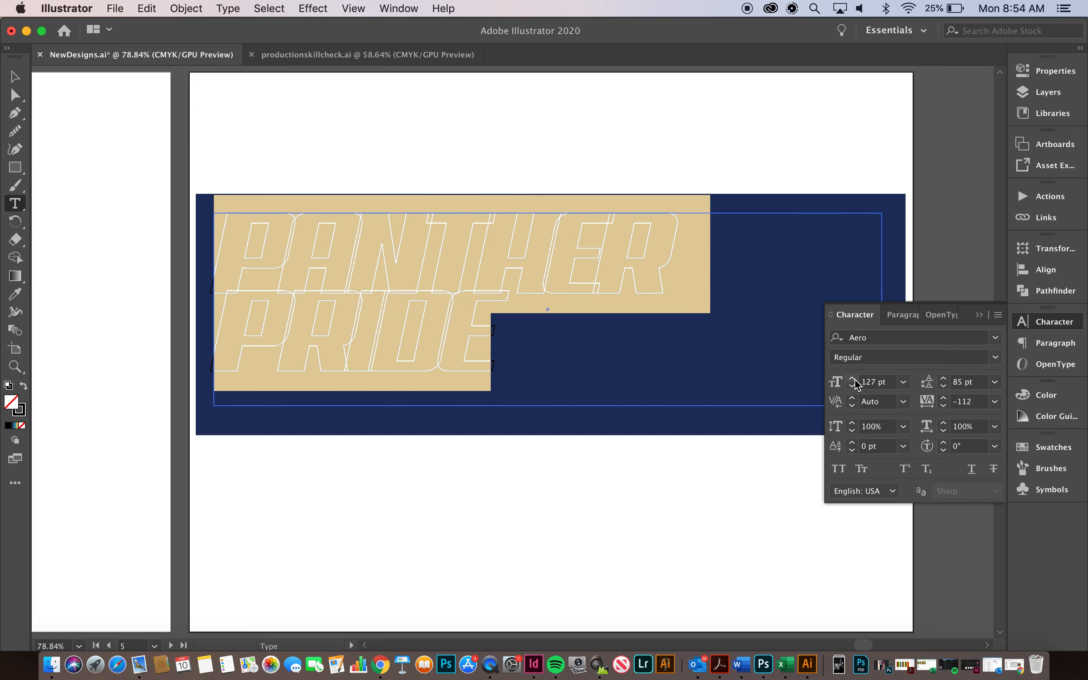
click(852, 377)
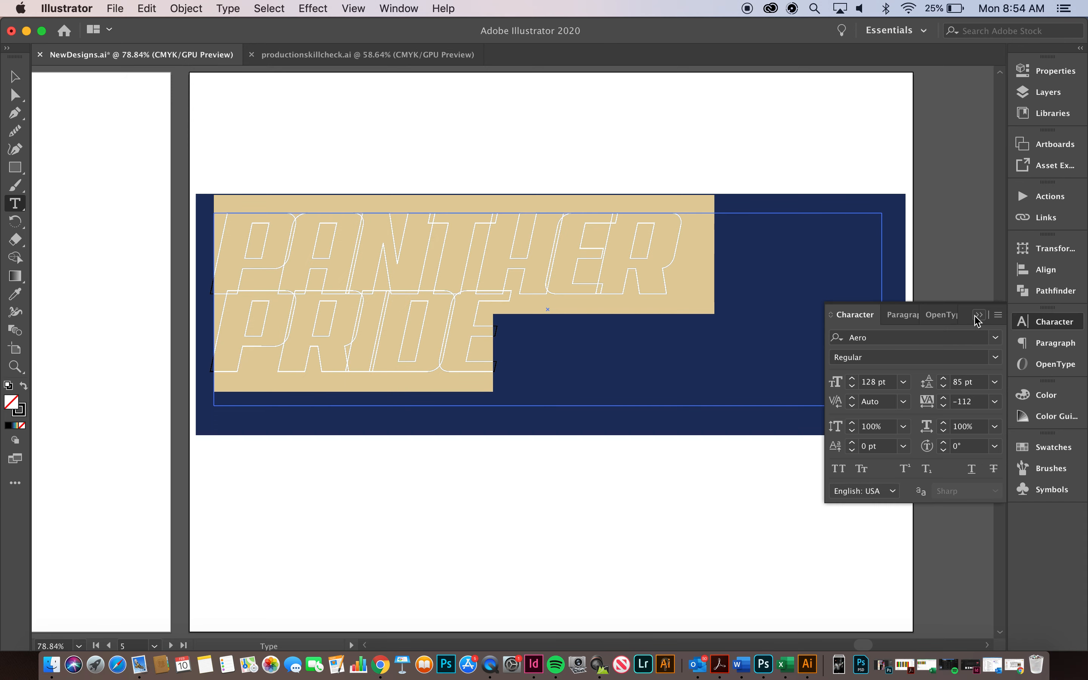
Select the PANTHER PRIDE text and convert it to outlines with the Pathfinder panel shown
click(978, 314)
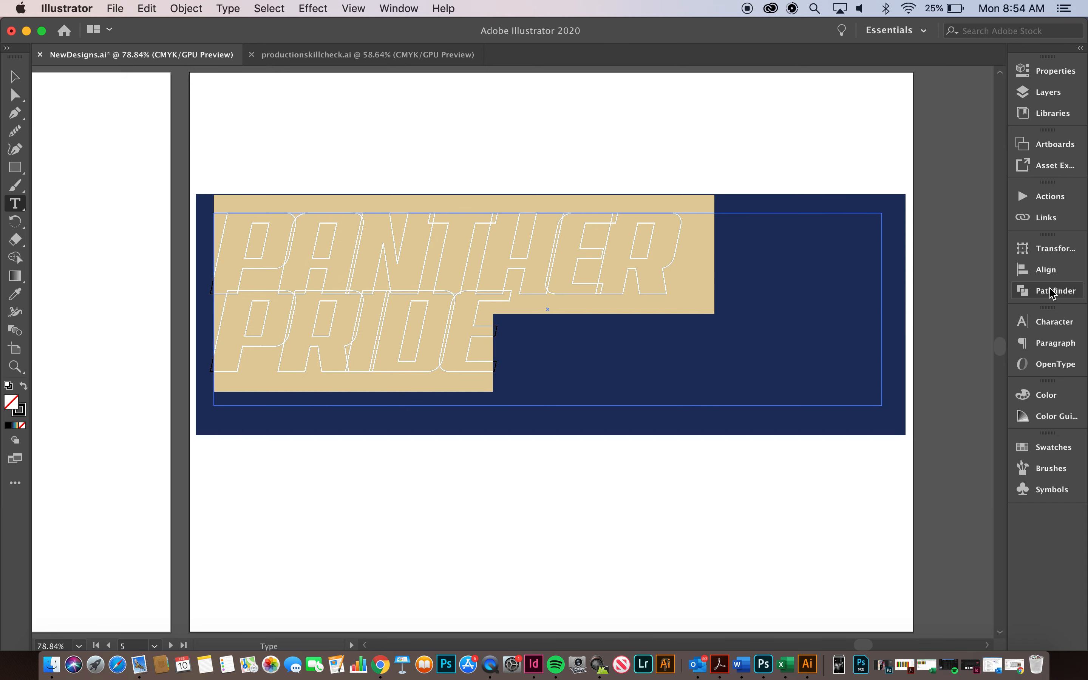
click(1055, 290)
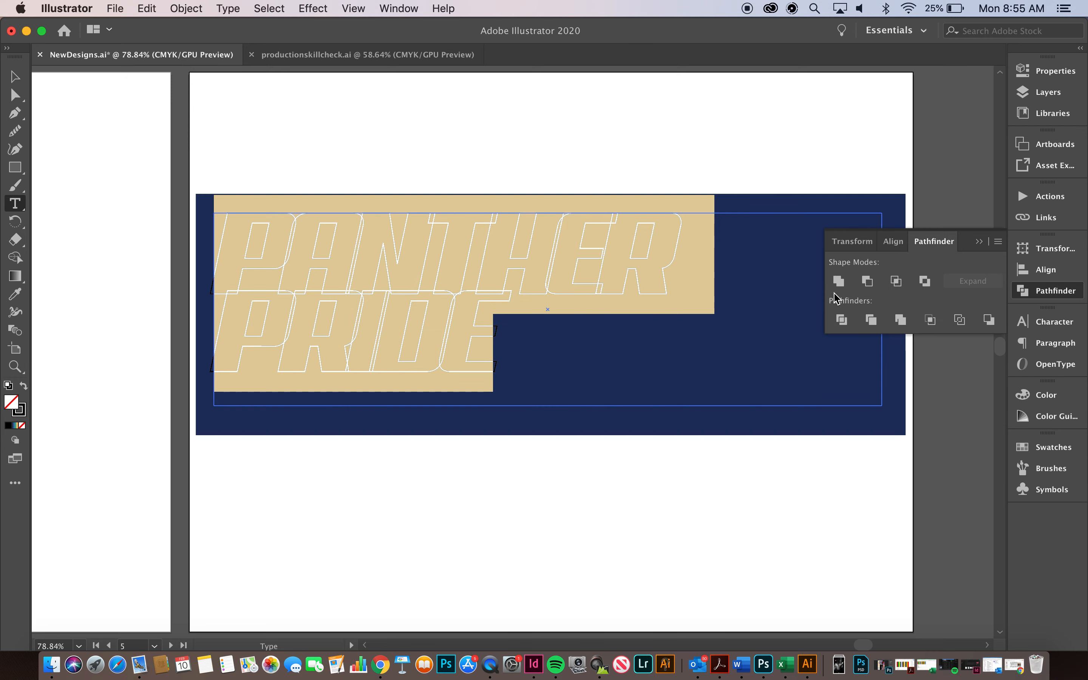
mouse_move(812, 292)
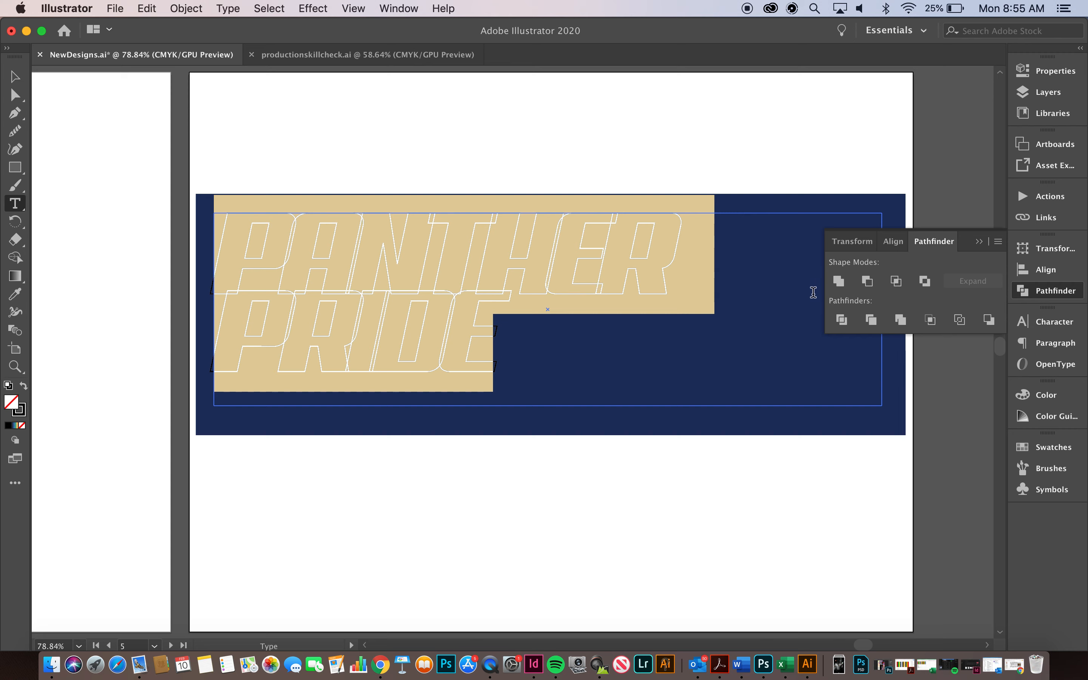
mouse_move(978, 306)
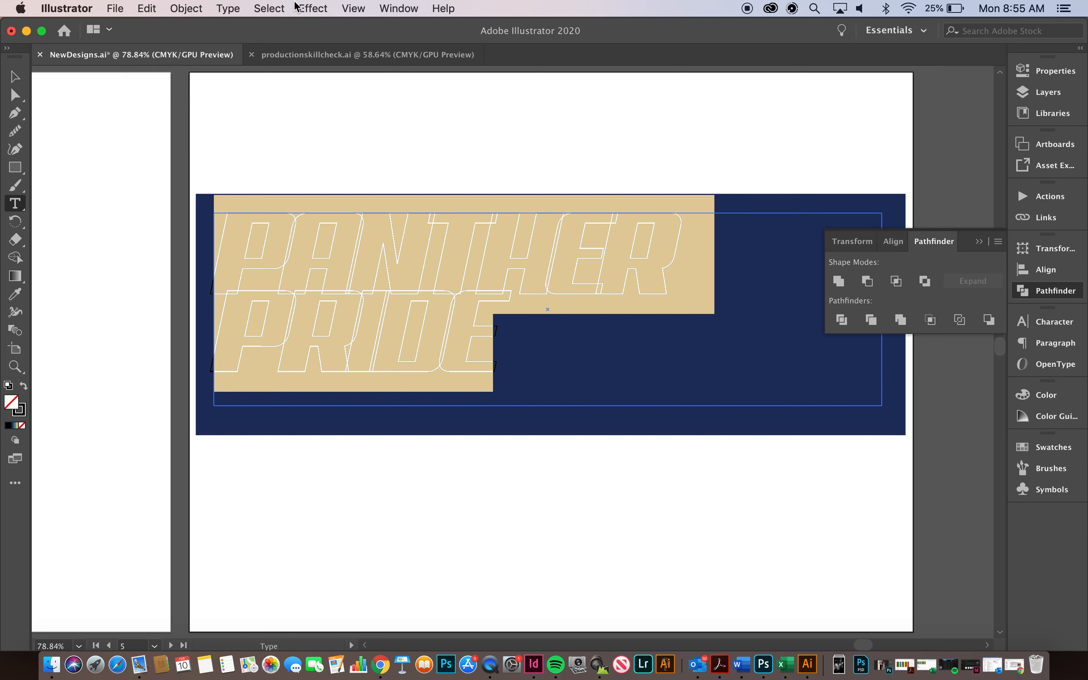
click(227, 9)
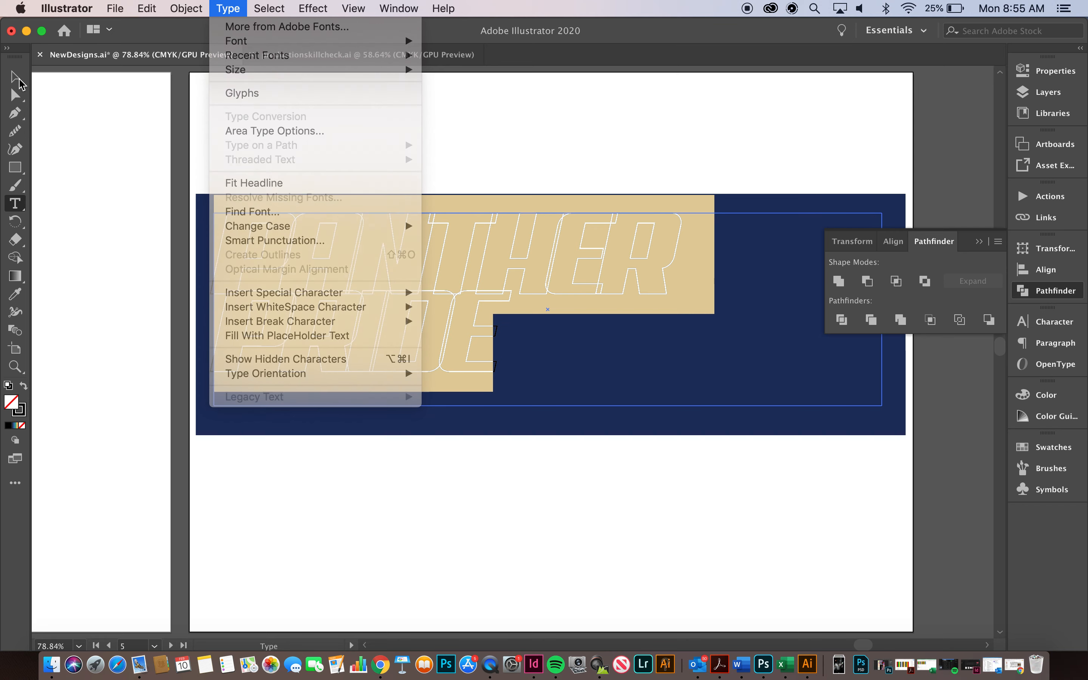
click(838, 281)
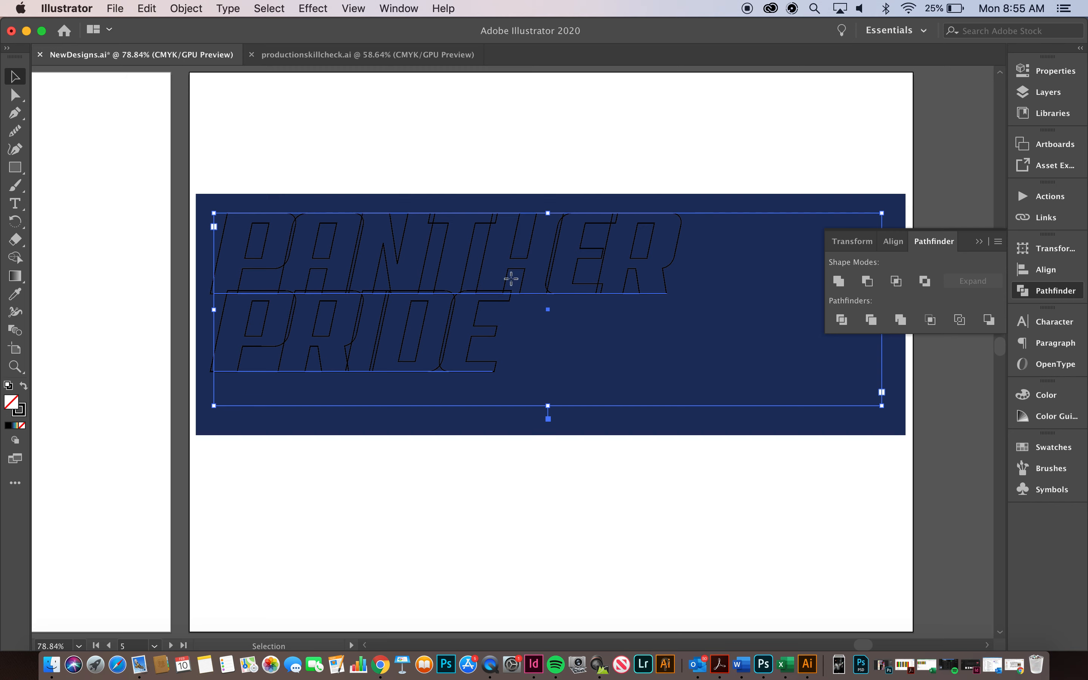
click(227, 8)
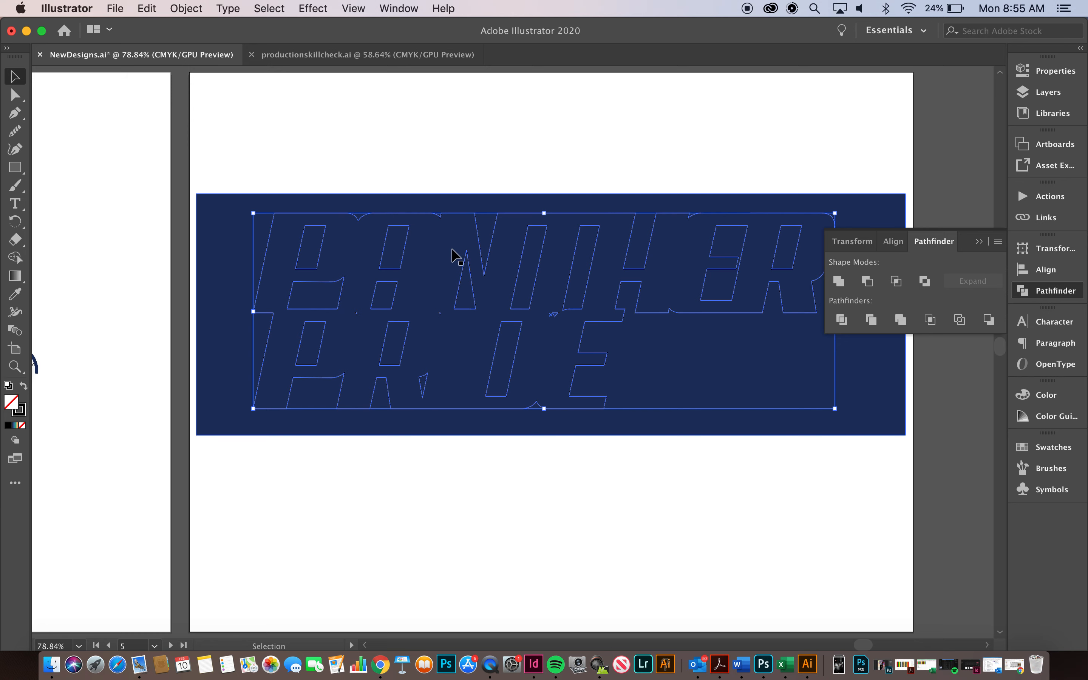
mouse_move(120, 358)
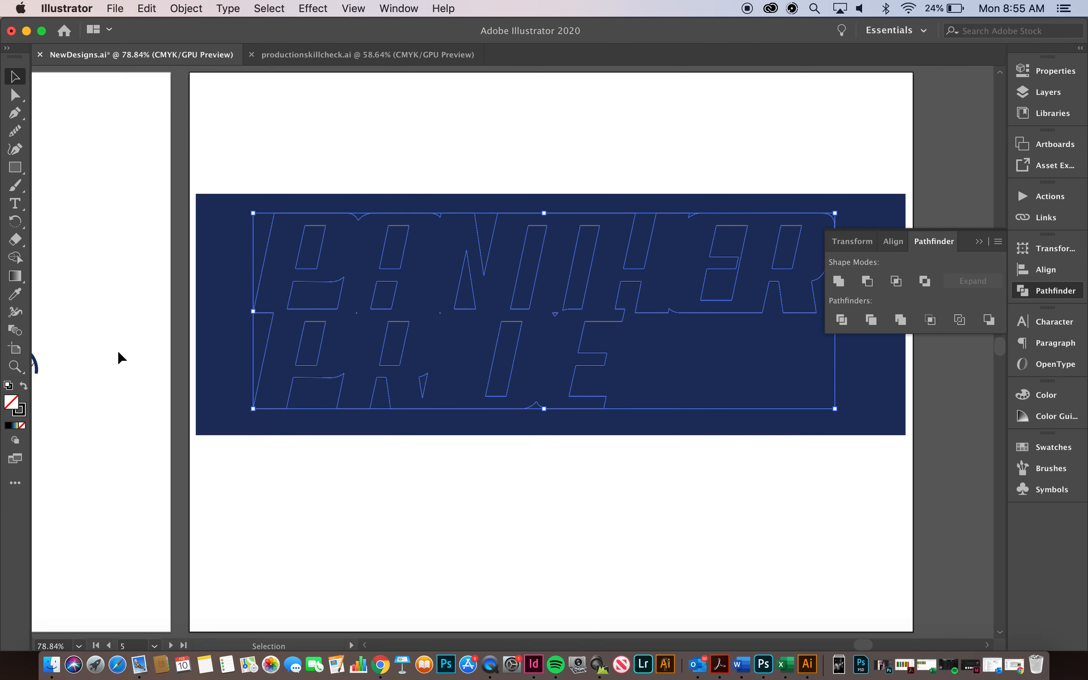
Put away the Pathfinder panel, leaving the merged outline lettering unchanged
click(838, 281)
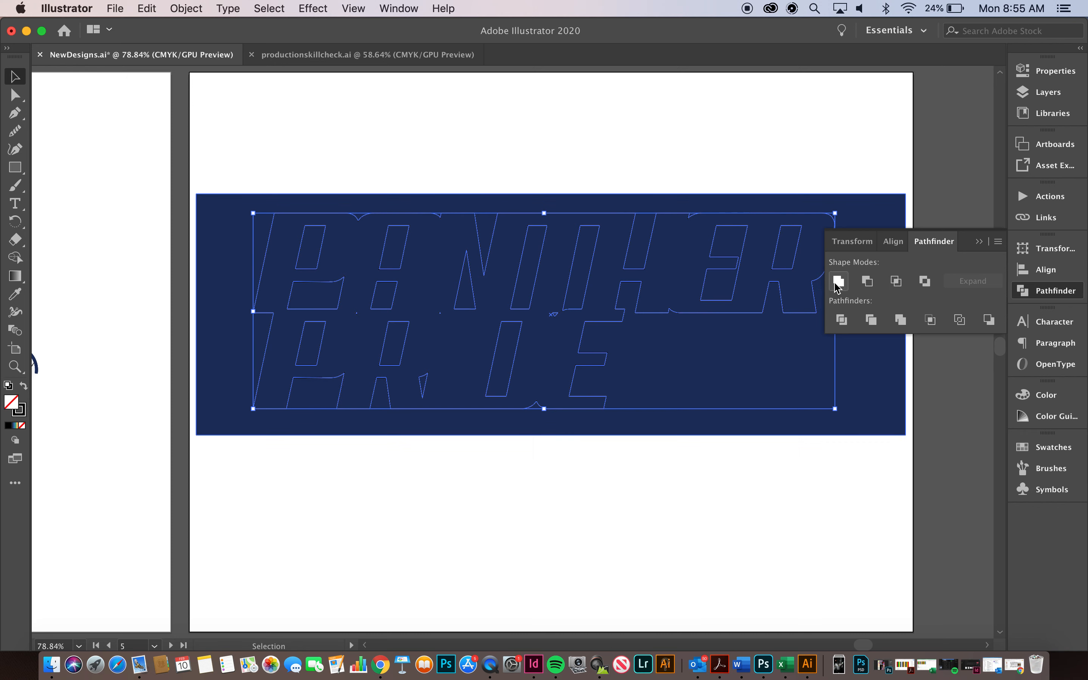
mouse_move(837, 280)
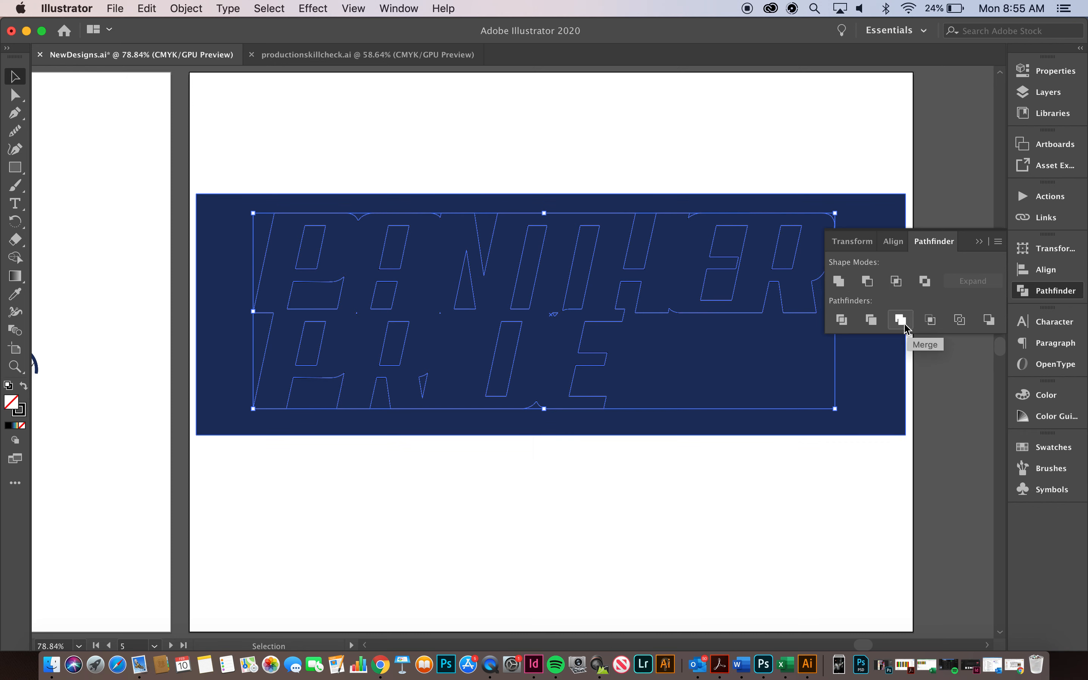
mouse_move(540, 330)
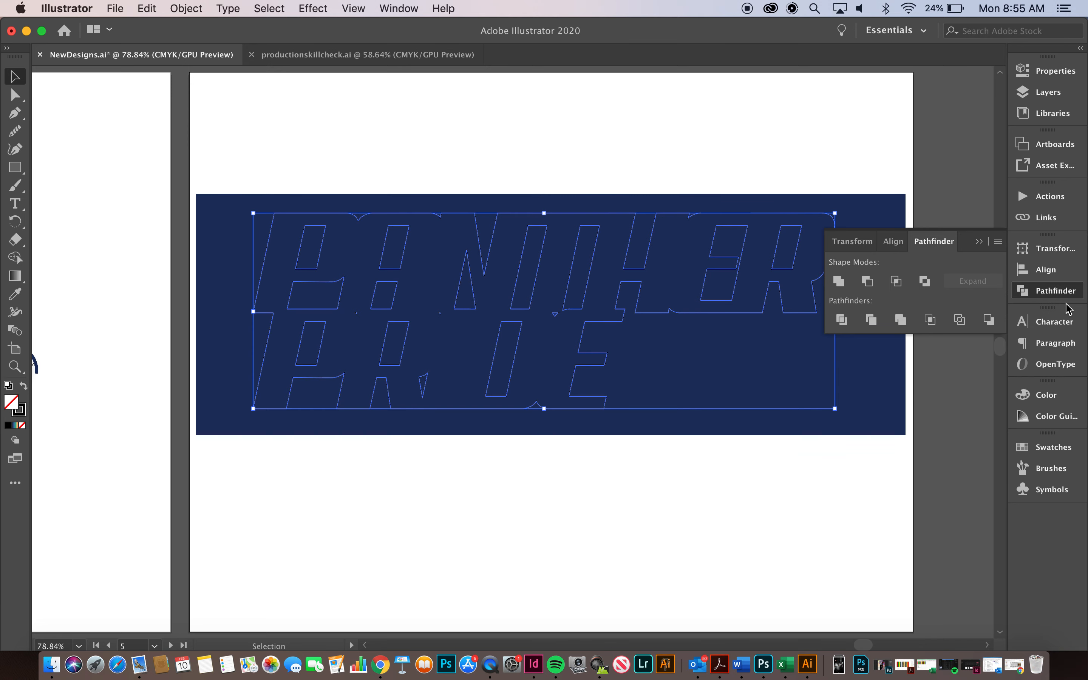
click(1054, 291)
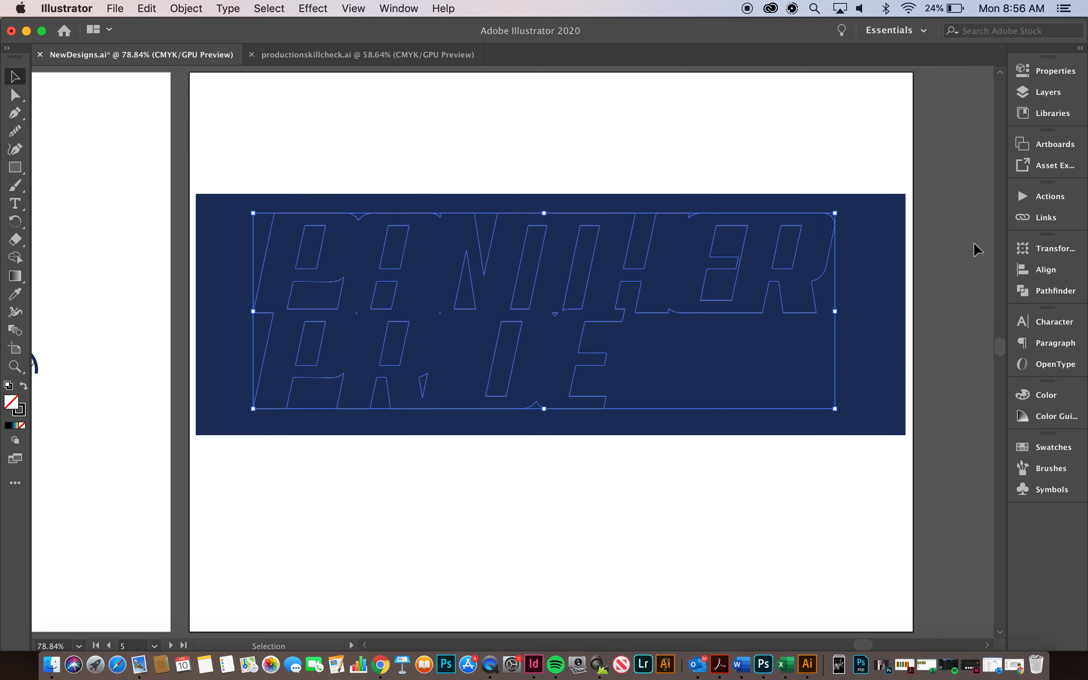
Give the merged lettering a 5 pt white stroke from the Properties stroke swatches
click(1047, 71)
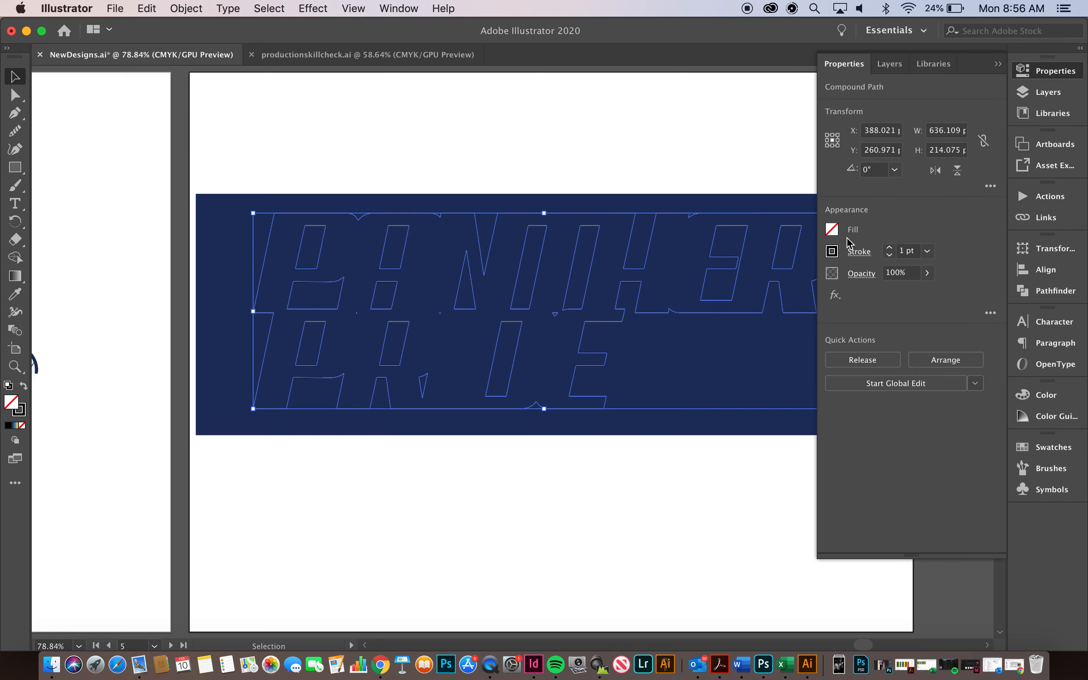
click(859, 251)
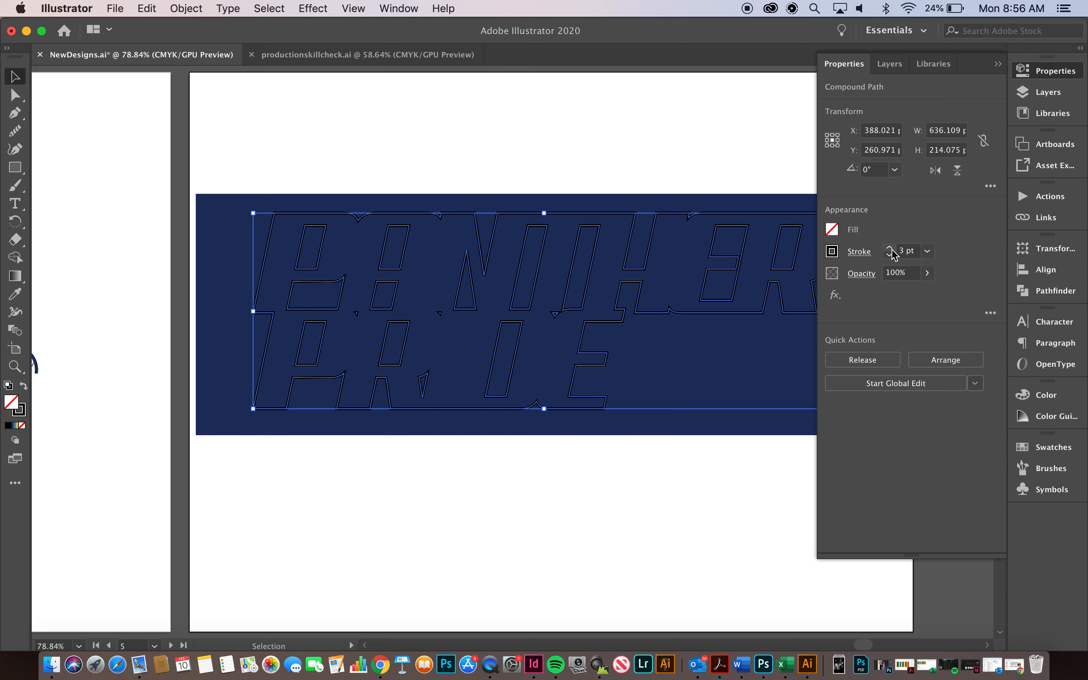
click(890, 247)
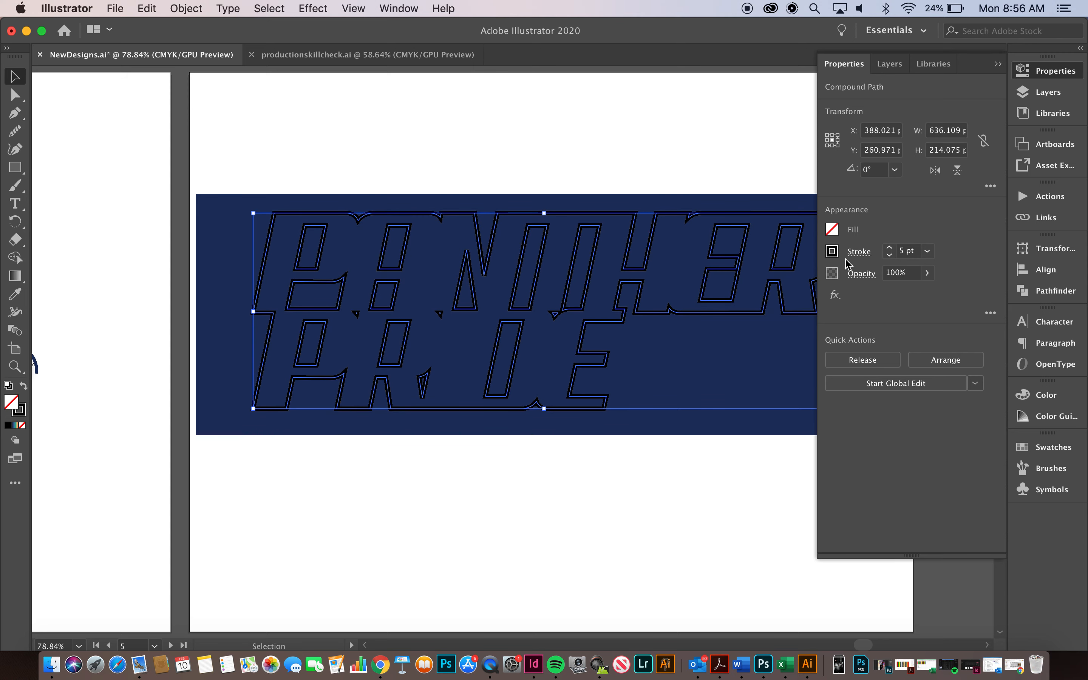
click(831, 251)
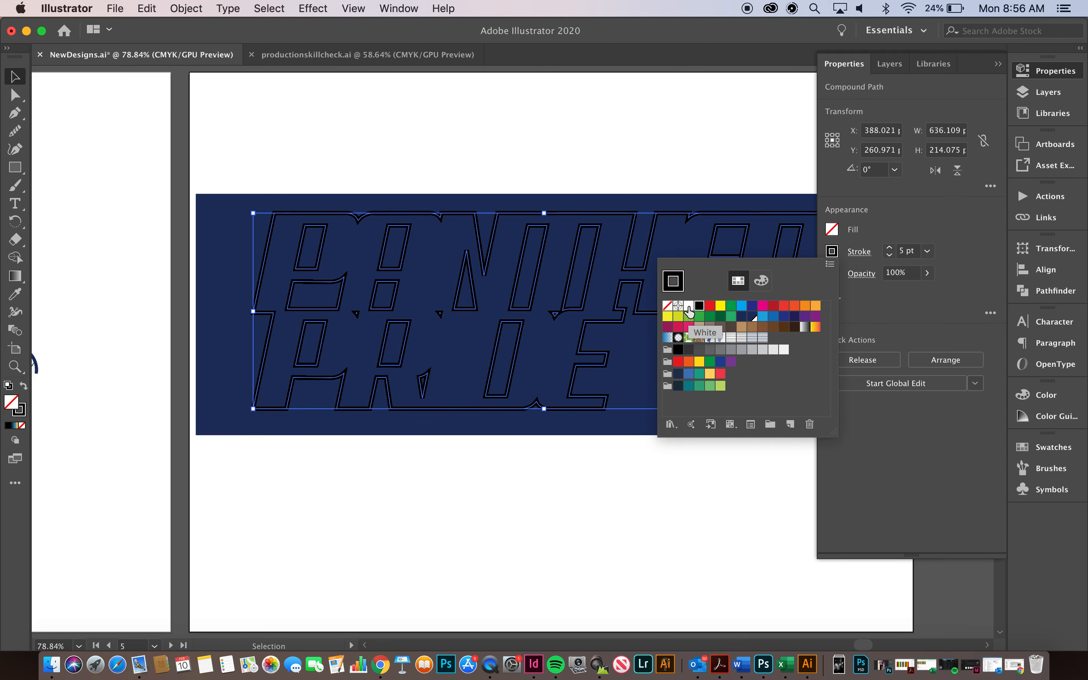
click(688, 305)
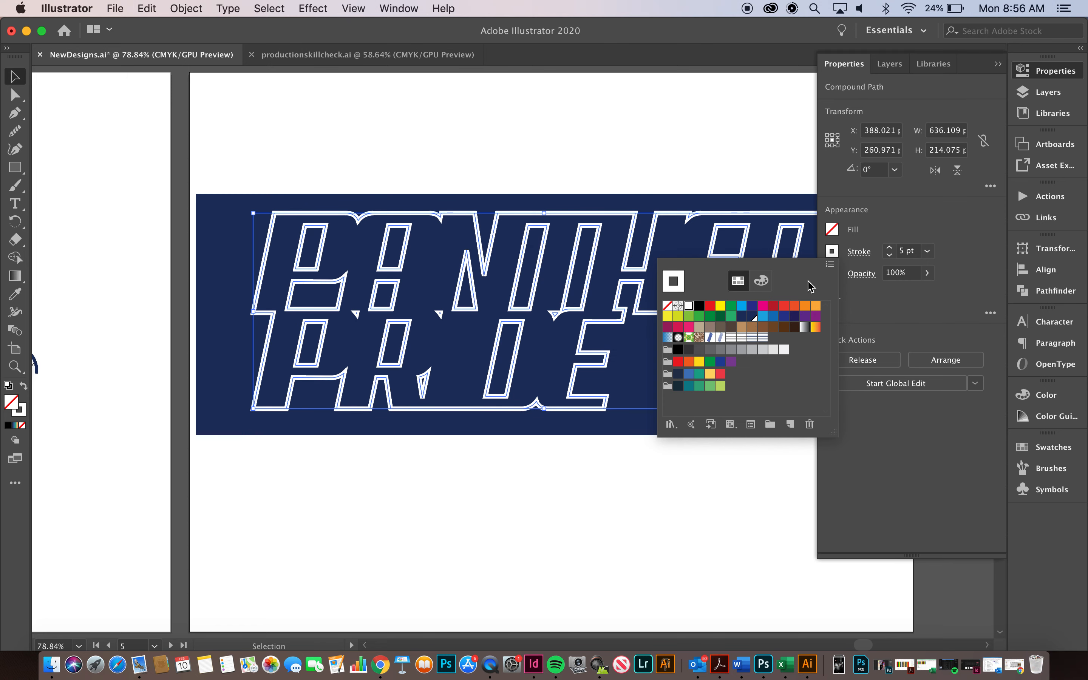
click(890, 254)
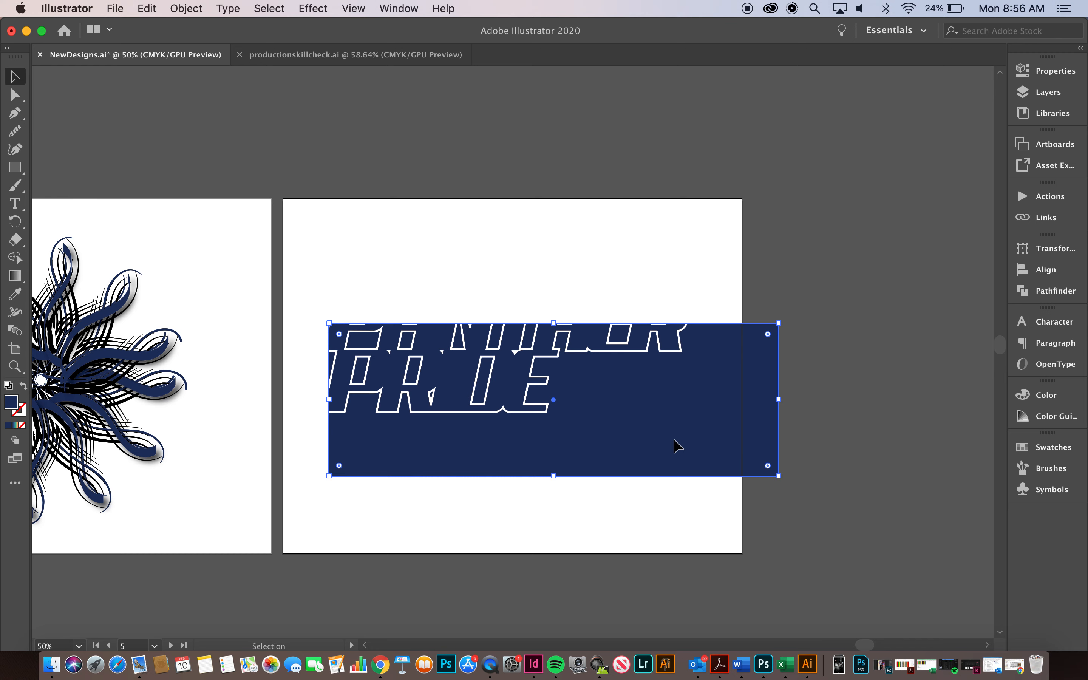
Nudge the navy banner into place behind the lettering and draw a new text frame above it
drag(676, 445, 671, 427)
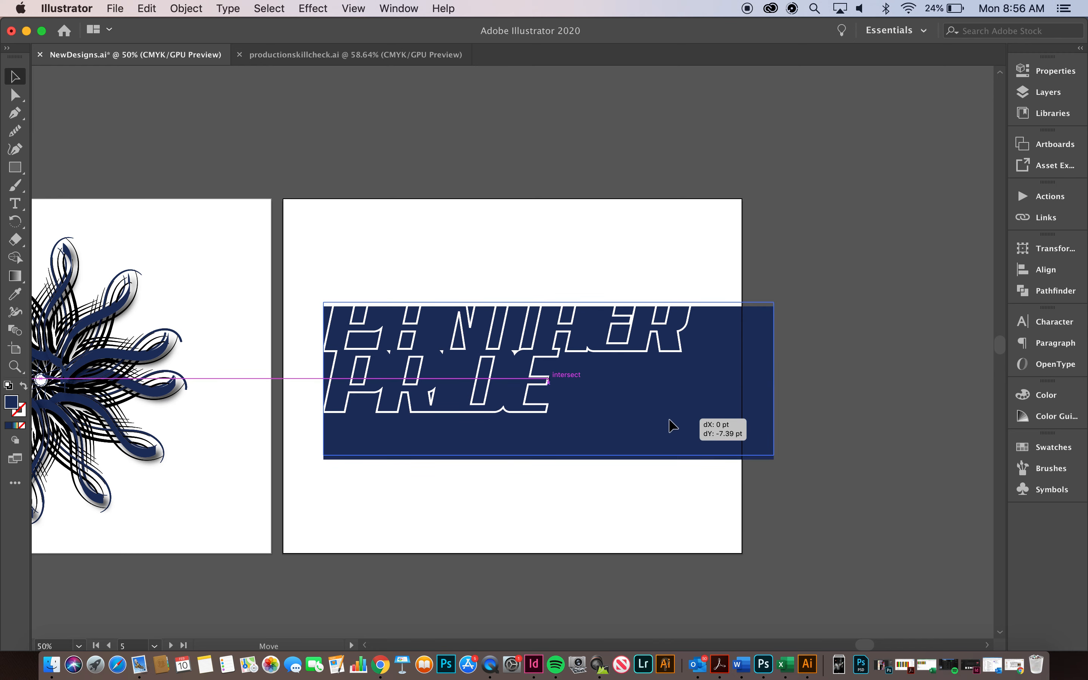
drag(669, 426, 679, 427)
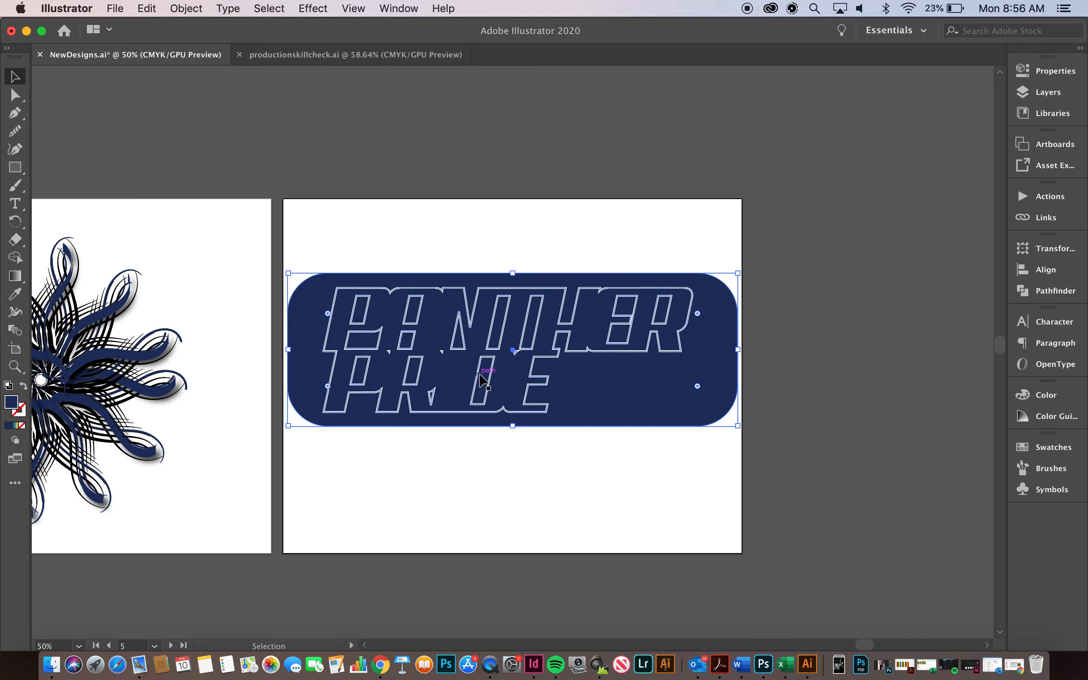
mouse_move(616, 340)
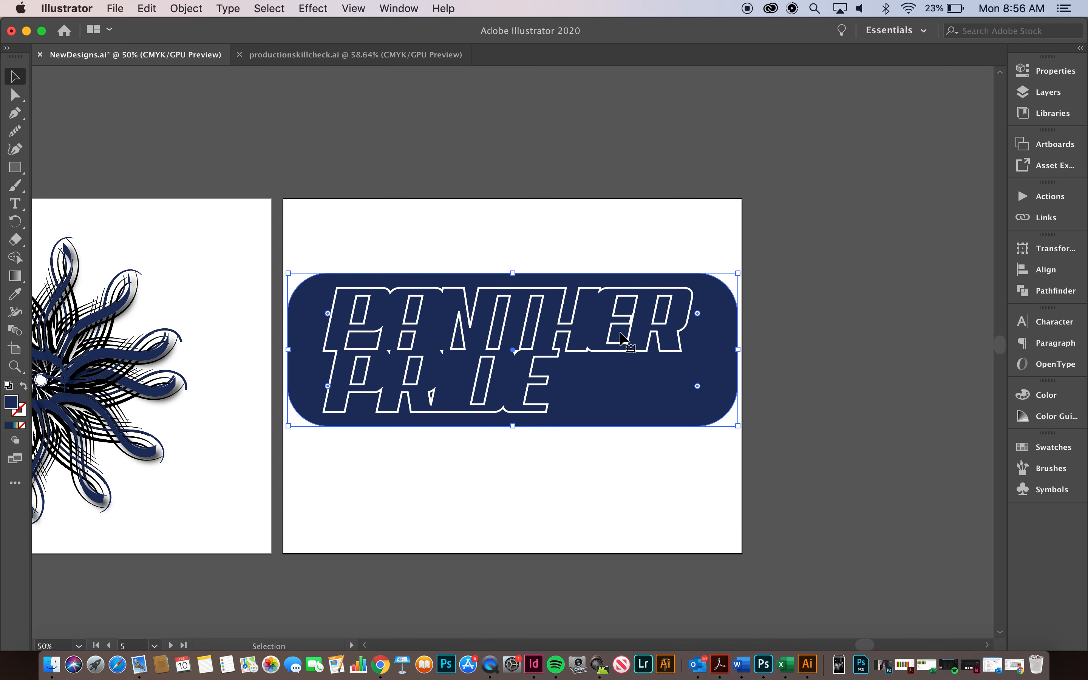
mouse_move(1054, 343)
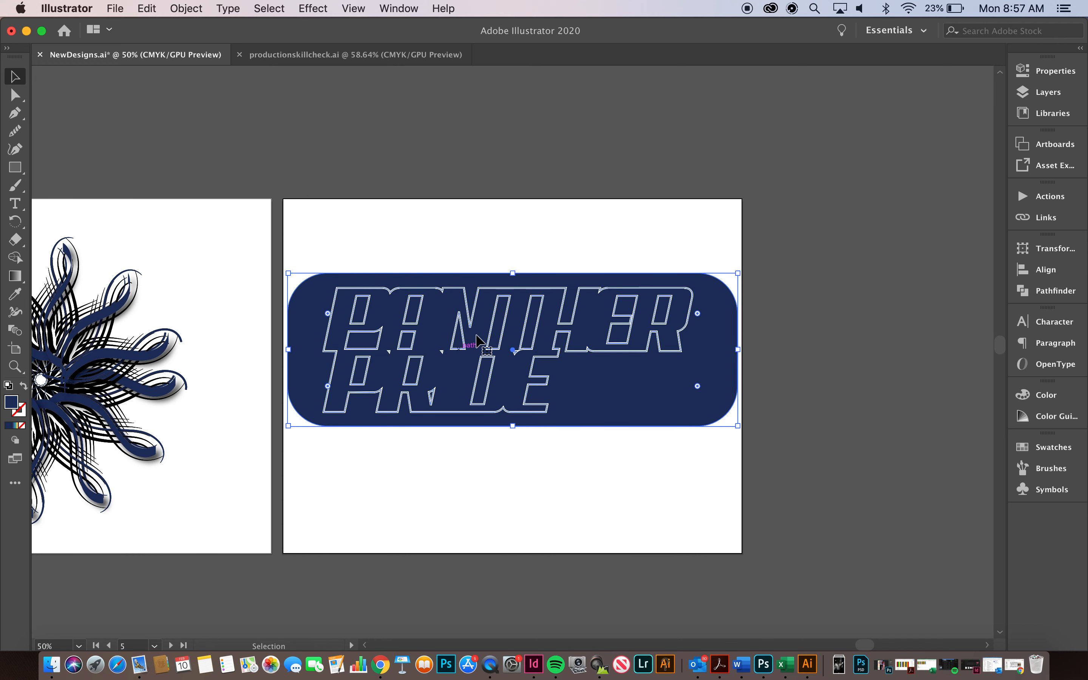
mouse_move(604, 354)
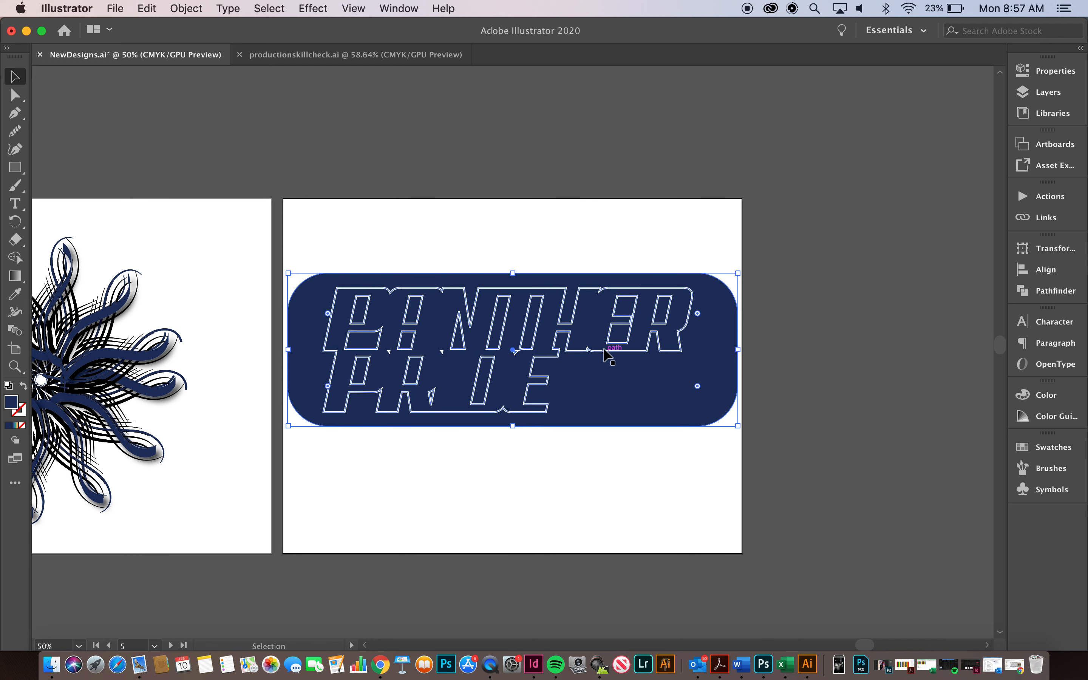
mouse_move(637, 356)
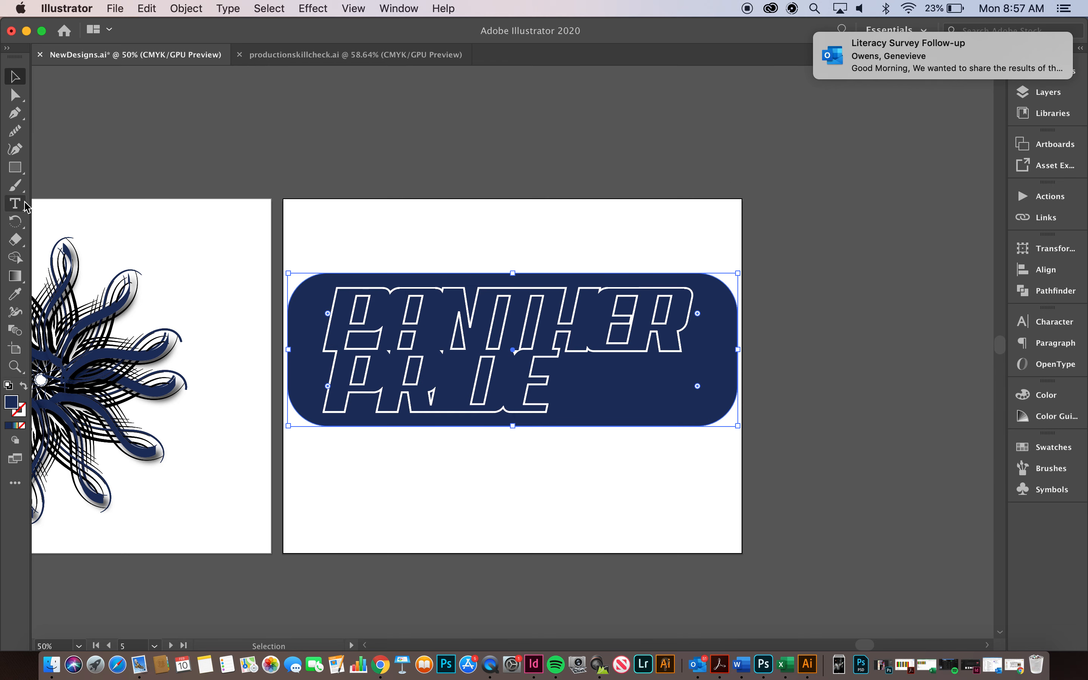
drag(357, 211, 708, 248)
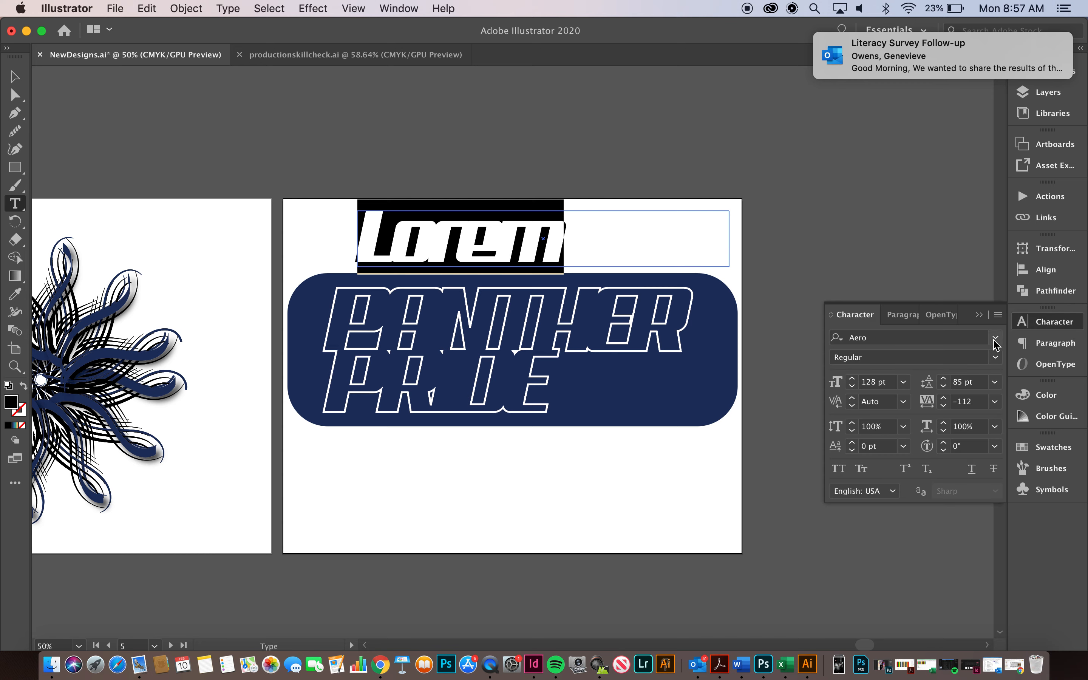
Set the placeholder text in Myriad Pro and enlarge it to about 265 pt
click(1054, 290)
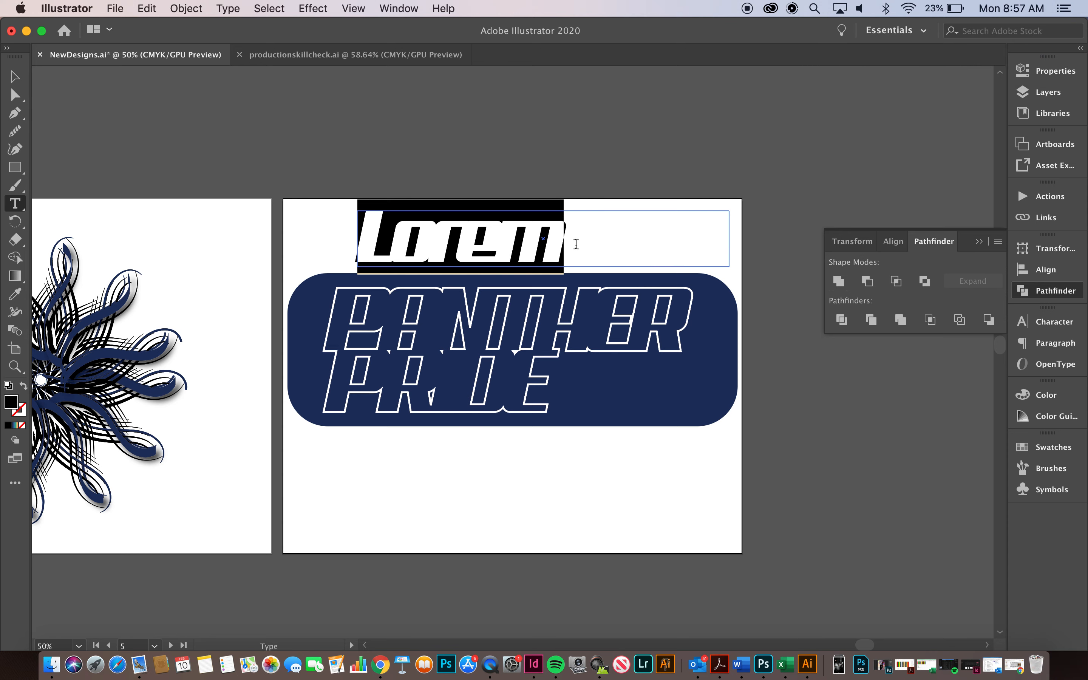
mouse_move(982, 242)
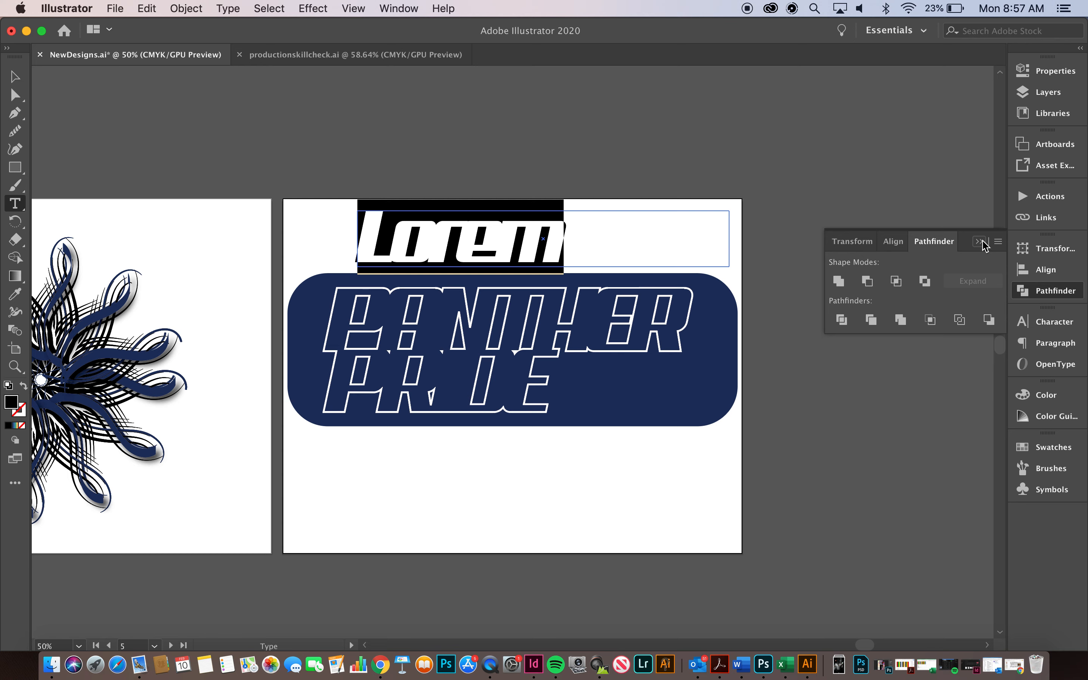
click(981, 241)
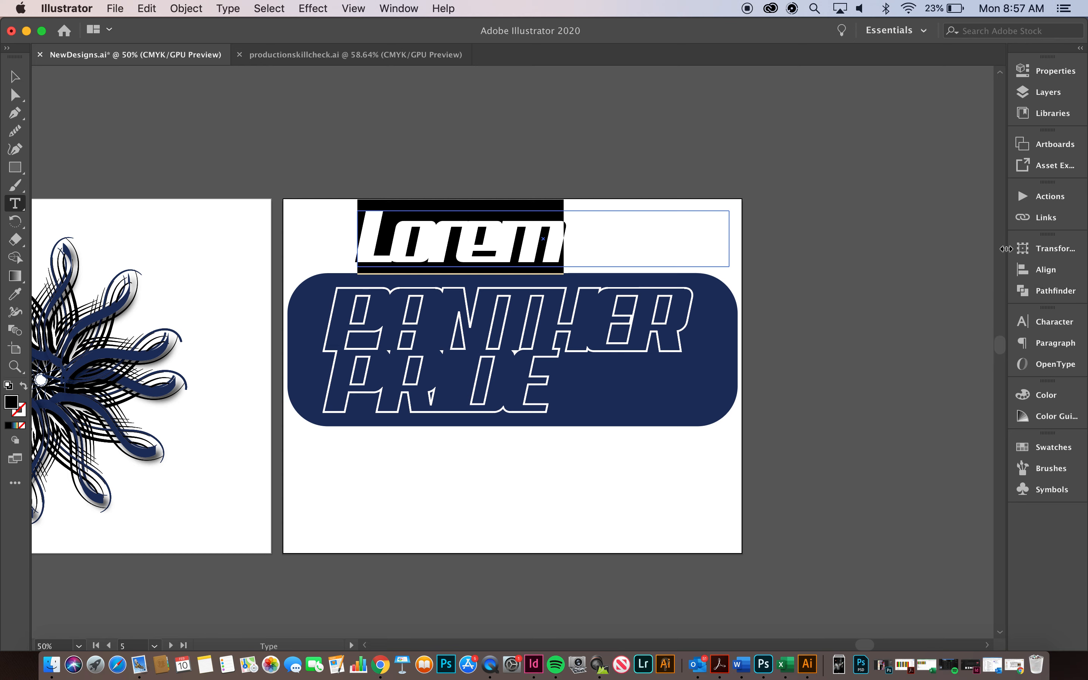
click(994, 337)
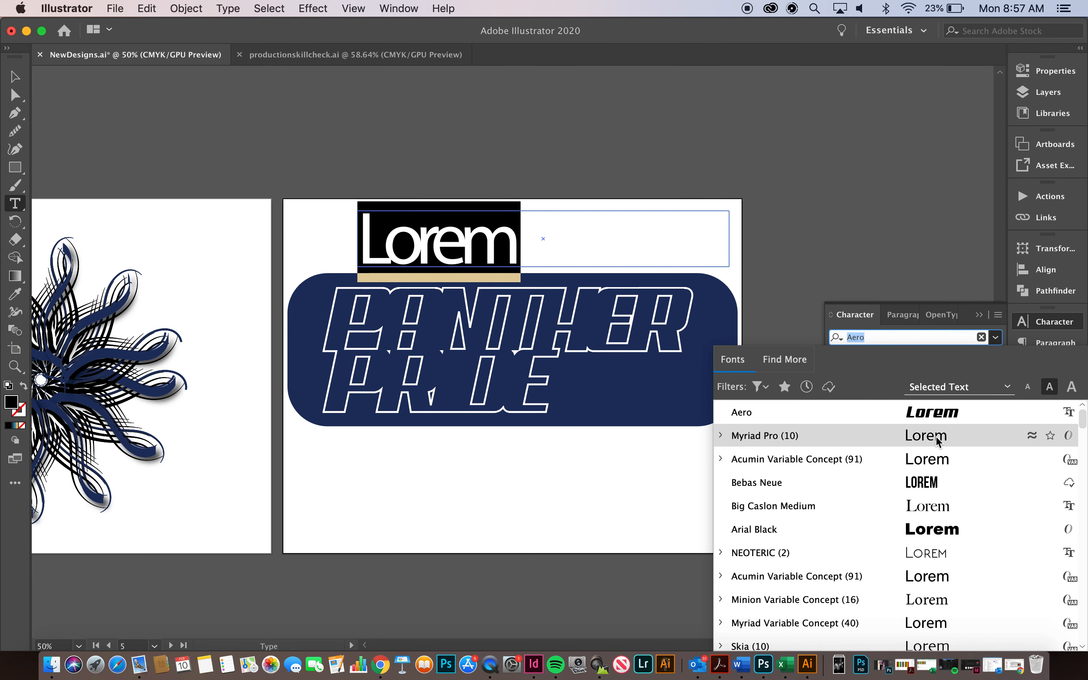
click(765, 435)
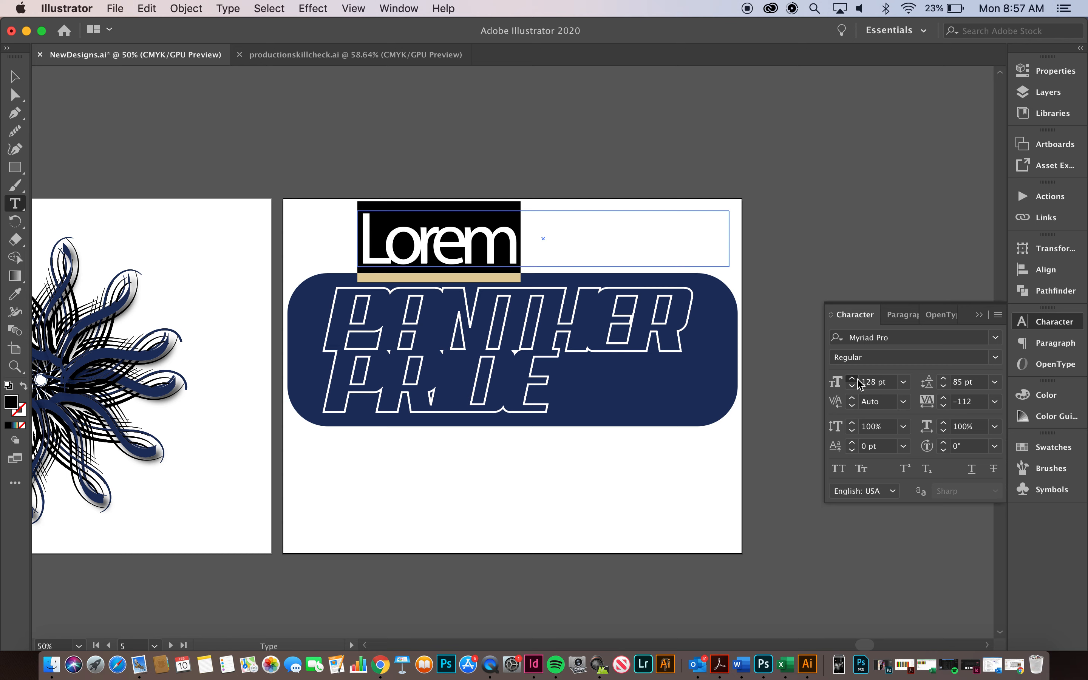
click(852, 379)
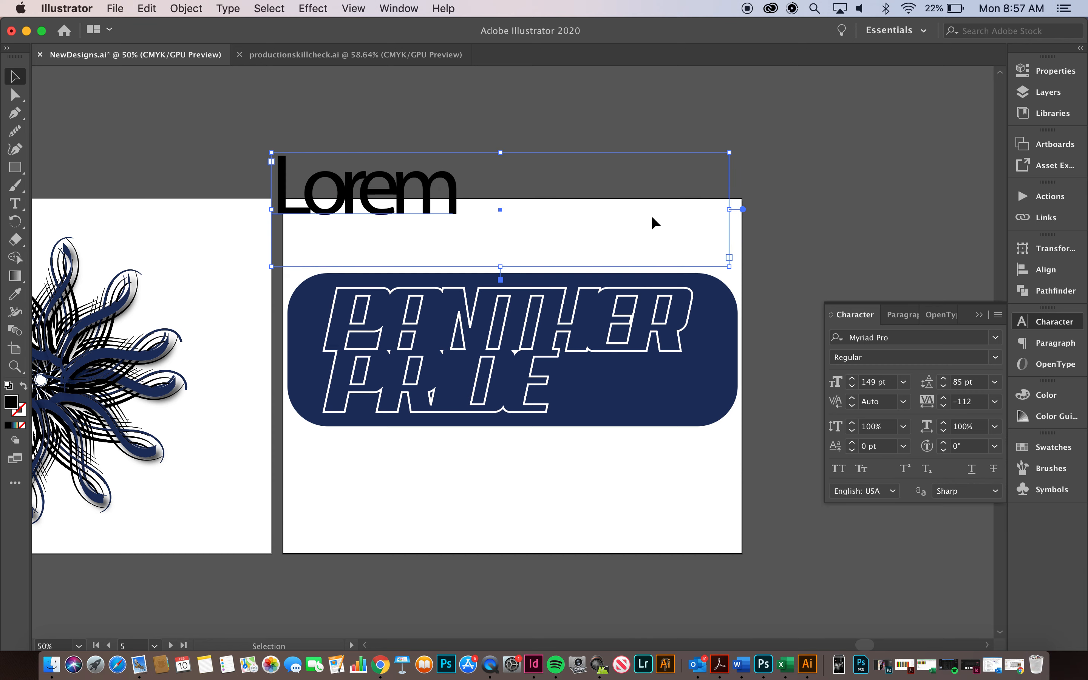
click(852, 378)
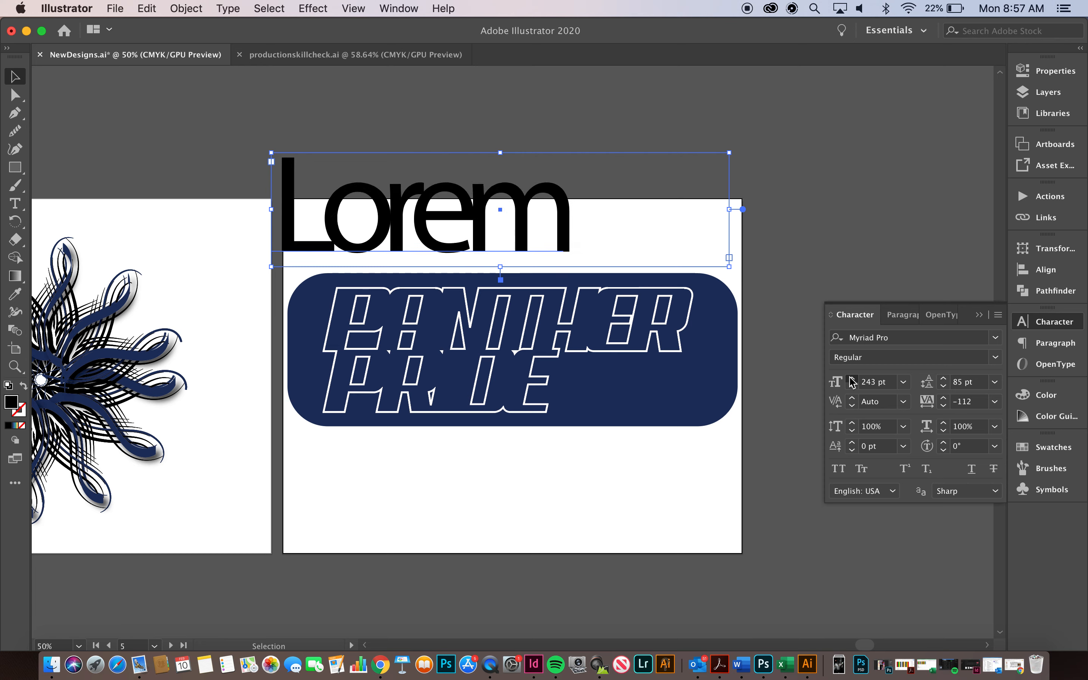
click(853, 377)
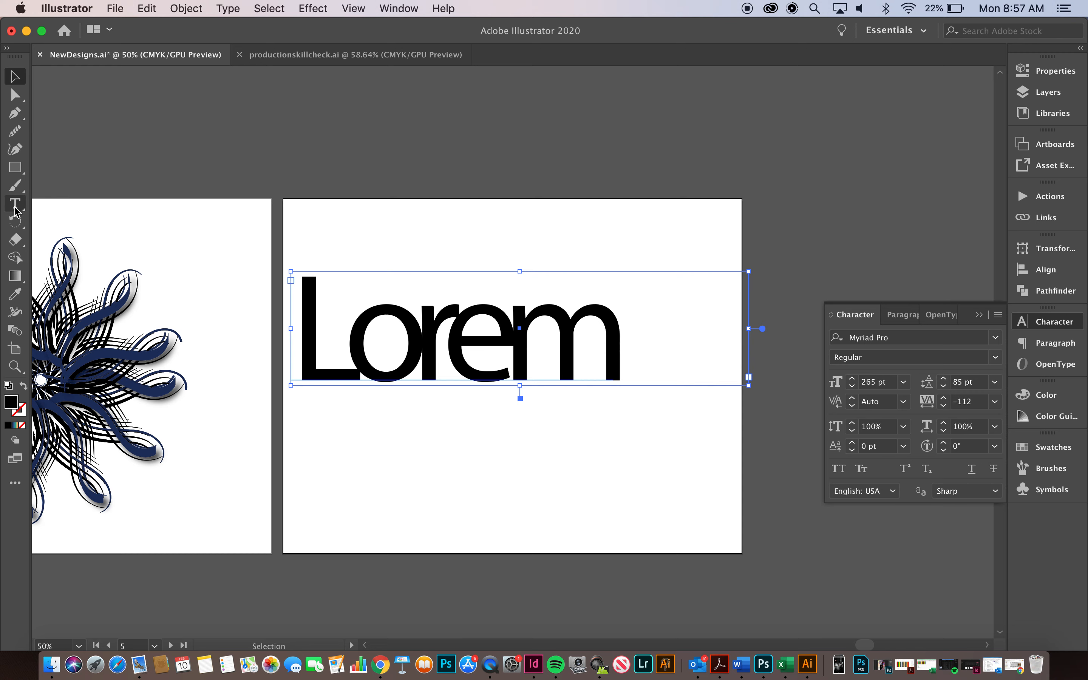
Adjust the placeholder's tracking to about -92 before clearing the wording
click(250, 359)
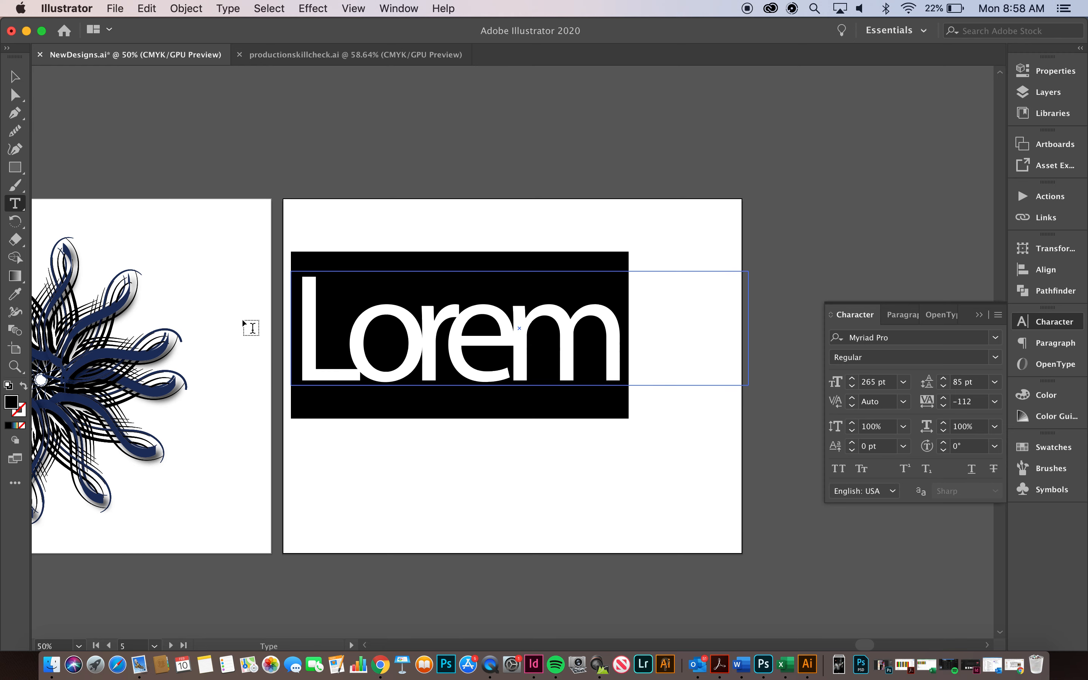
click(943, 405)
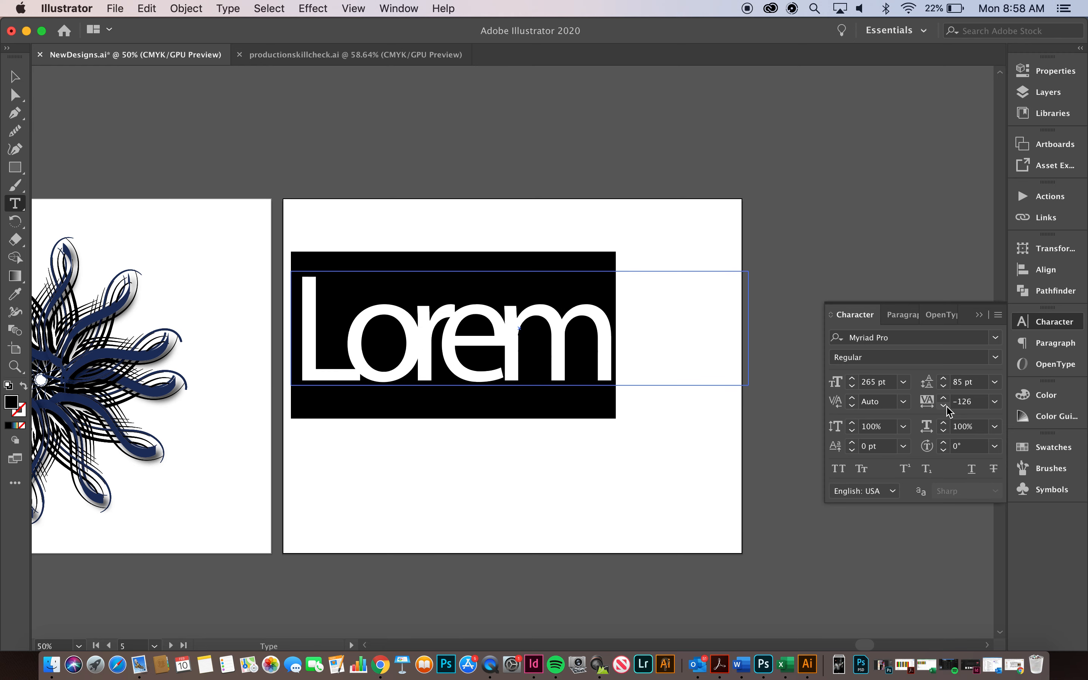
click(944, 398)
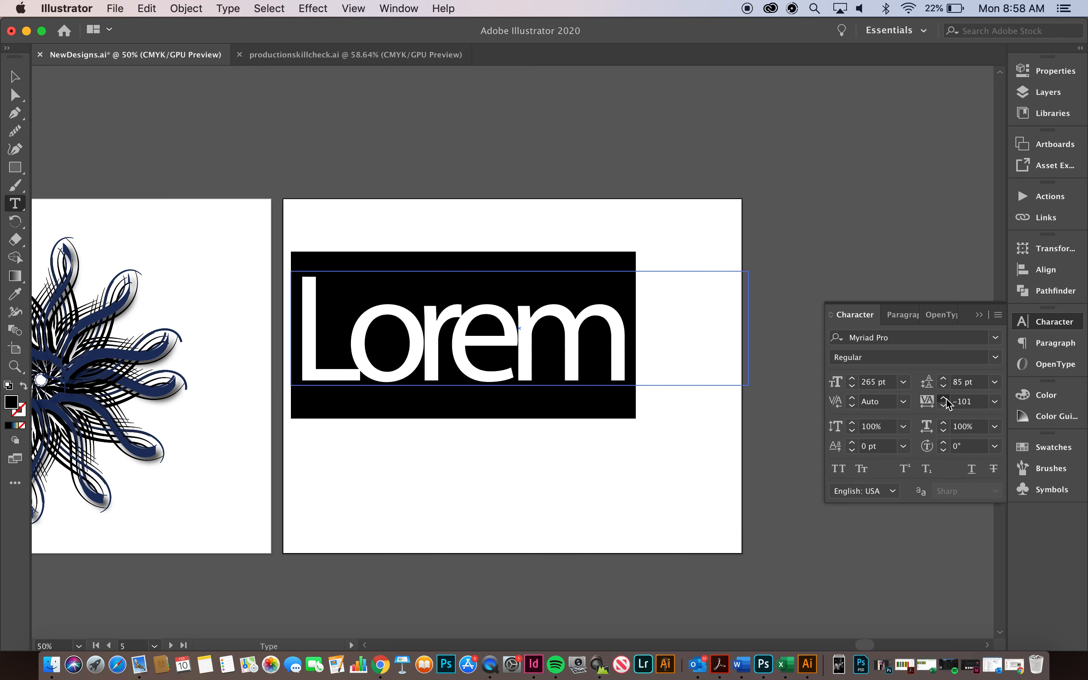
click(943, 398)
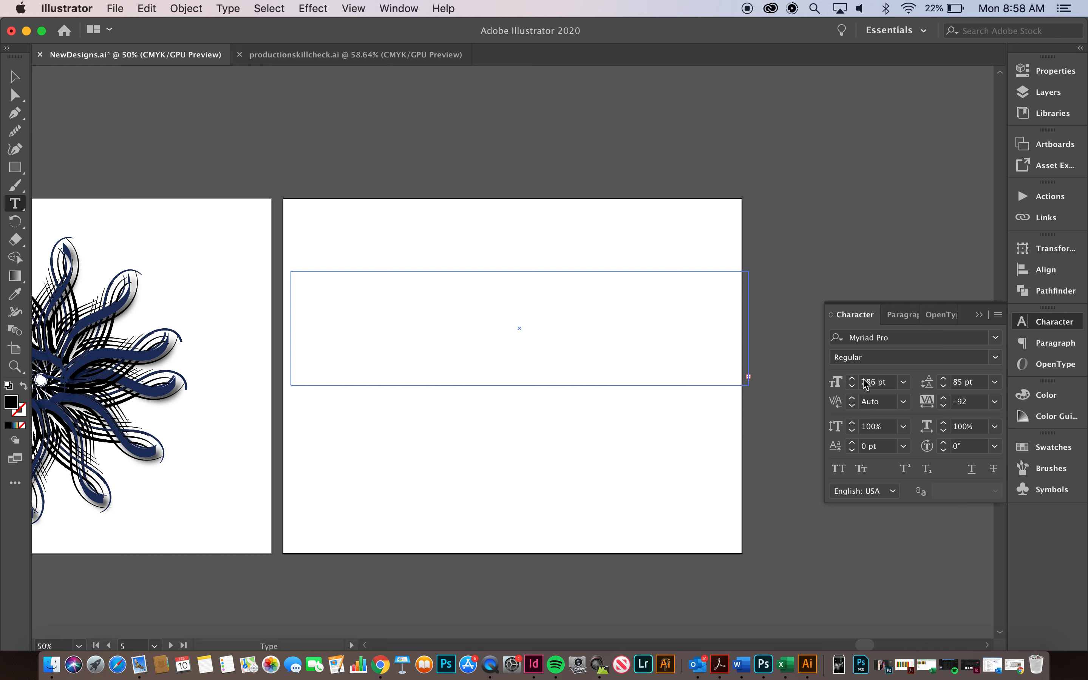
Set the frame in Arial Black with tighter tracking and retype the text as PANTHER
click(14, 77)
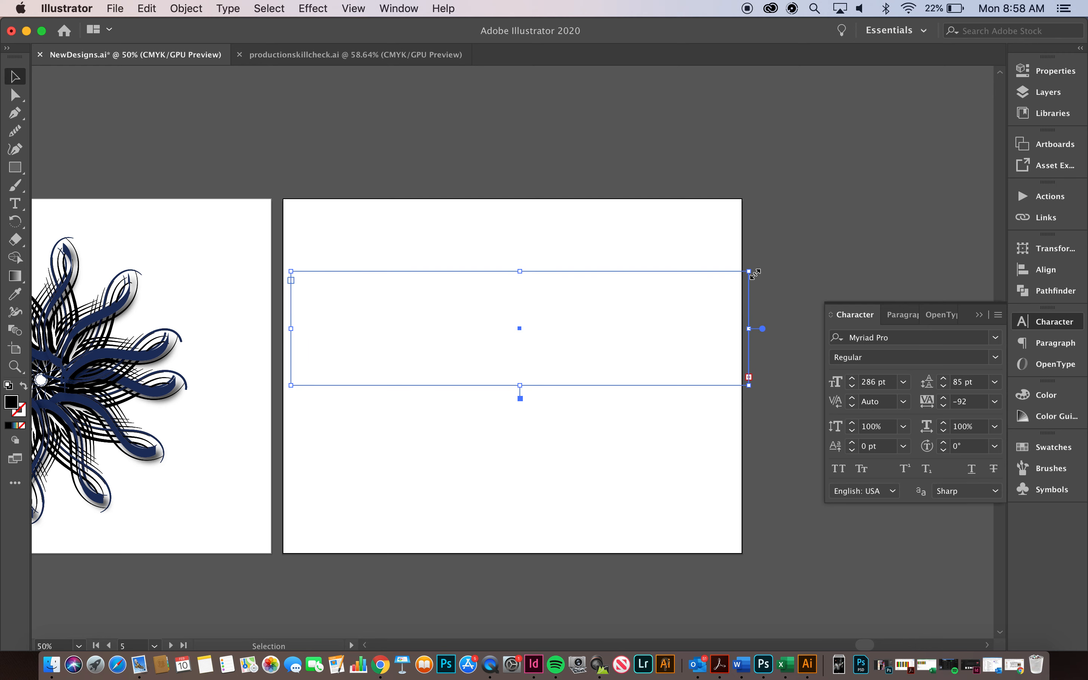
text(Lorem)
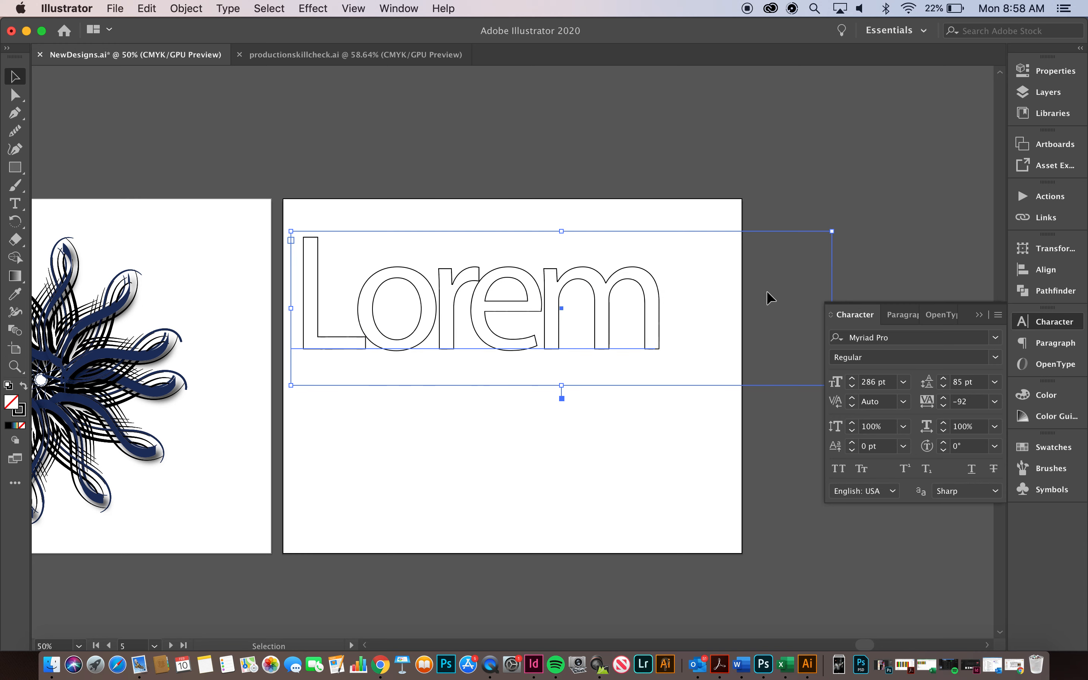
mouse_move(904, 406)
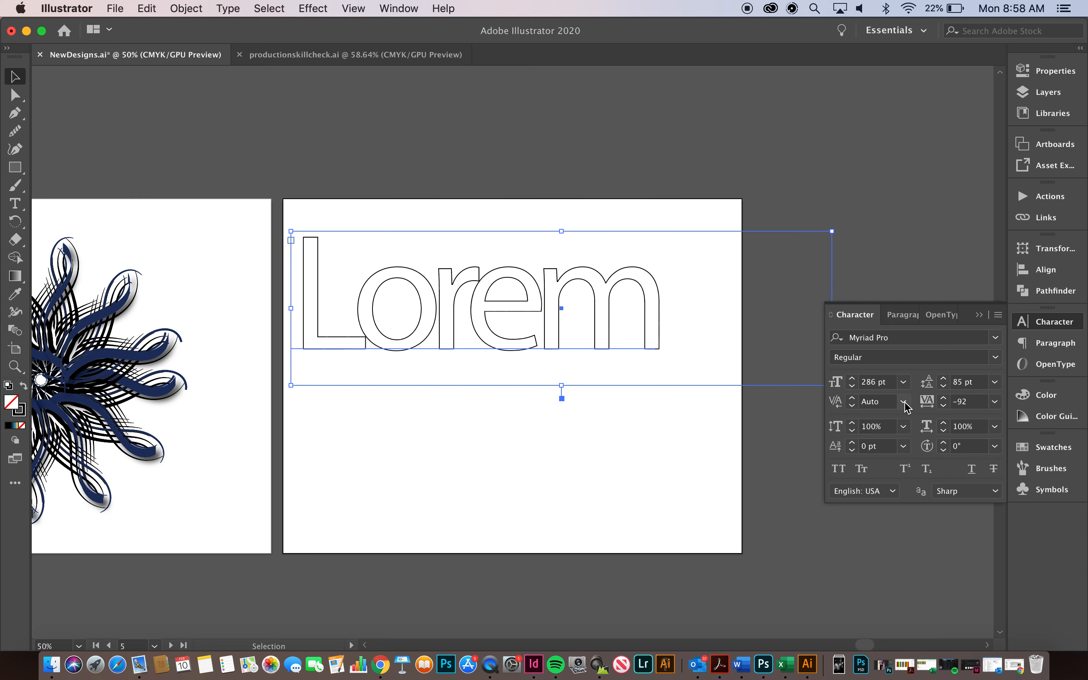
click(995, 337)
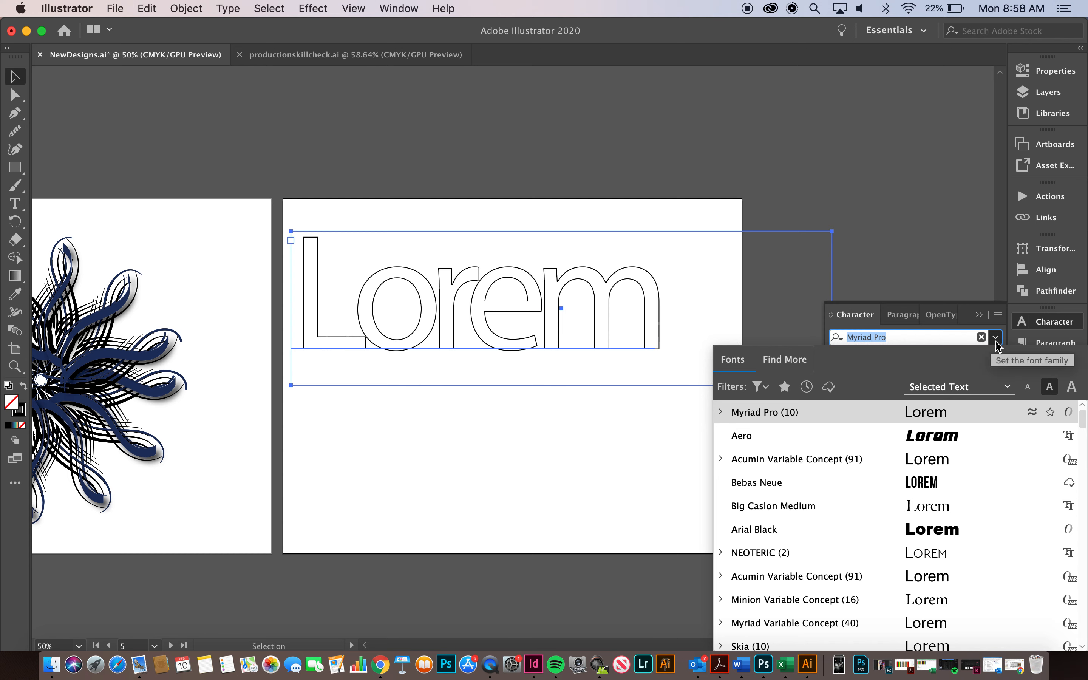
click(756, 482)
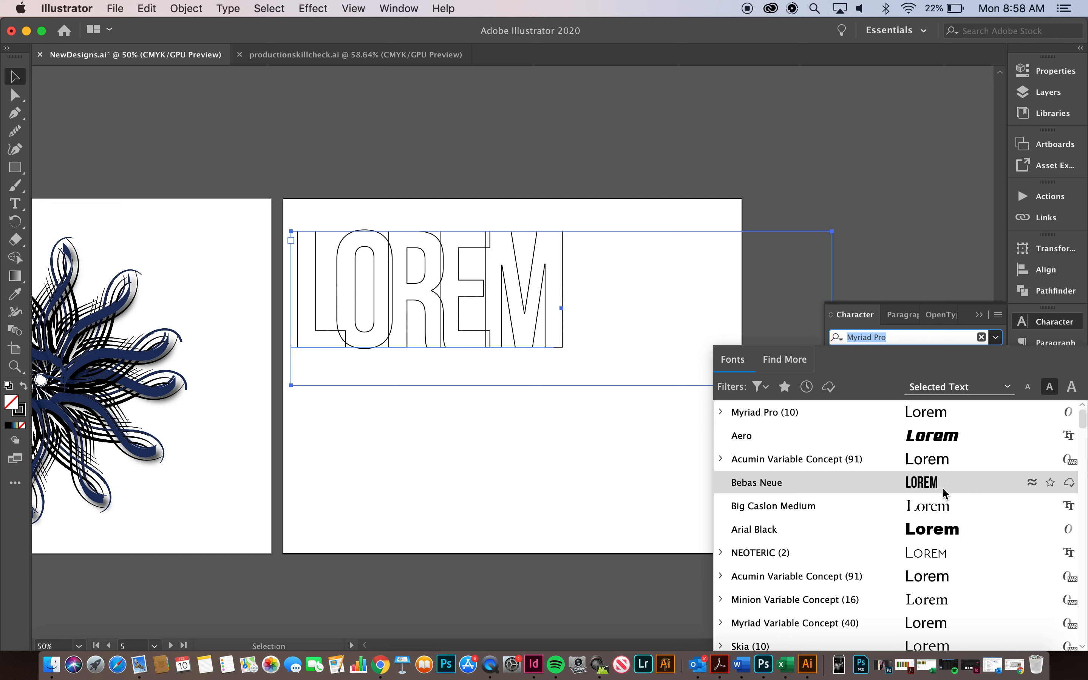
click(753, 529)
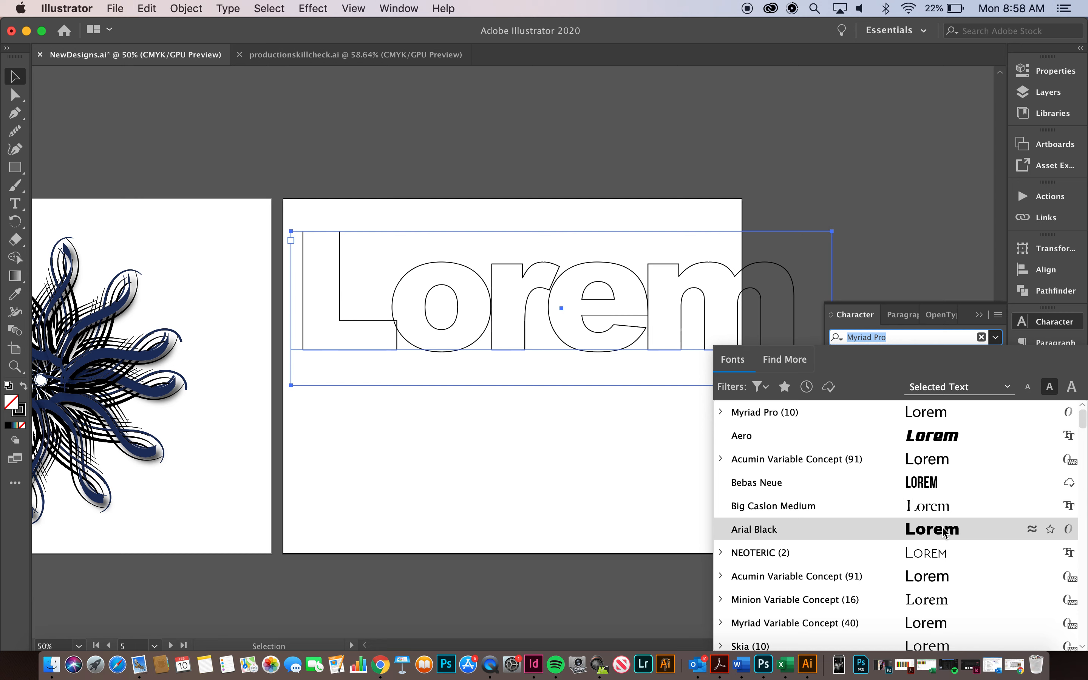
click(754, 529)
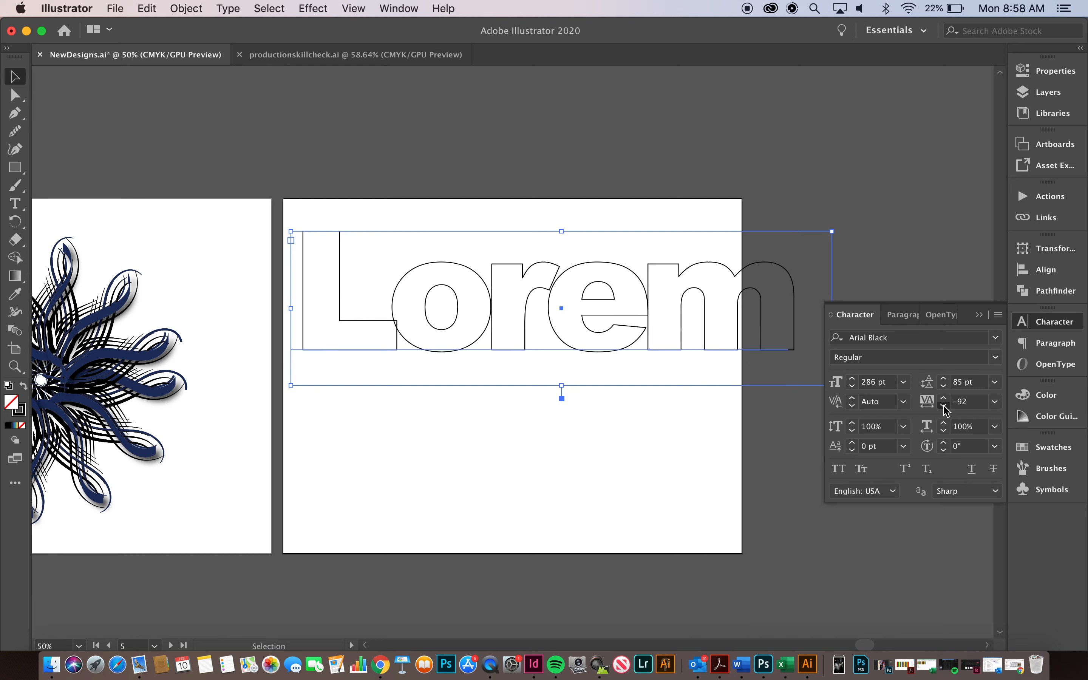
click(944, 405)
text(P)
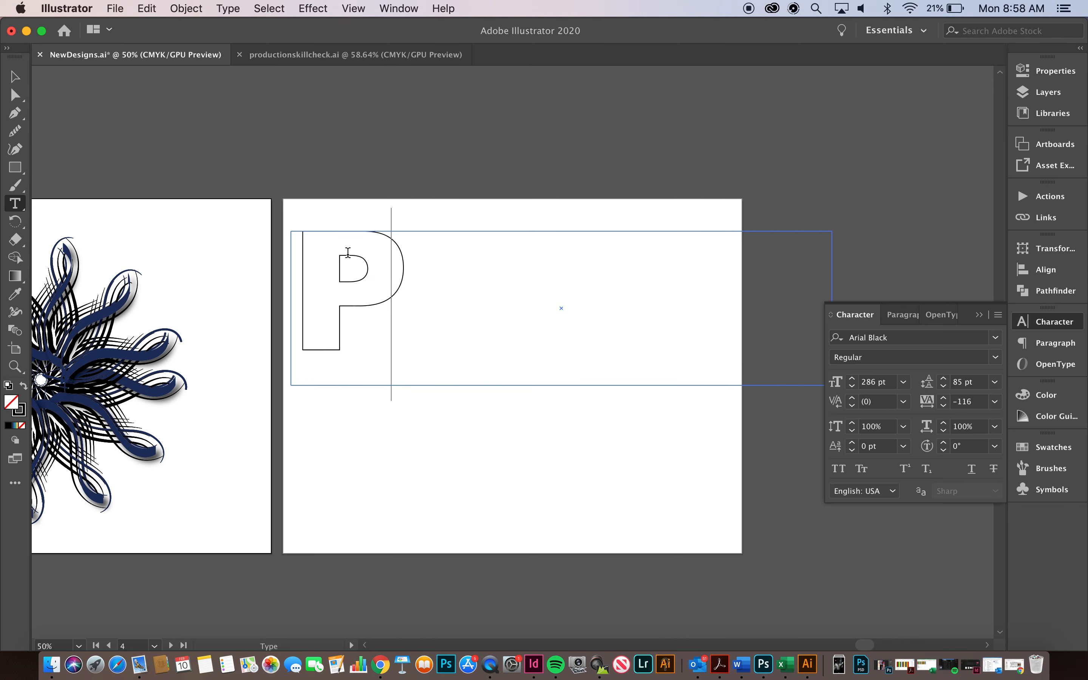
text(ANTHE)
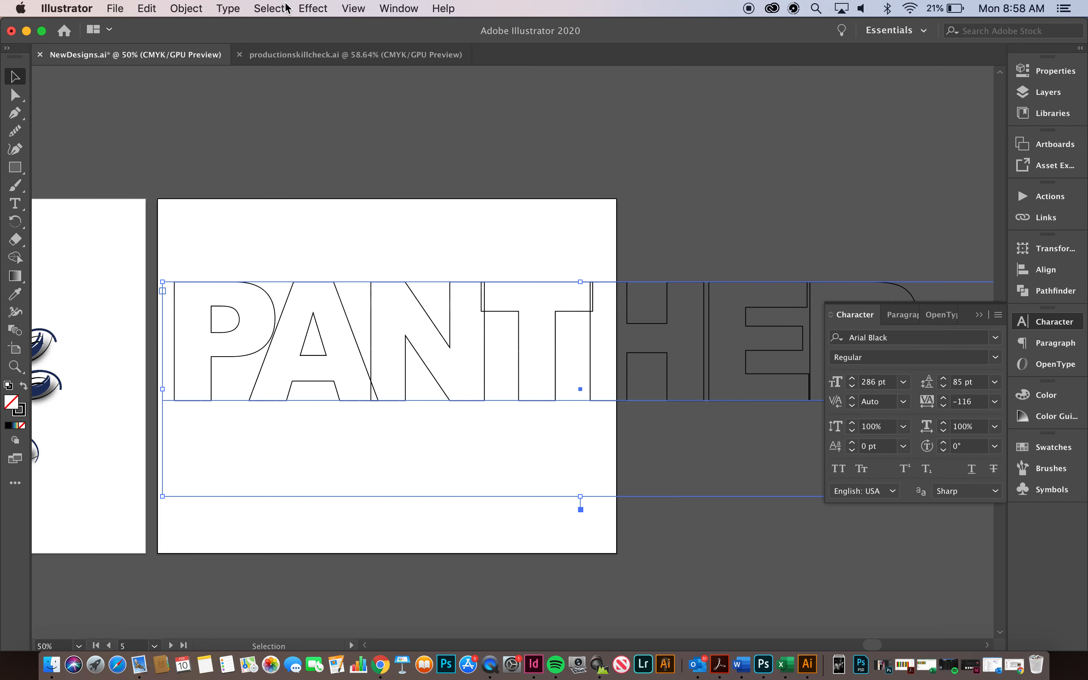
Fit the artboard to the PANTHER lettering and tighten its tracking further
click(185, 8)
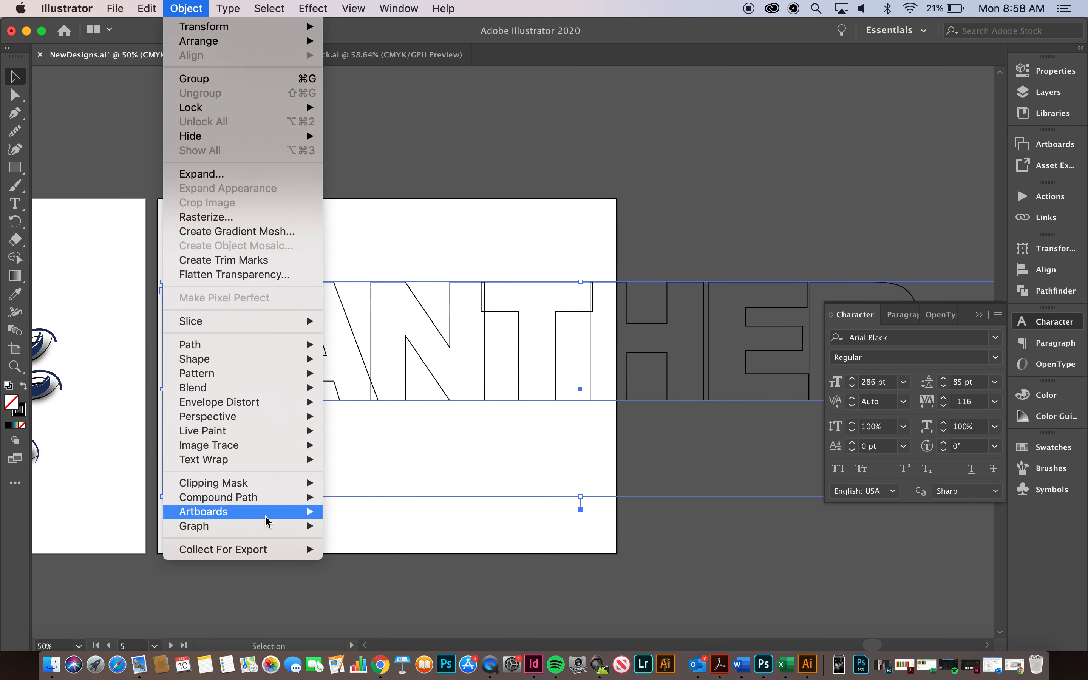
mouse_move(203, 512)
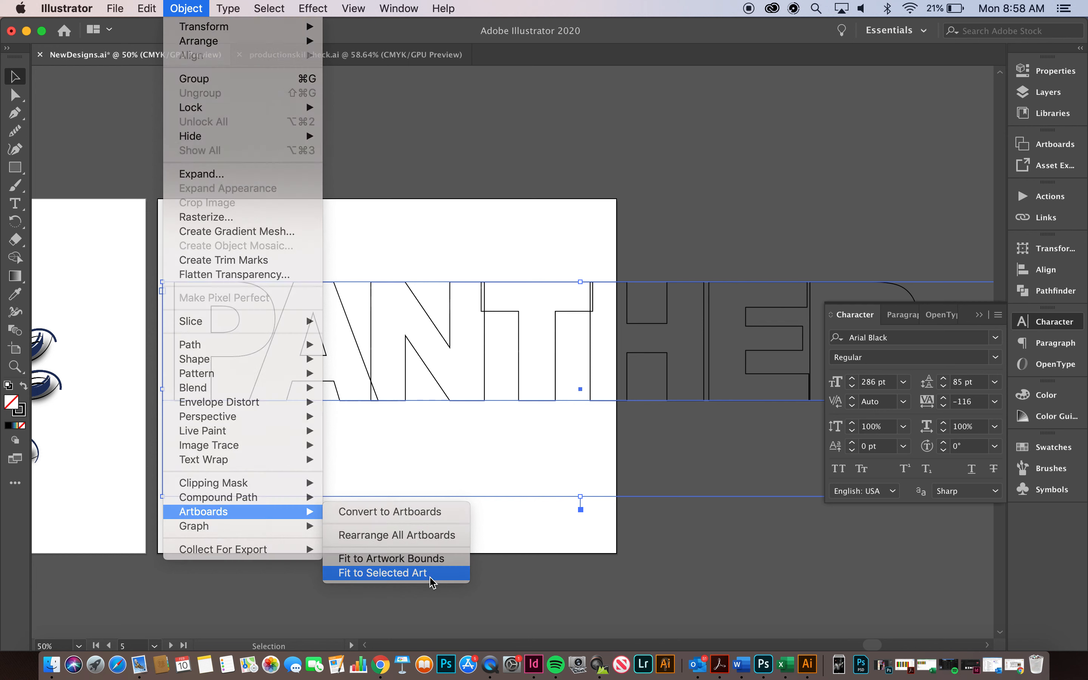
click(380, 572)
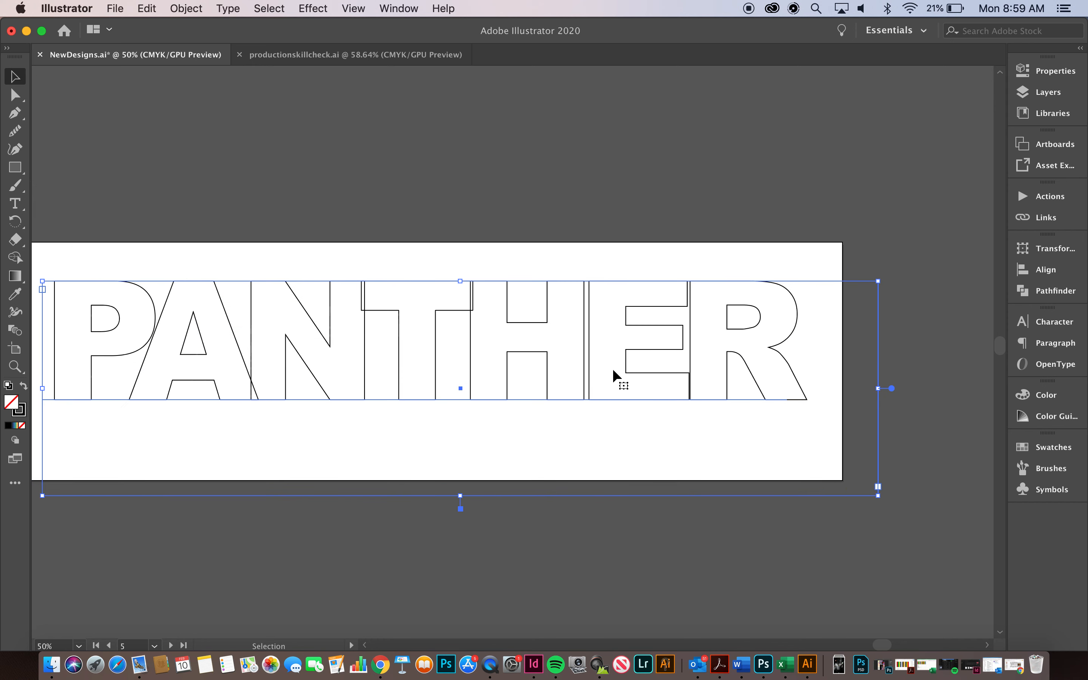
click(1047, 321)
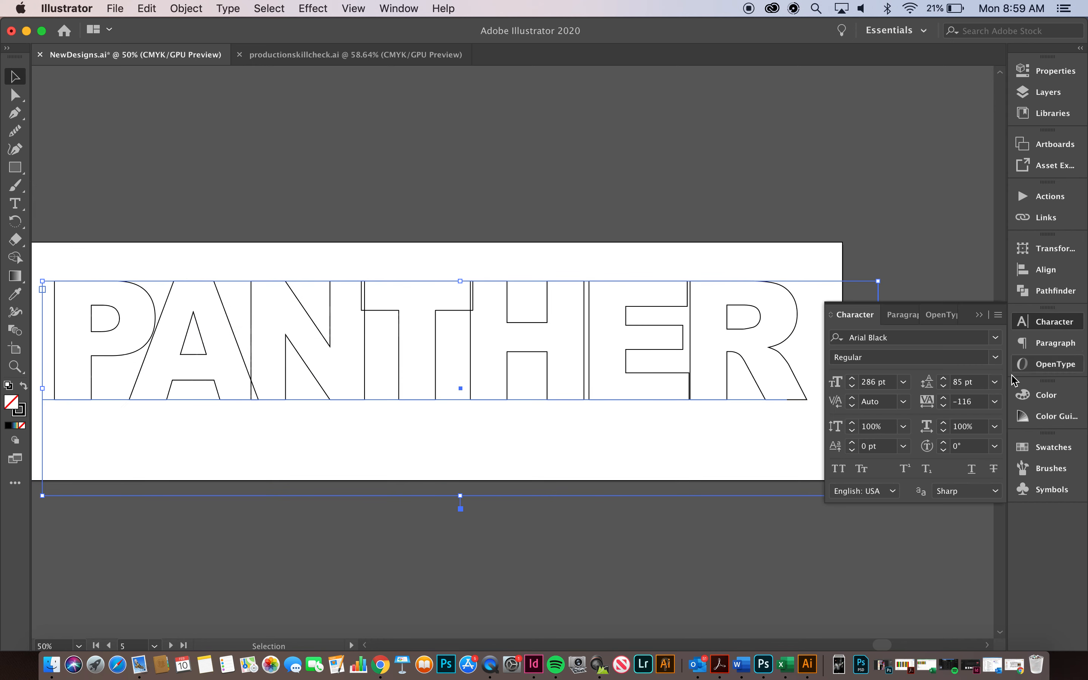
mouse_move(944, 414)
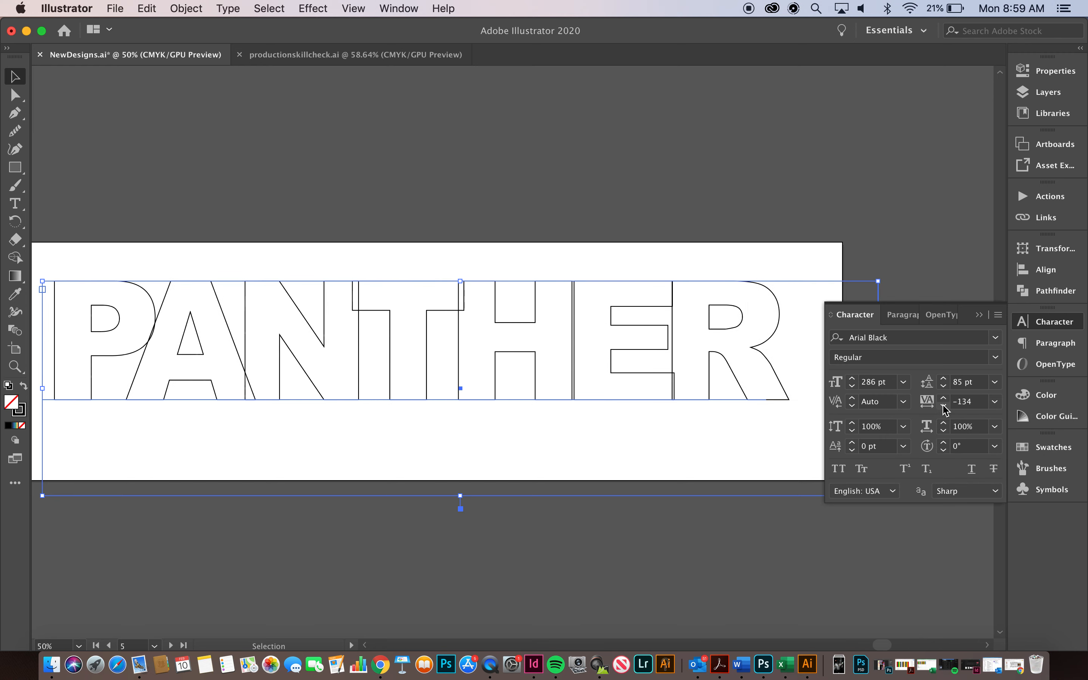
click(943, 405)
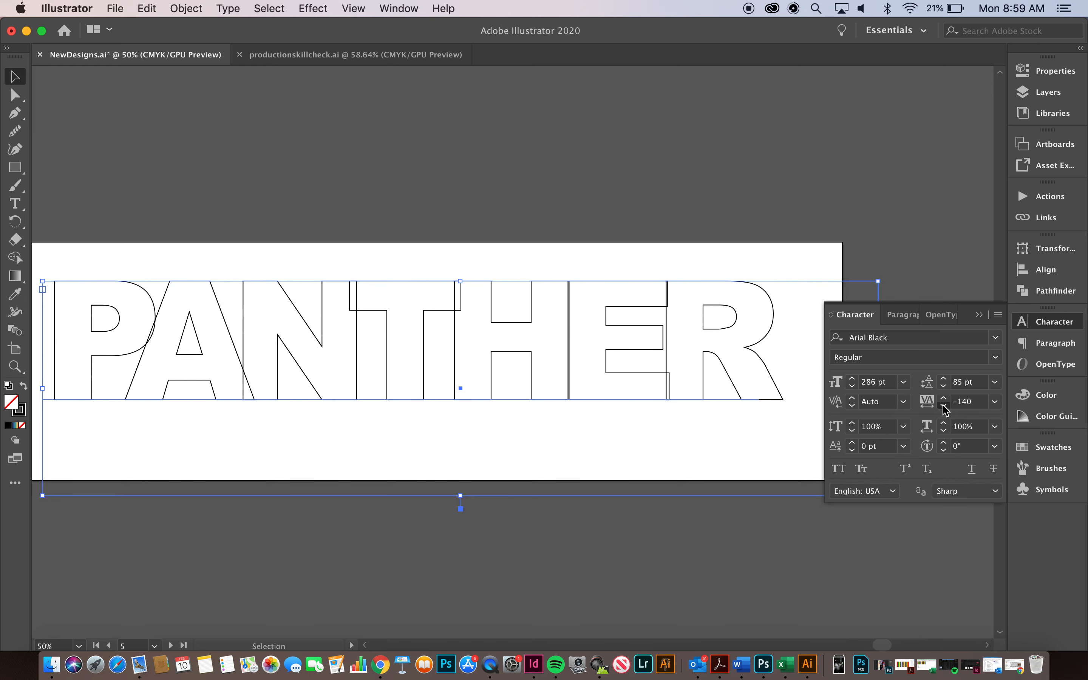
click(942, 404)
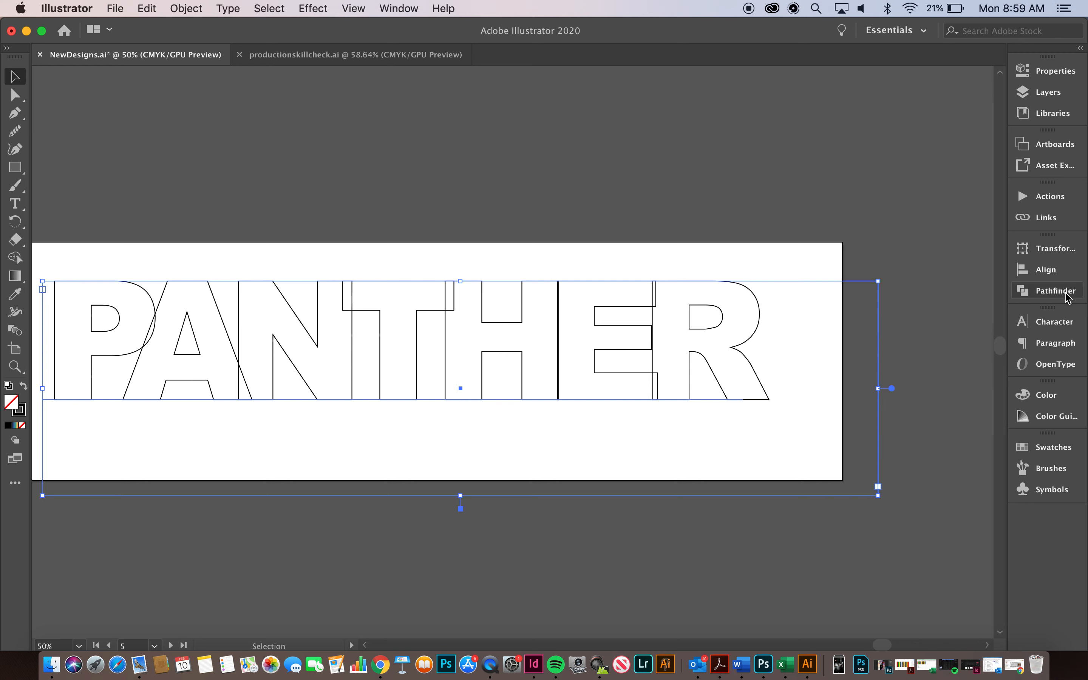
Attempt a Pathfinder Unite on the live text and dismiss the no-results warning
click(837, 281)
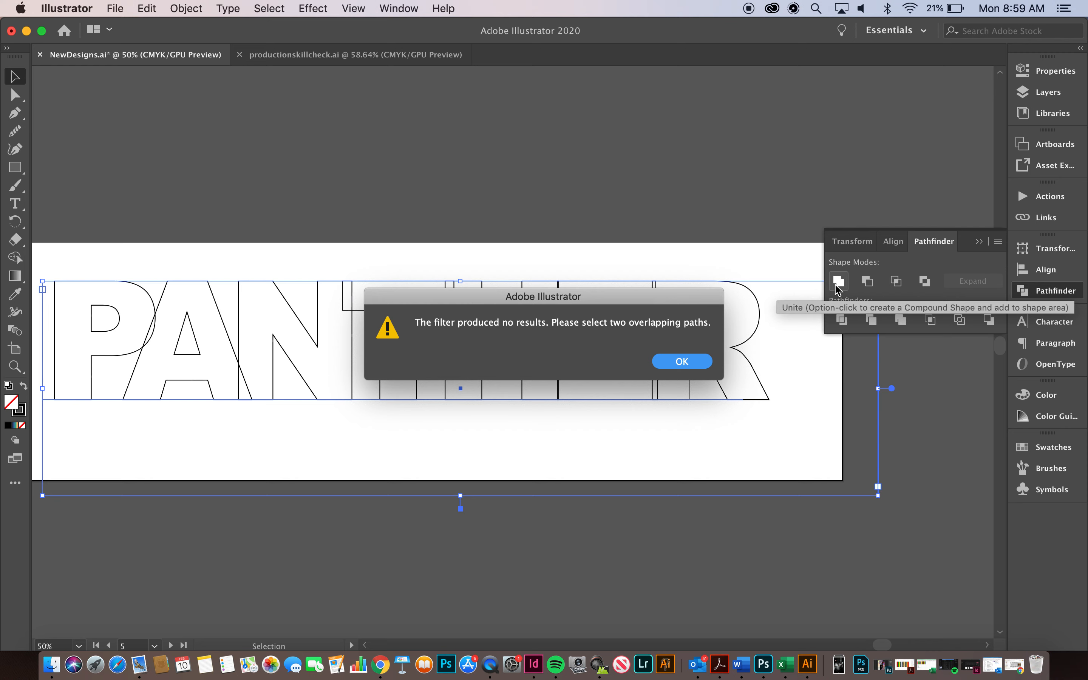
click(680, 361)
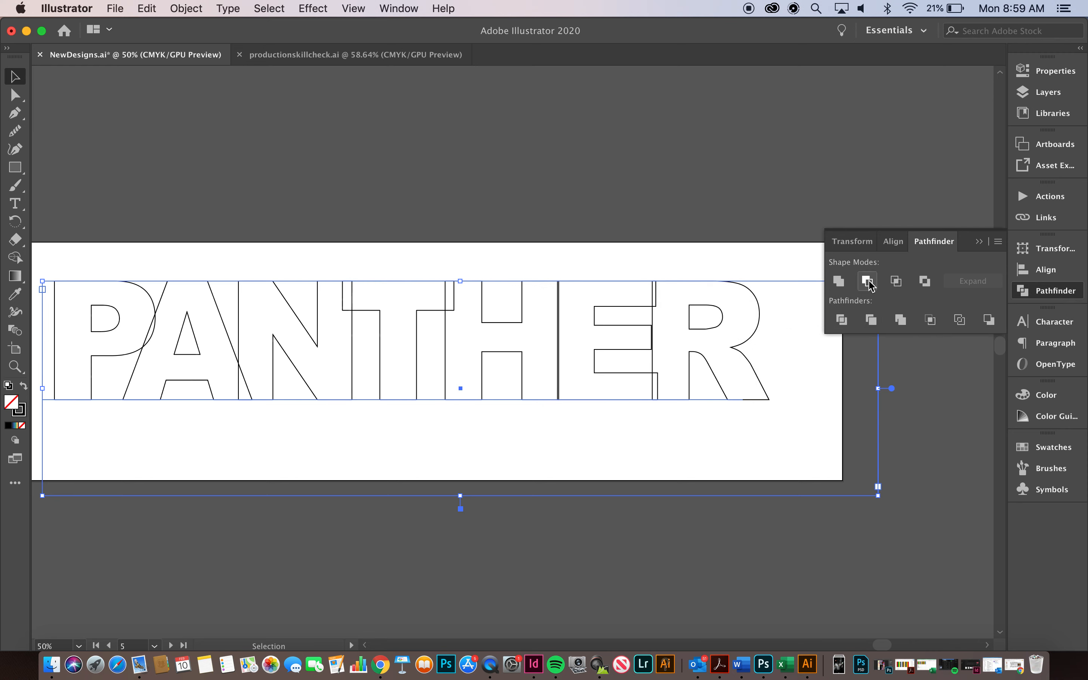
mouse_move(866, 281)
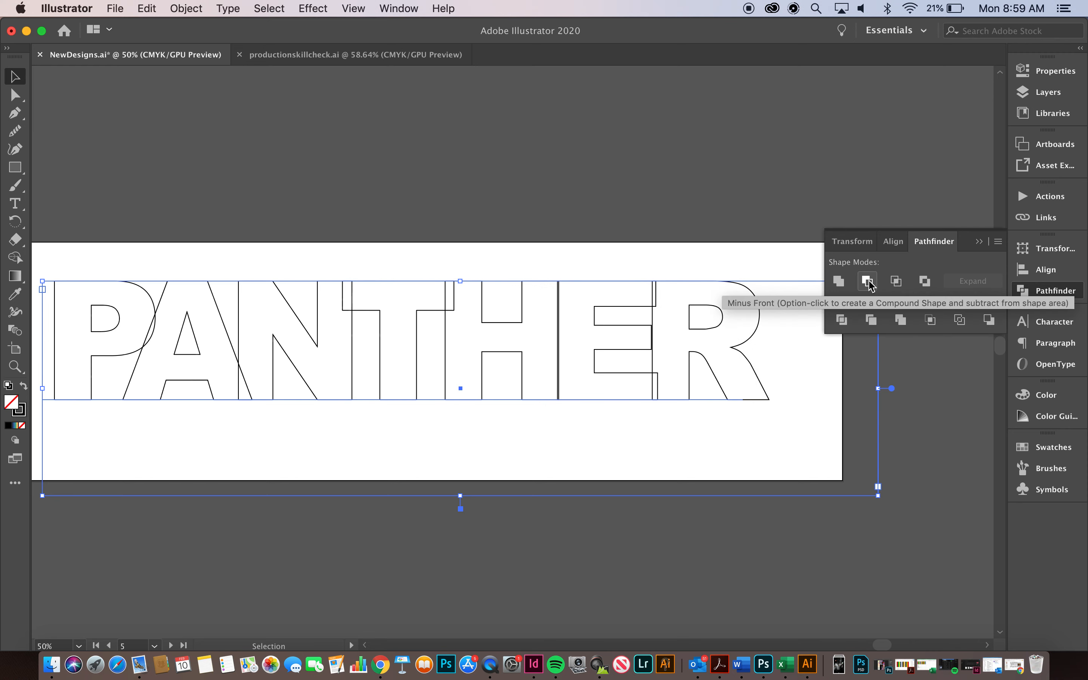
mouse_move(816, 292)
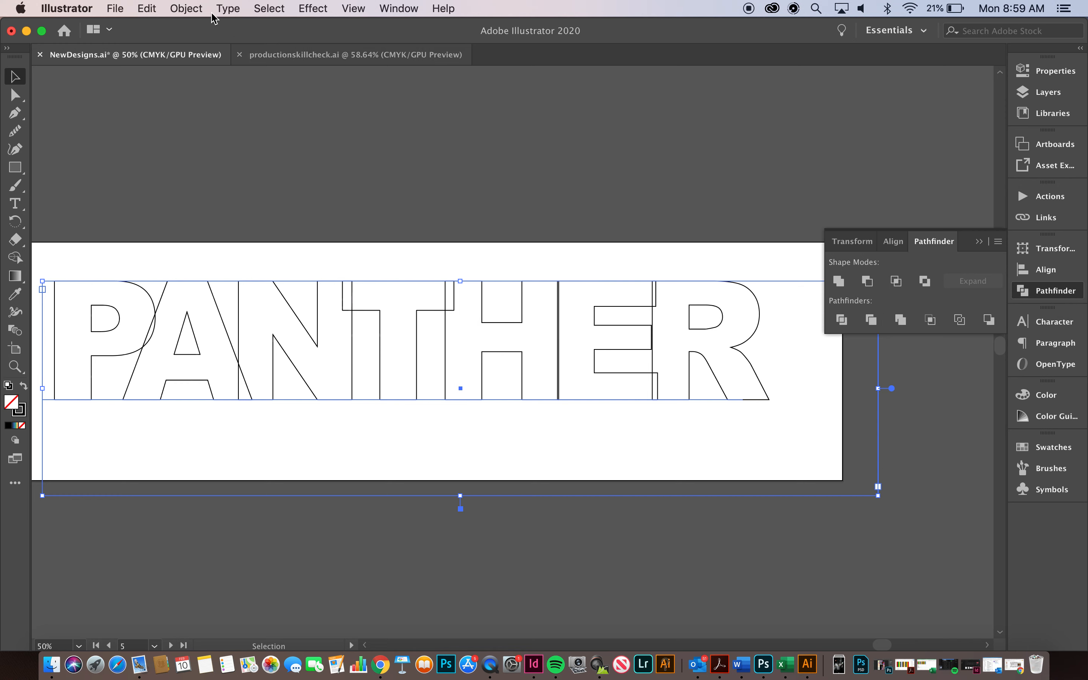
Convert PANTHER to outlines via Type > Create Outlines so the letters merge into one shape
click(185, 8)
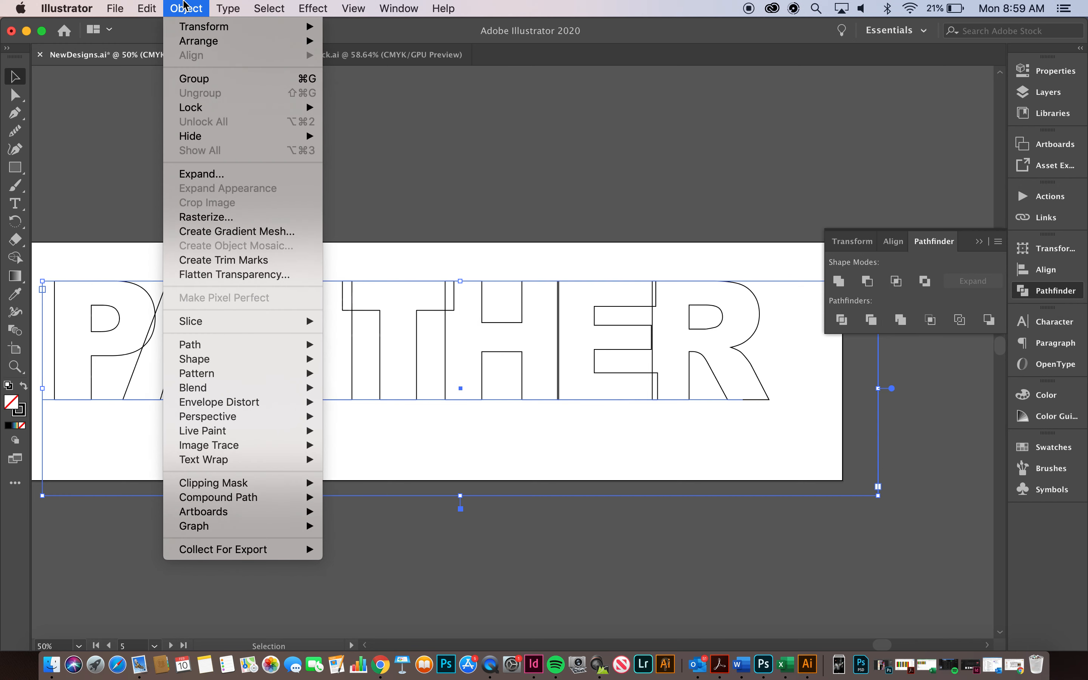
click(312, 8)
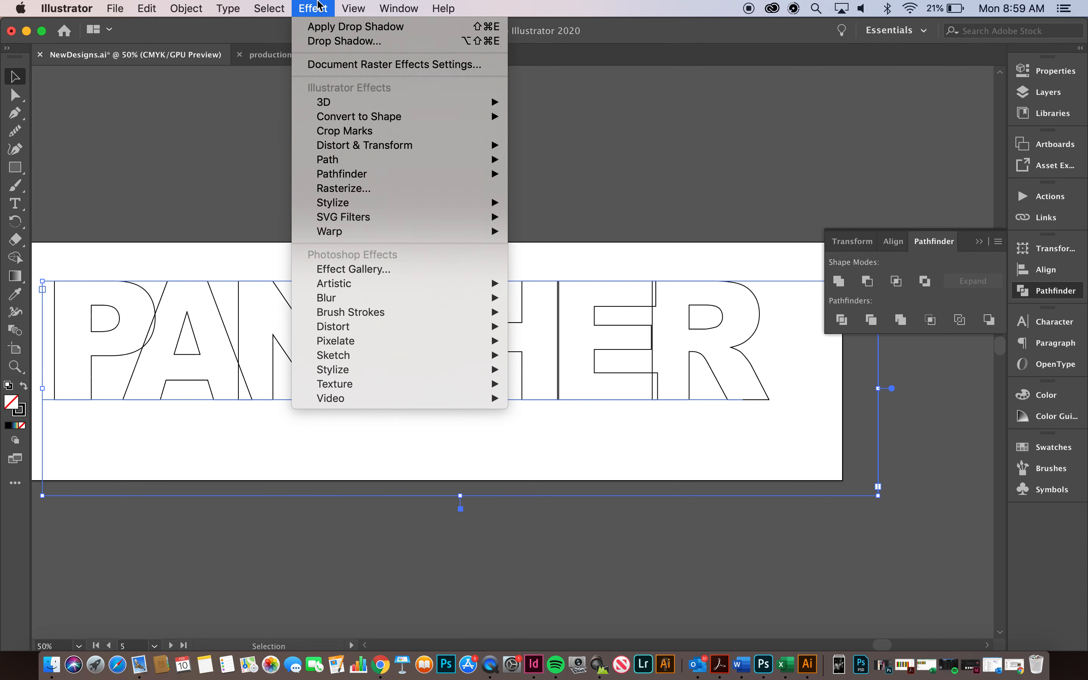
mouse_move(343, 41)
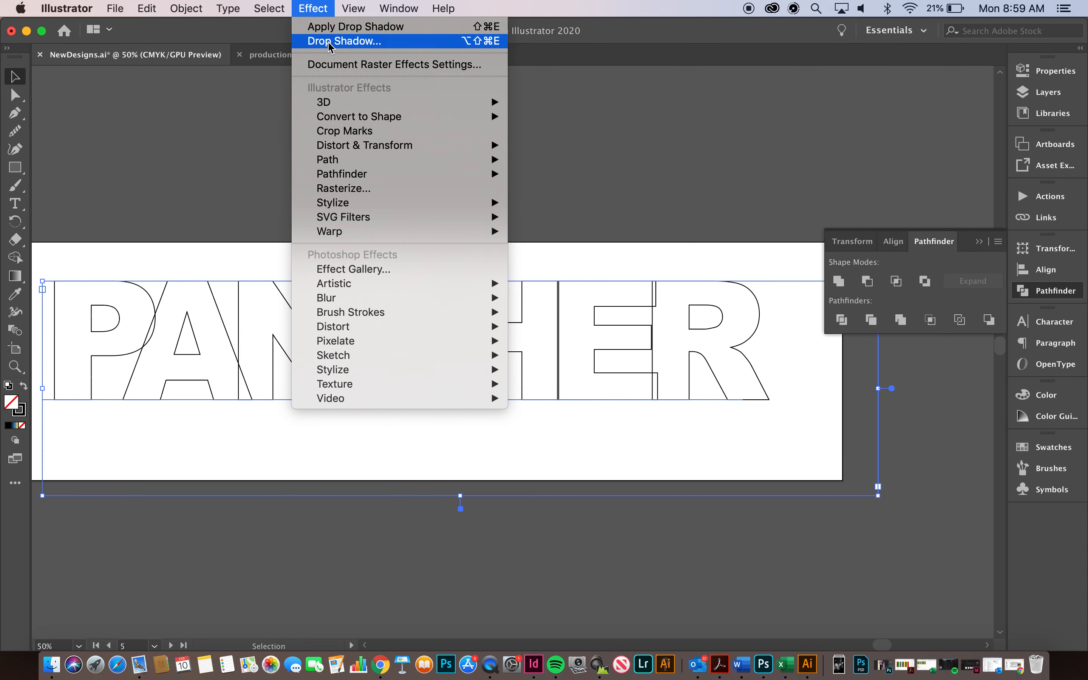
click(227, 9)
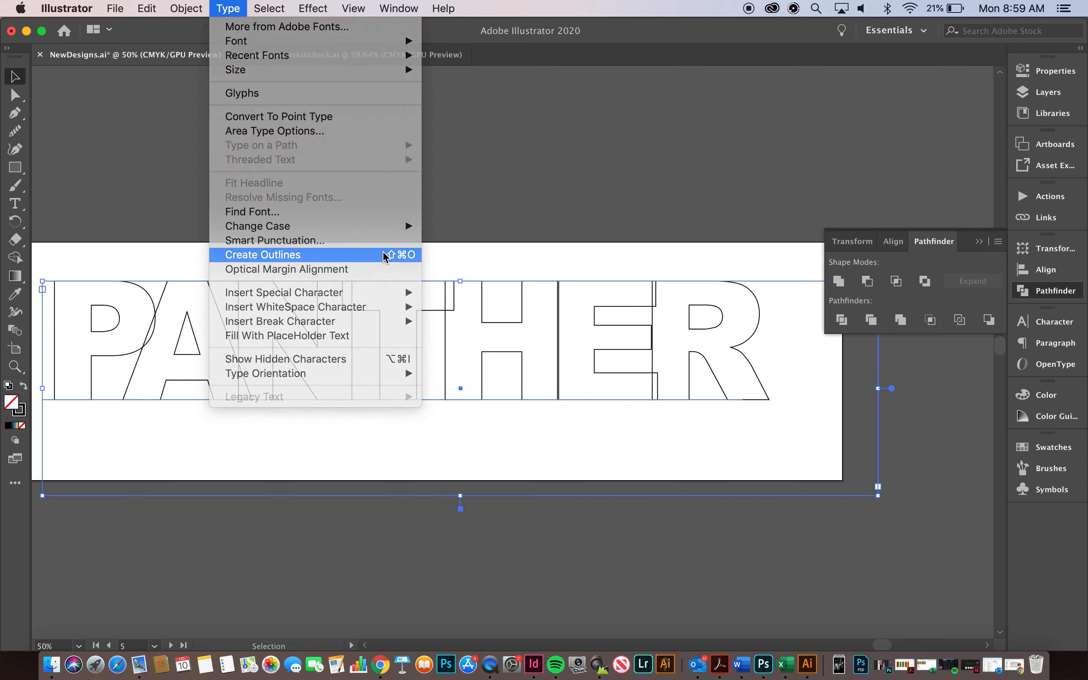
click(263, 255)
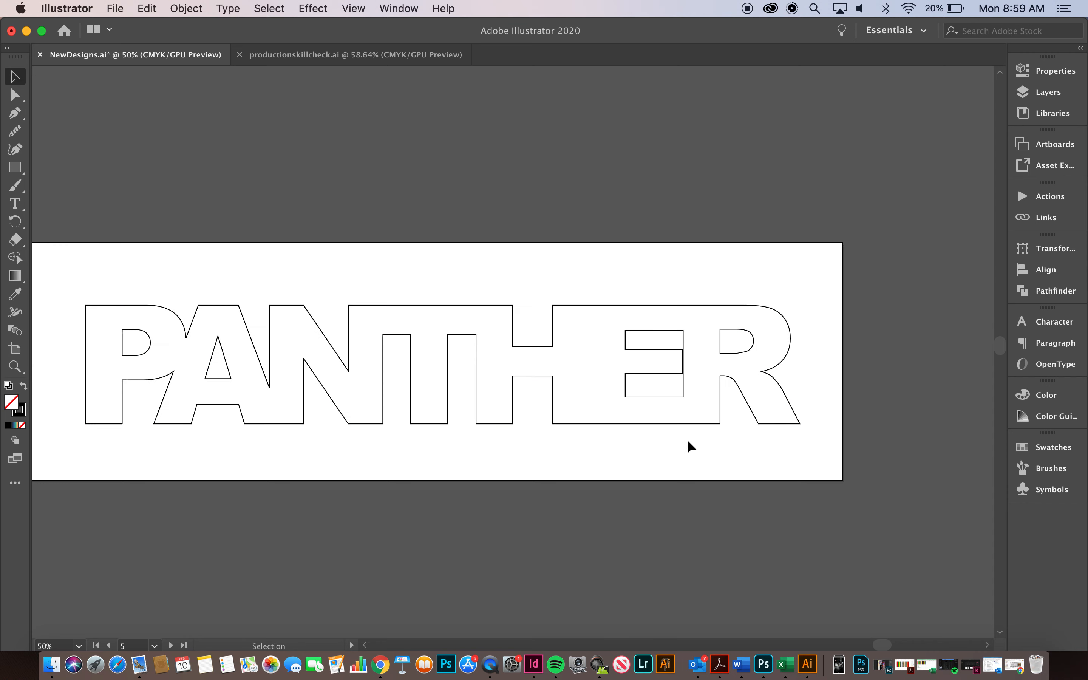
Give the merged PANTHER outline a navy swatch stroke thickened to 8 pt with no fill
click(689, 447)
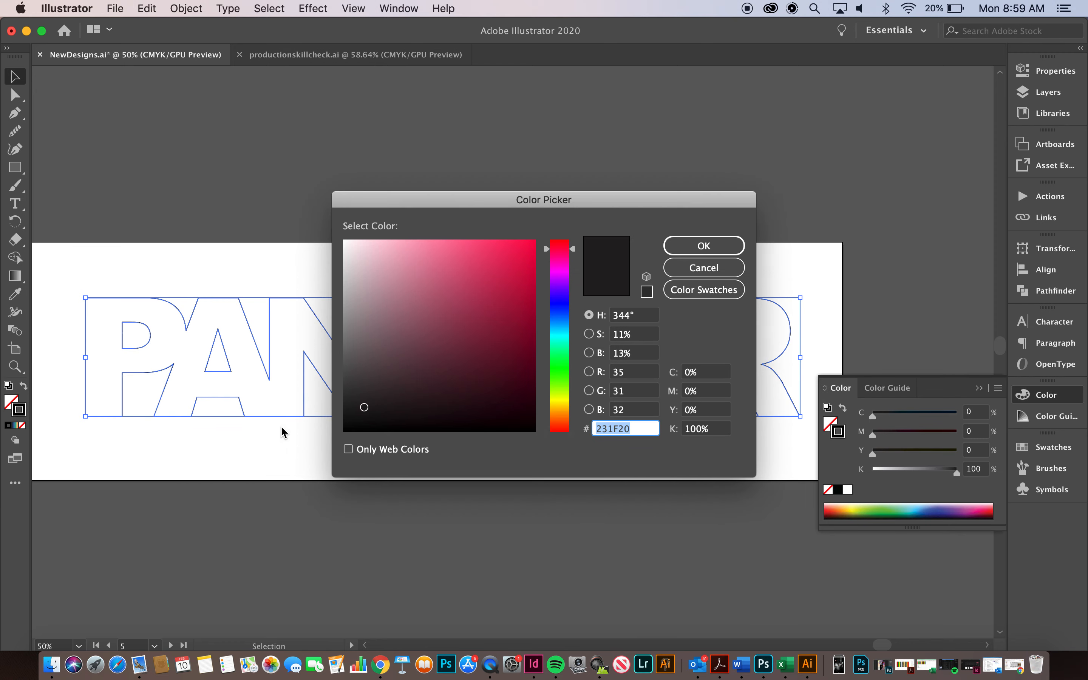
mouse_move(702, 267)
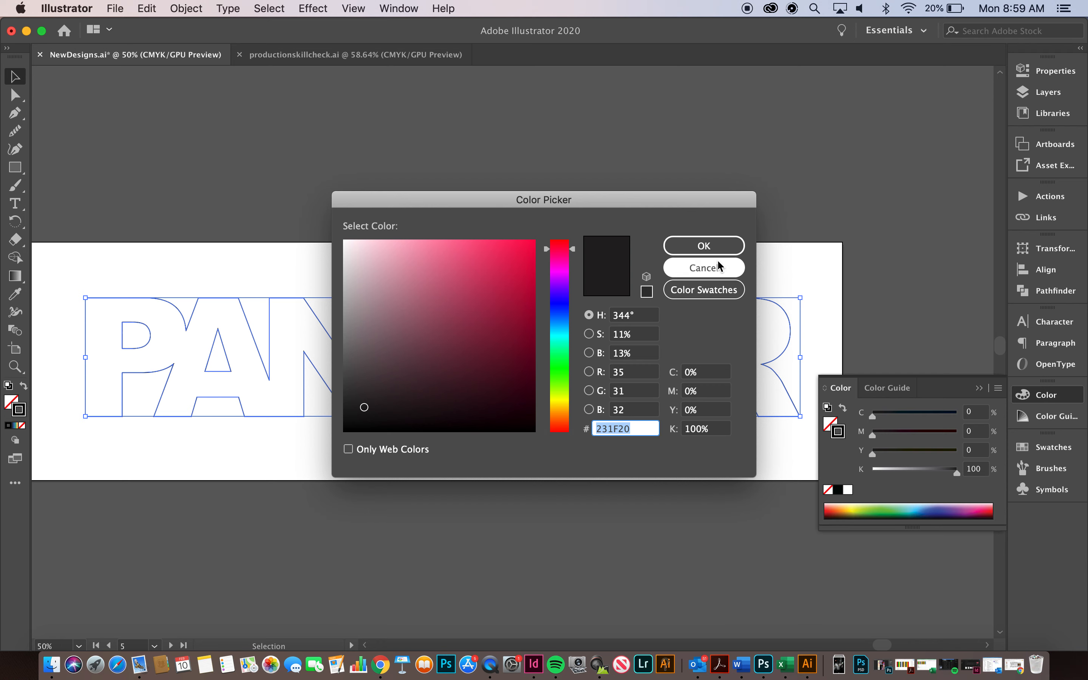
click(703, 289)
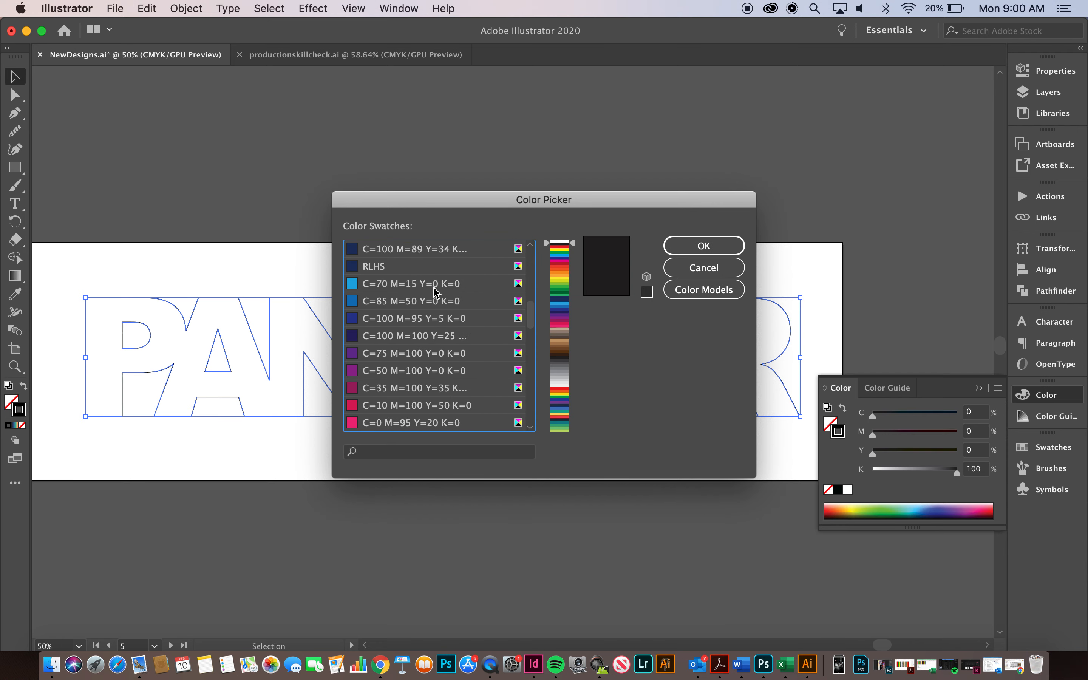
click(702, 245)
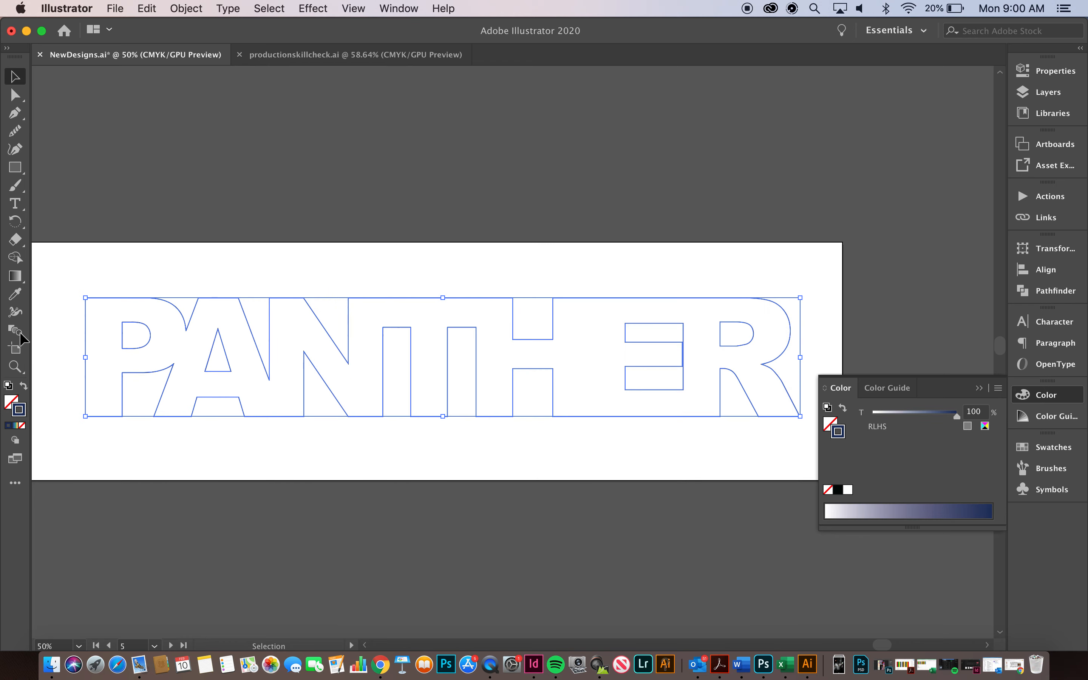
click(1051, 71)
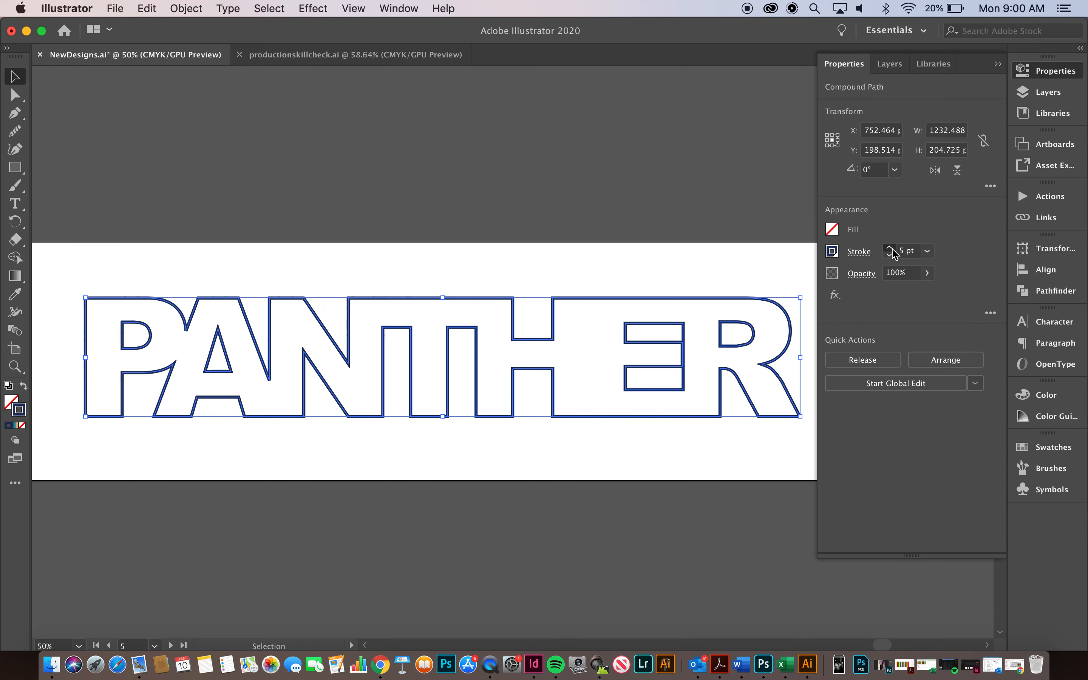
click(901, 251)
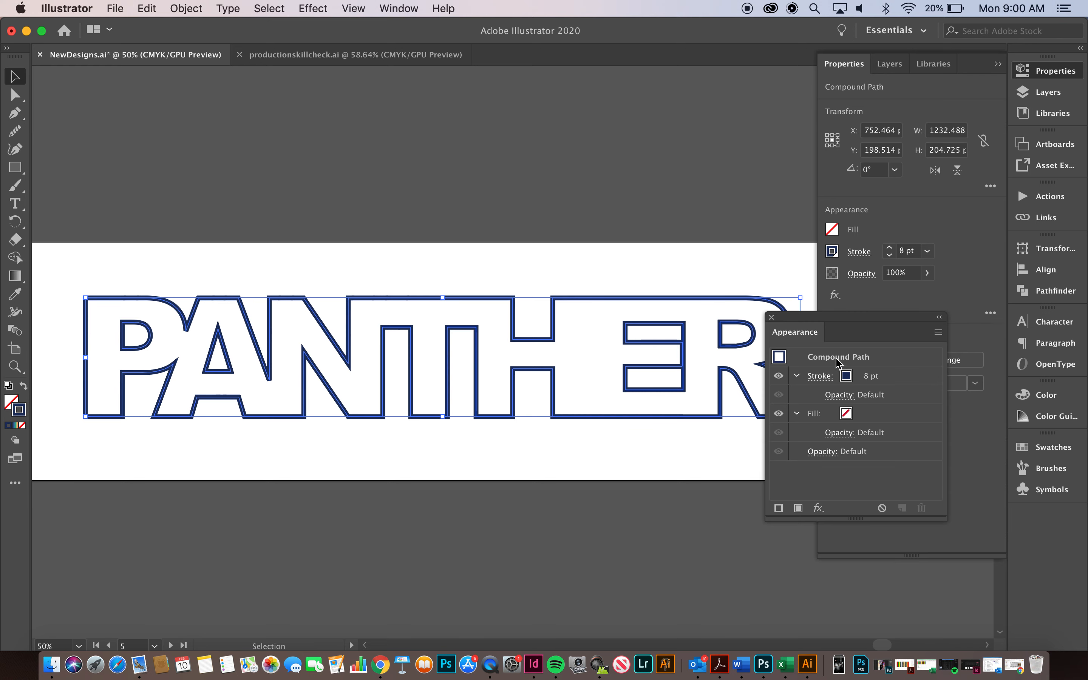
mouse_move(820, 507)
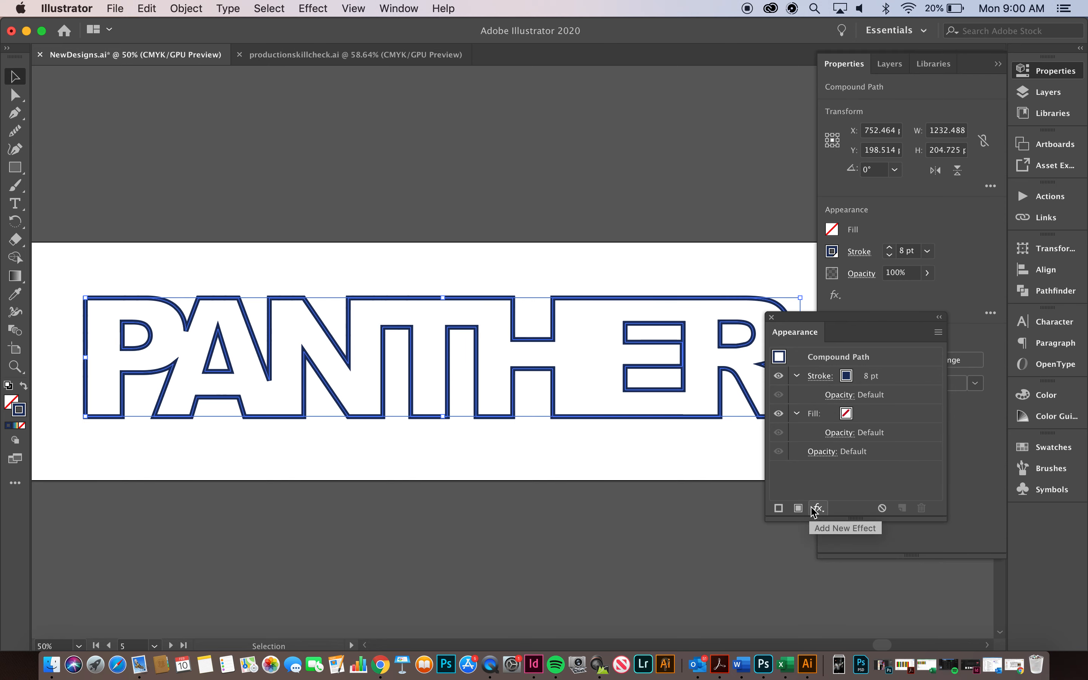
Apply a Gaussian Blur of about 7.5 px radius to the navy outline with Preview on
click(818, 508)
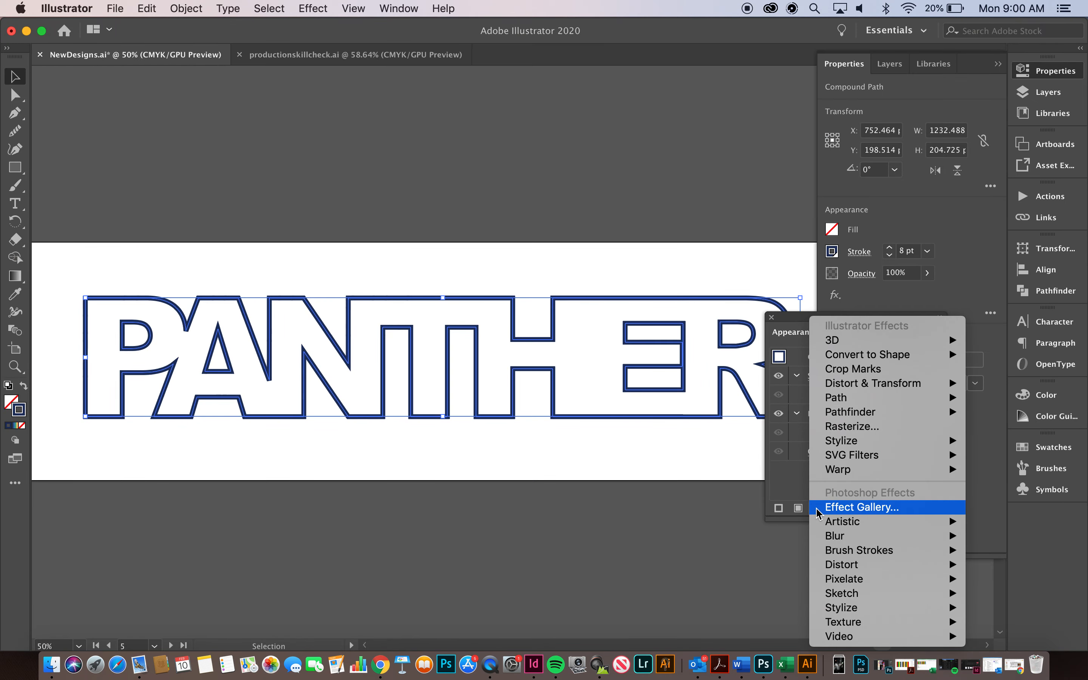
mouse_move(834, 536)
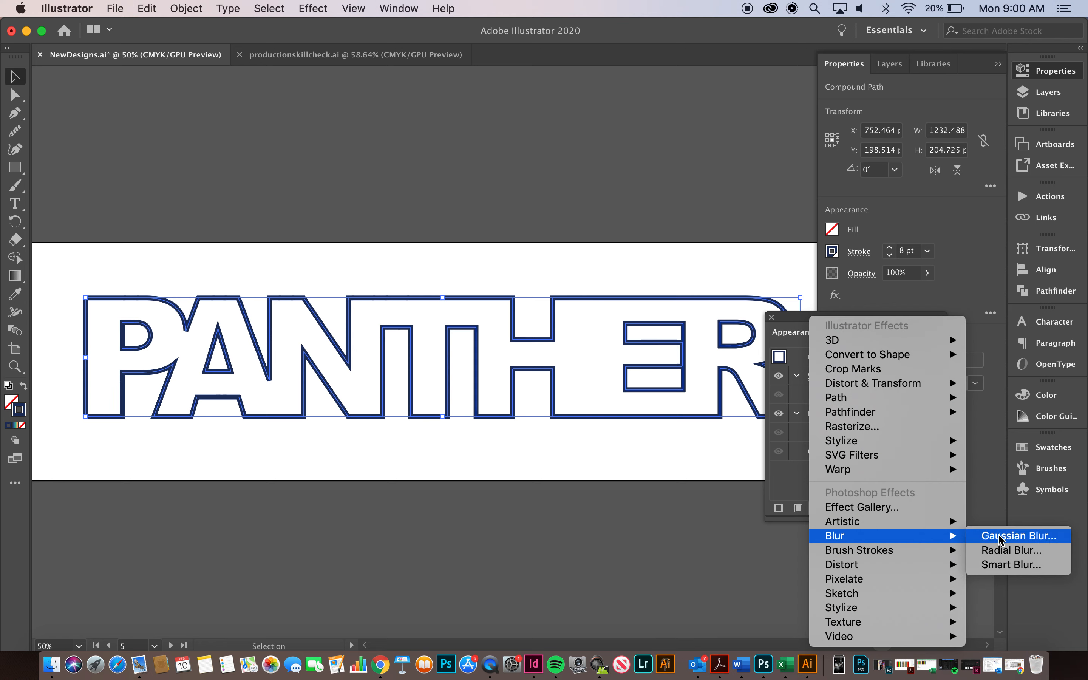
click(1018, 534)
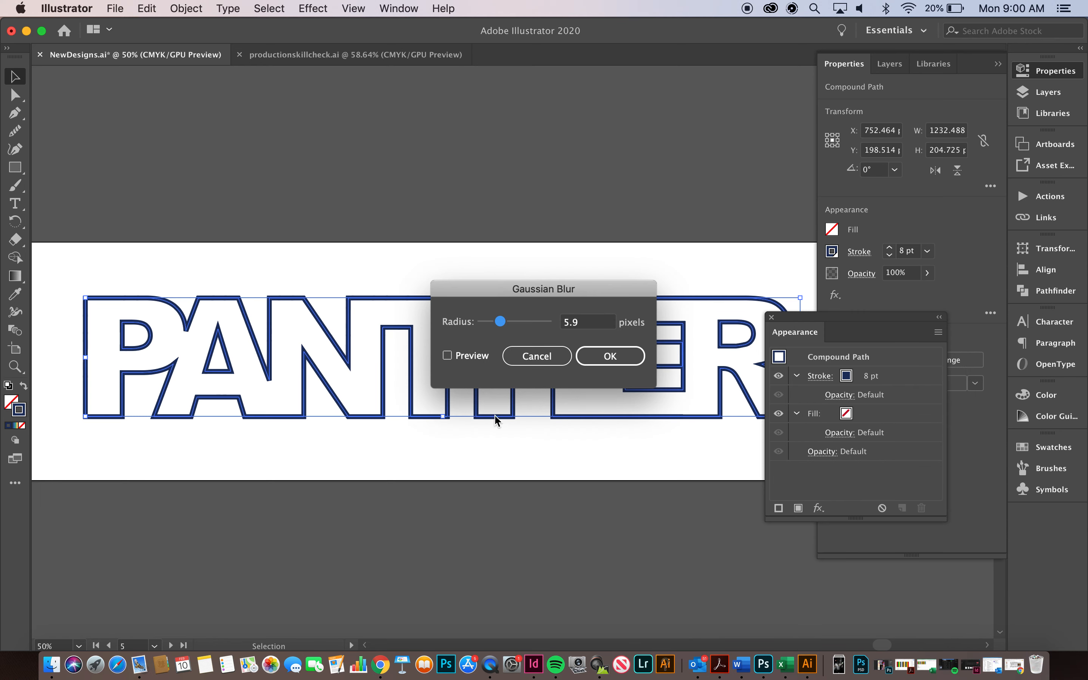
click(447, 355)
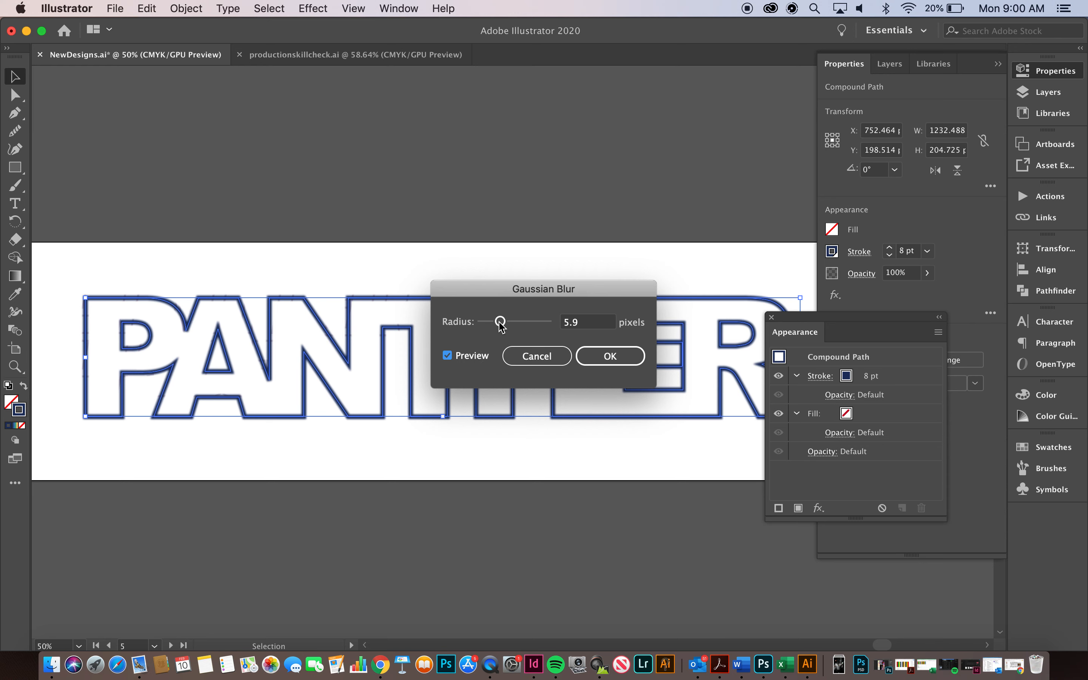
drag(498, 321, 506, 321)
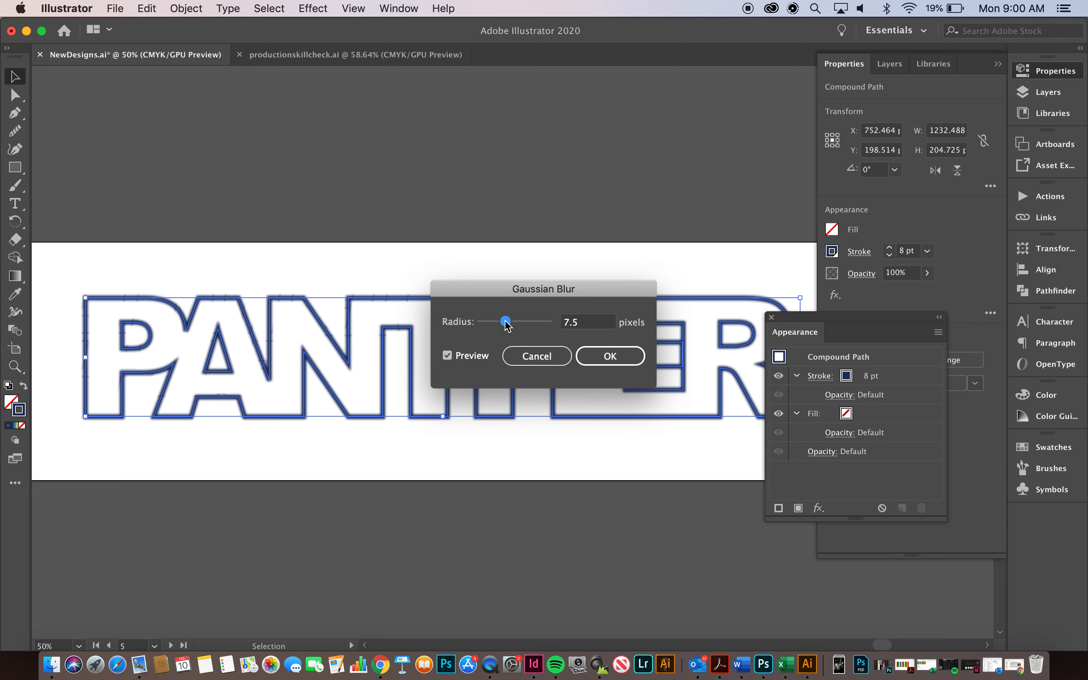
click(609, 356)
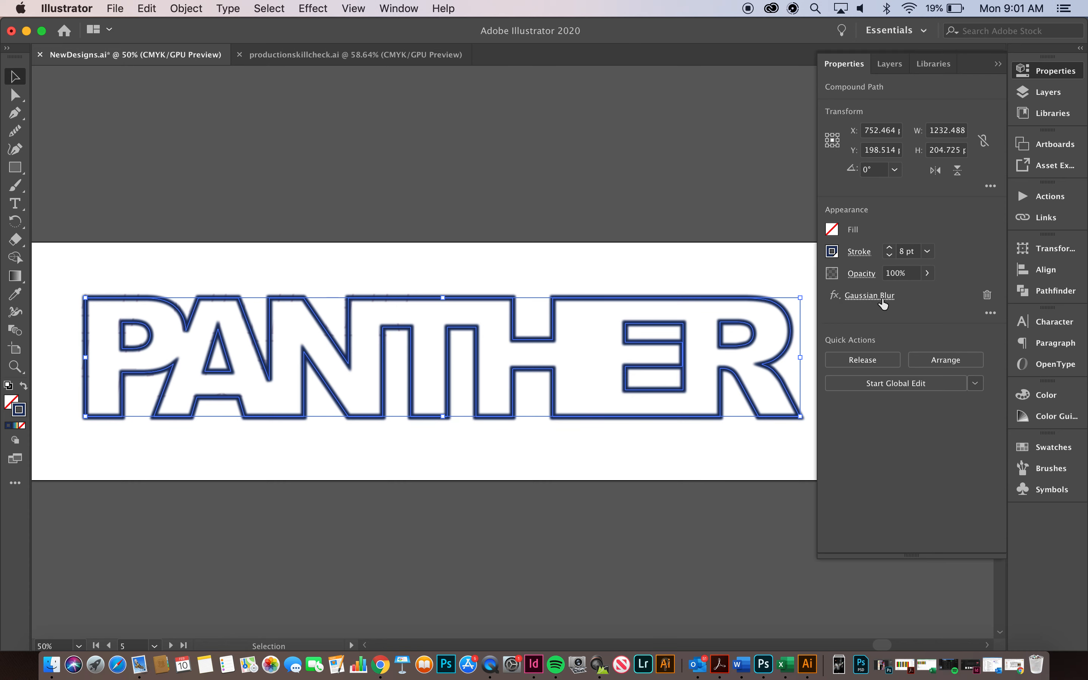
mouse_move(939, 310)
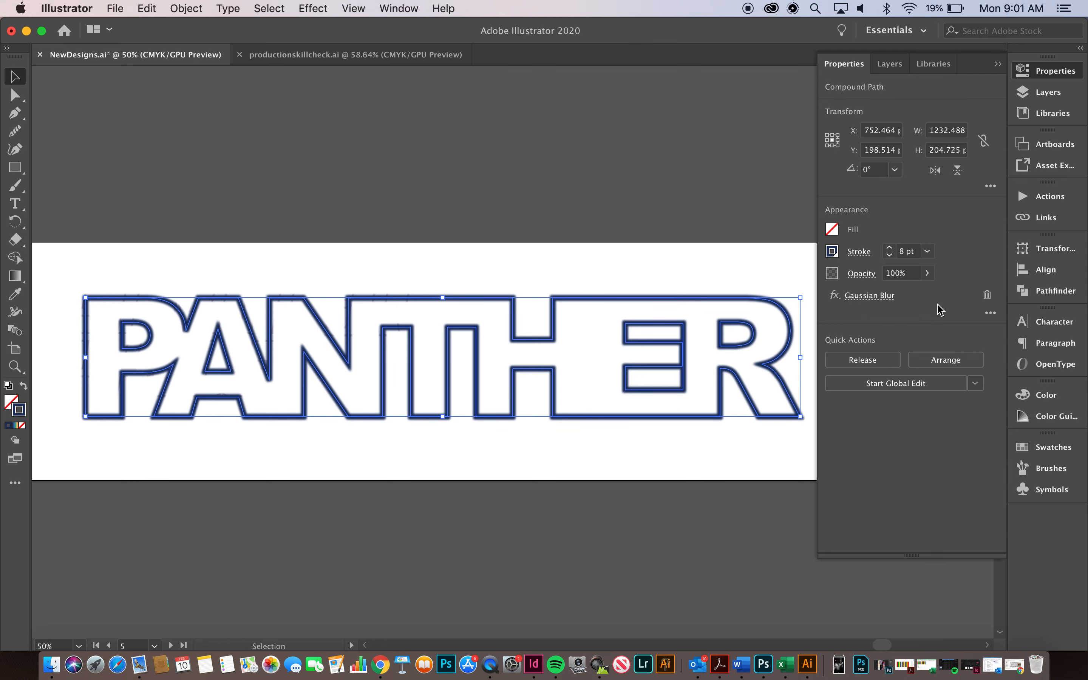
Remove the Gaussian Blur from the pasted-in-front PANTHER outline copy
click(835, 294)
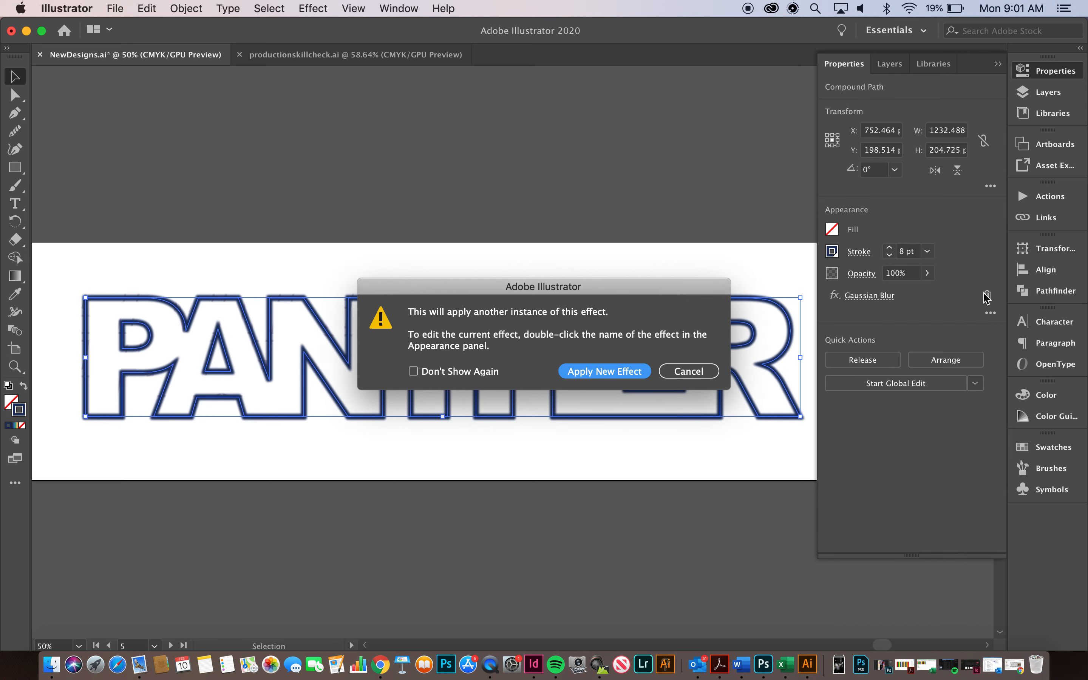
click(687, 371)
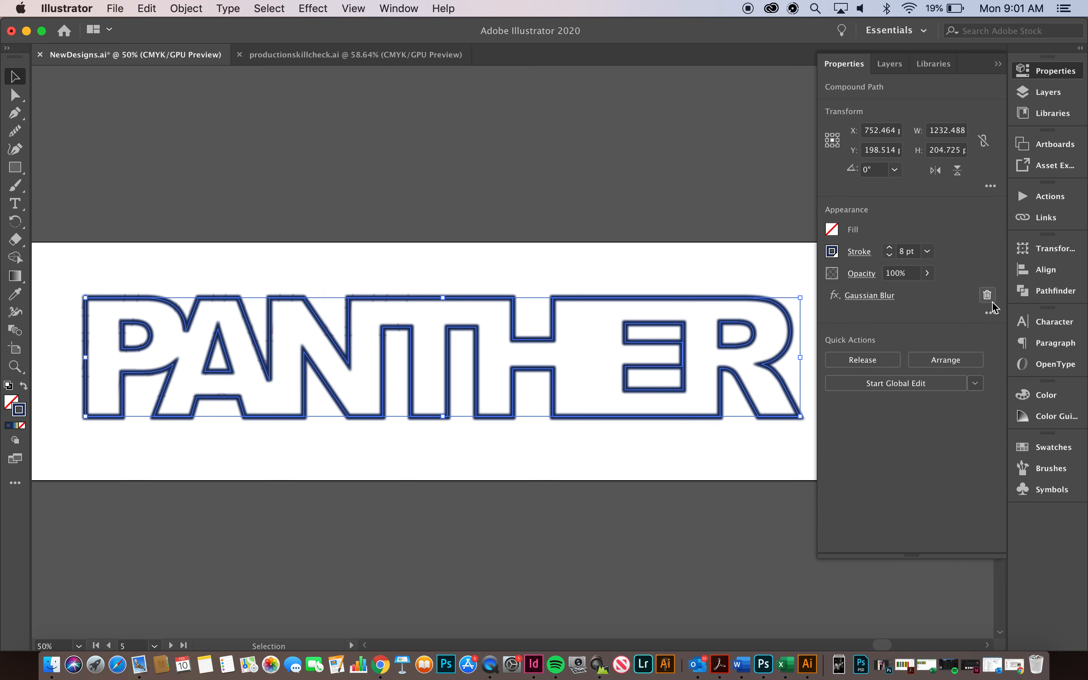
click(987, 295)
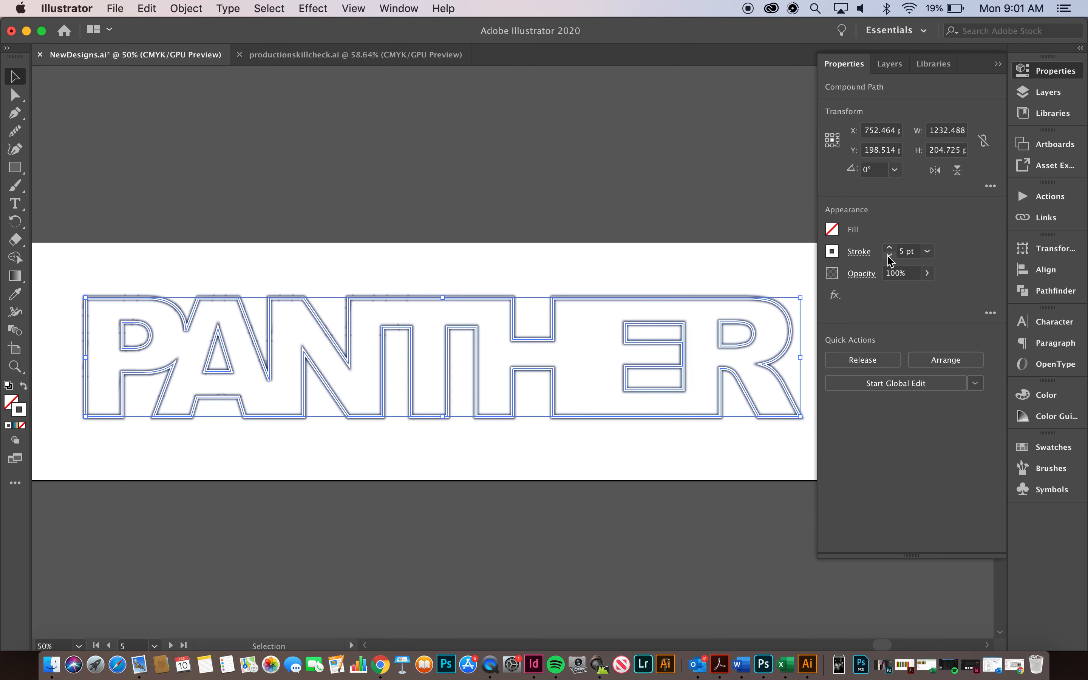
Make the copy a thin 1 pt white stroke over the navy glow
click(889, 254)
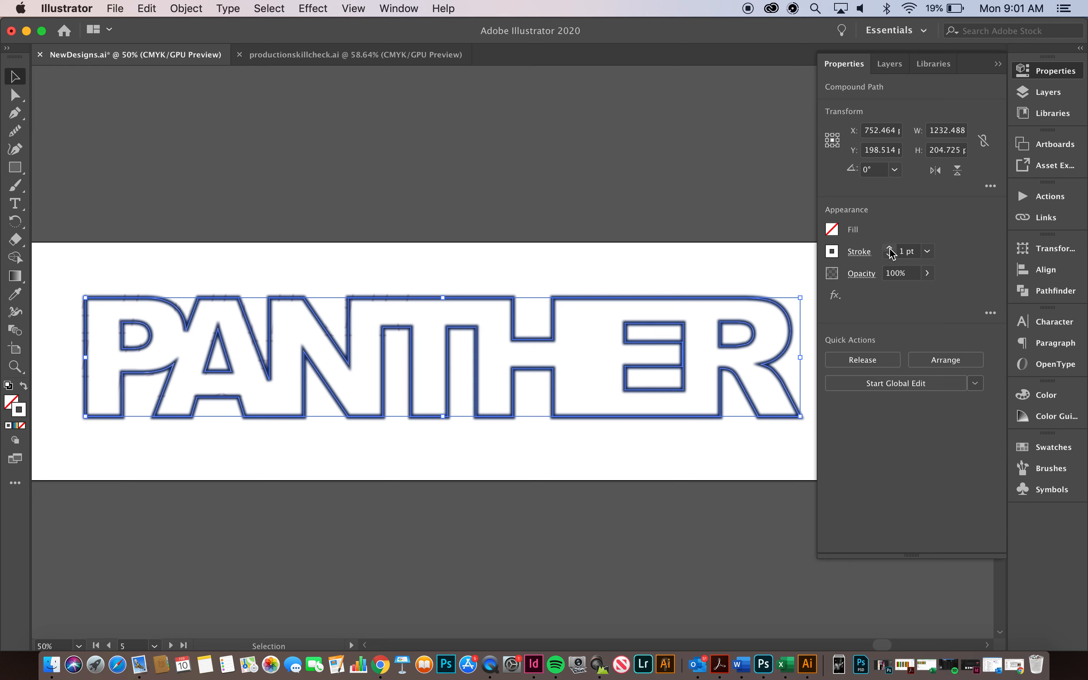
click(888, 247)
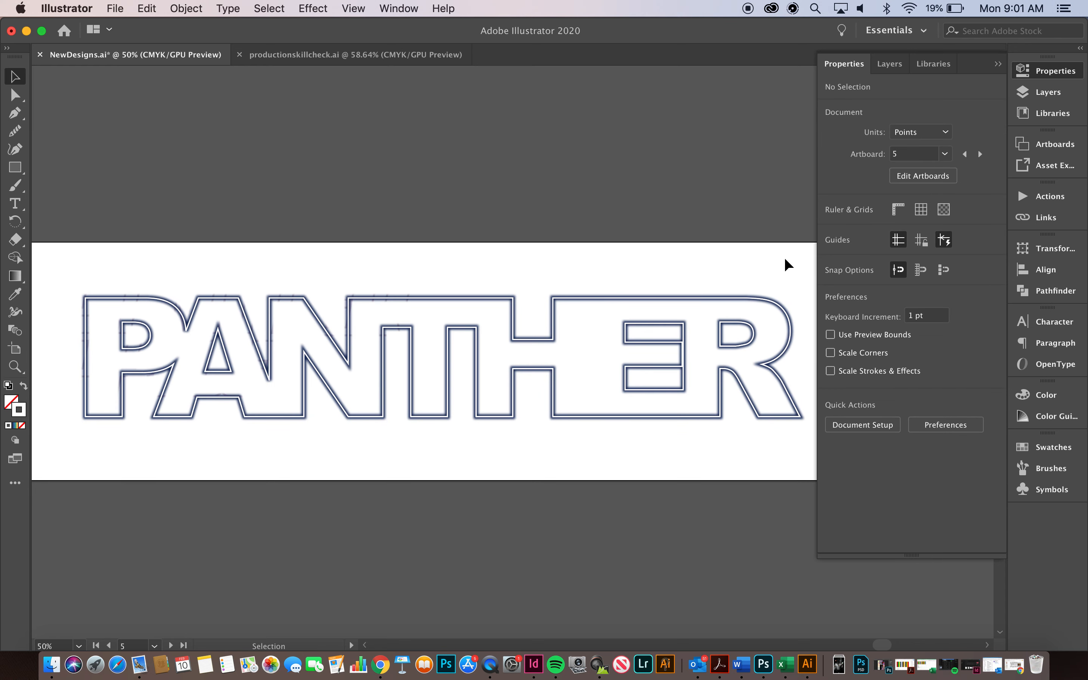
click(998, 64)
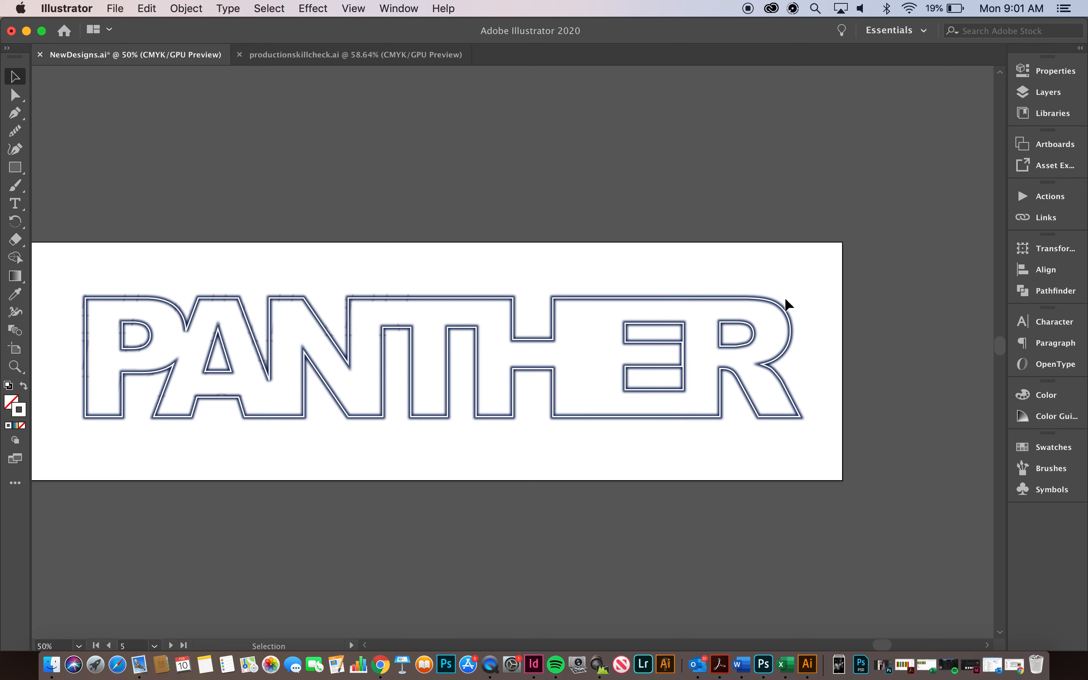
mouse_move(263, 432)
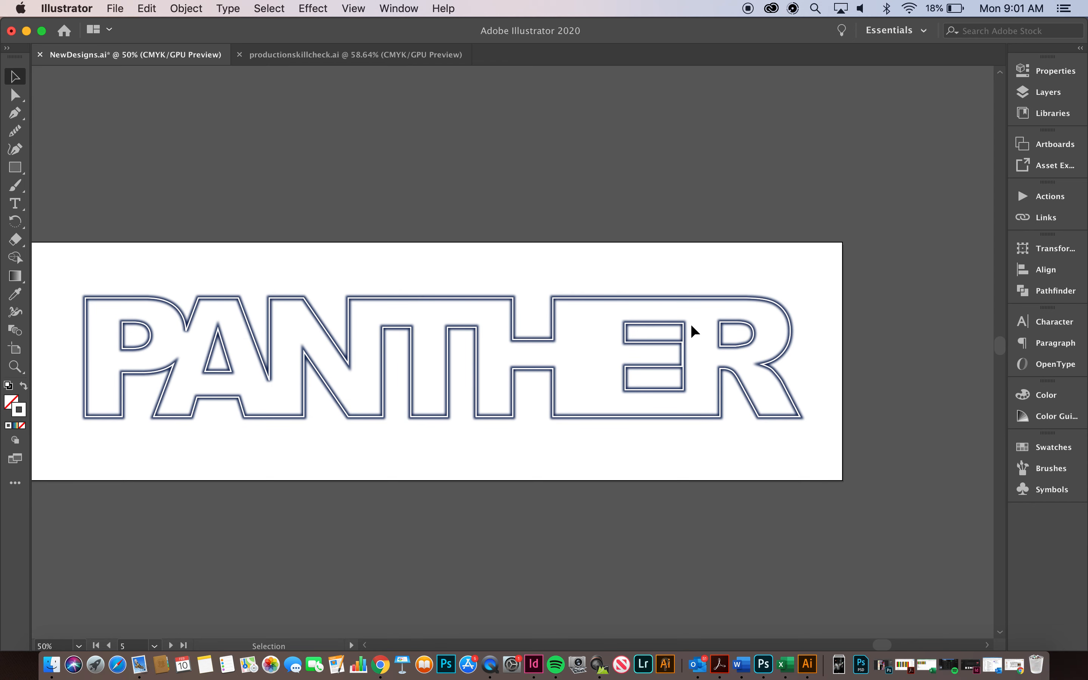
mouse_move(889, 456)
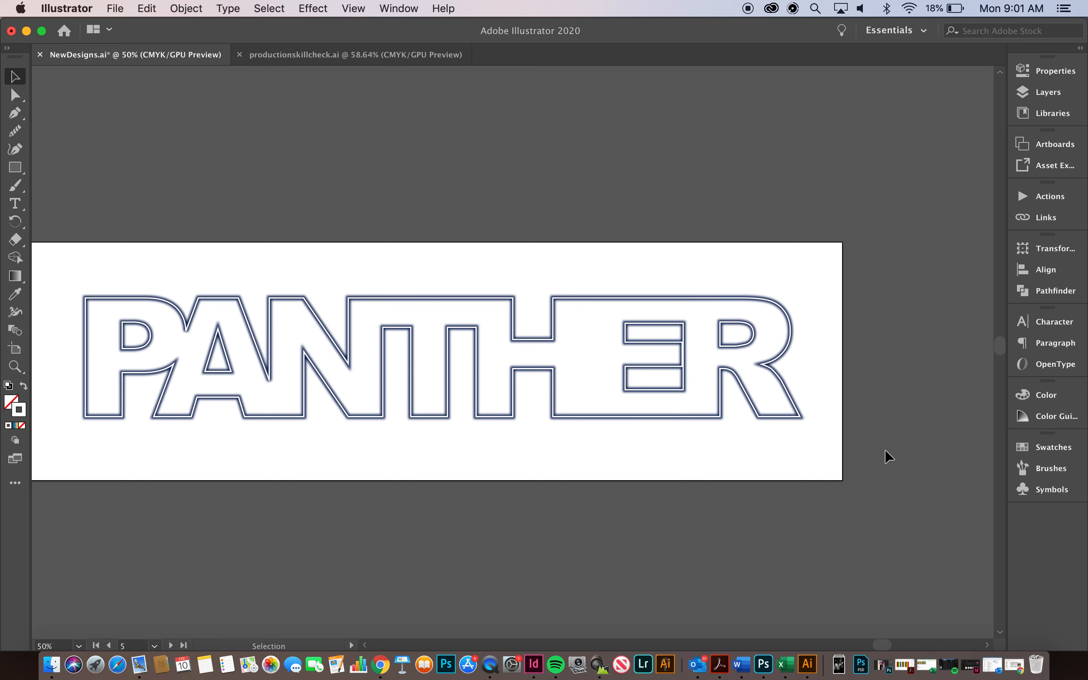
mouse_move(952, 358)
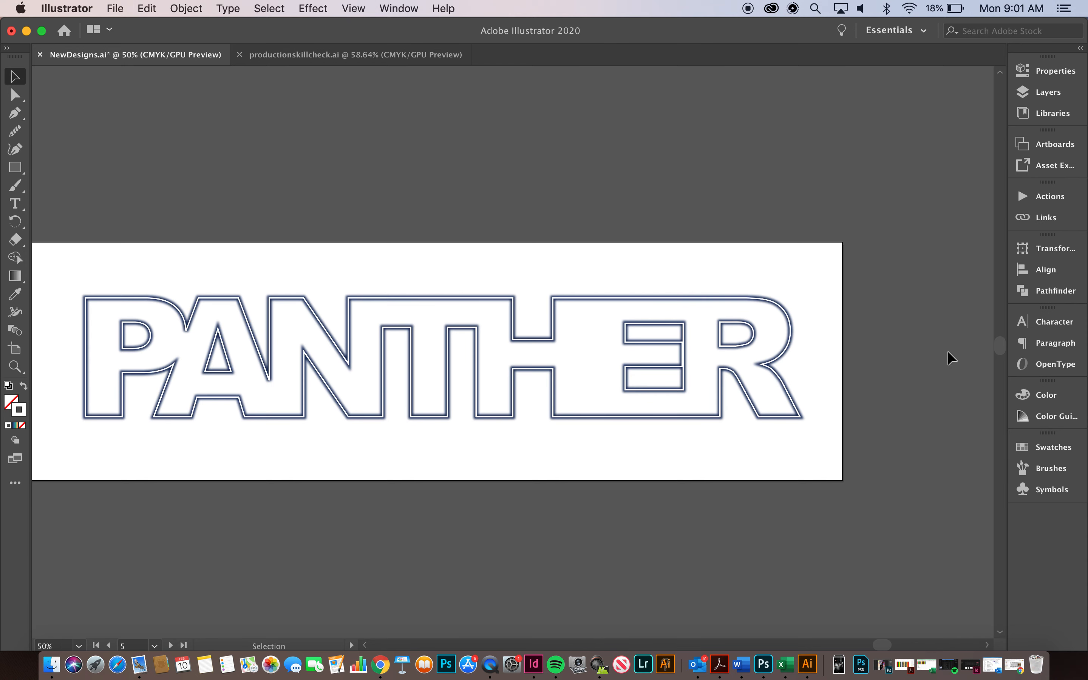
mouse_move(1047, 70)
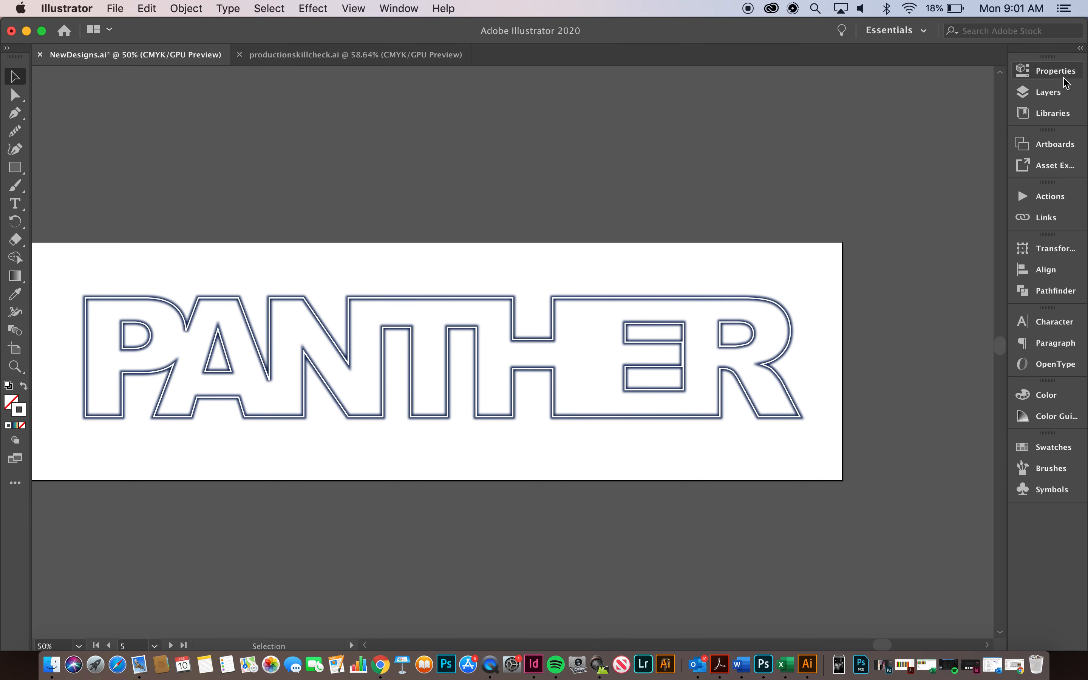
click(1046, 70)
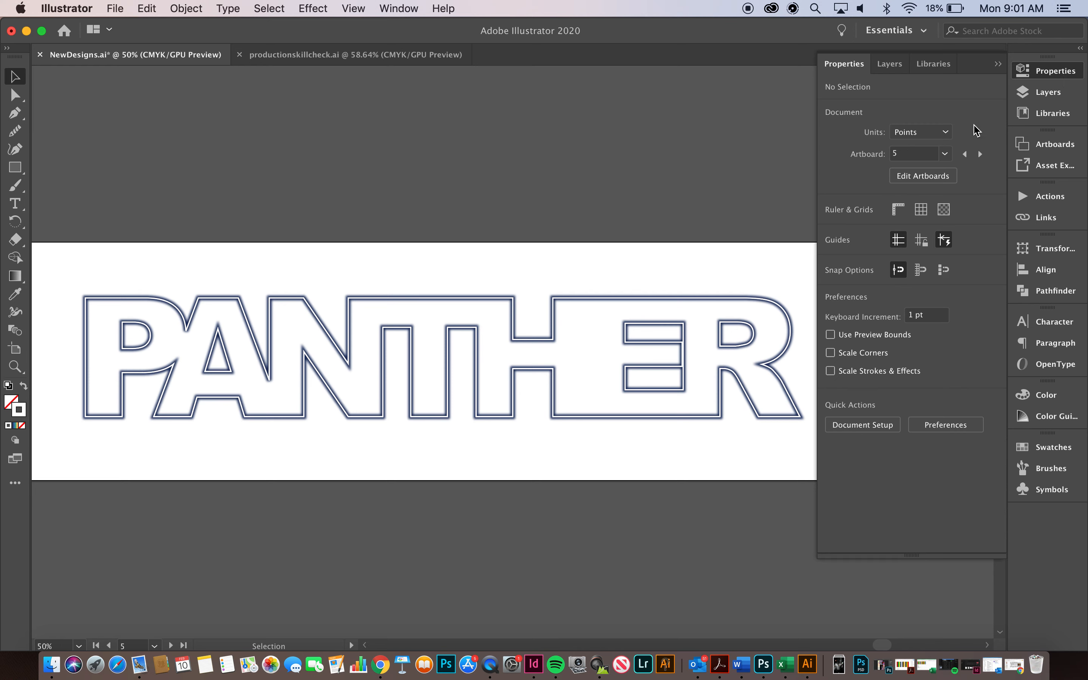
click(416, 340)
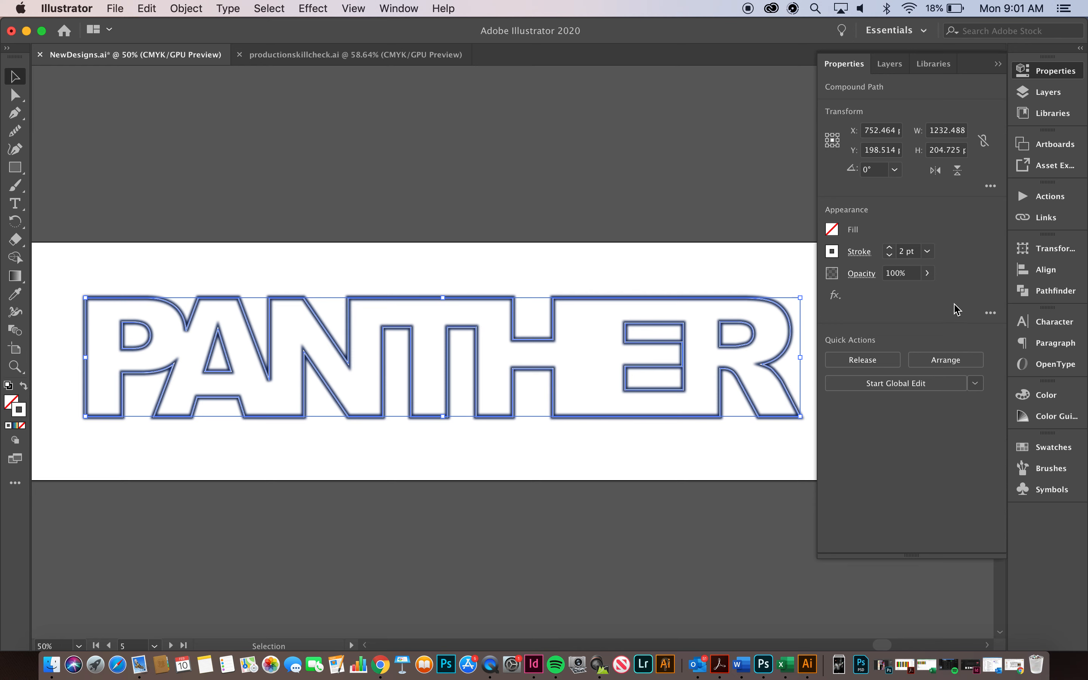
mouse_move(715, 376)
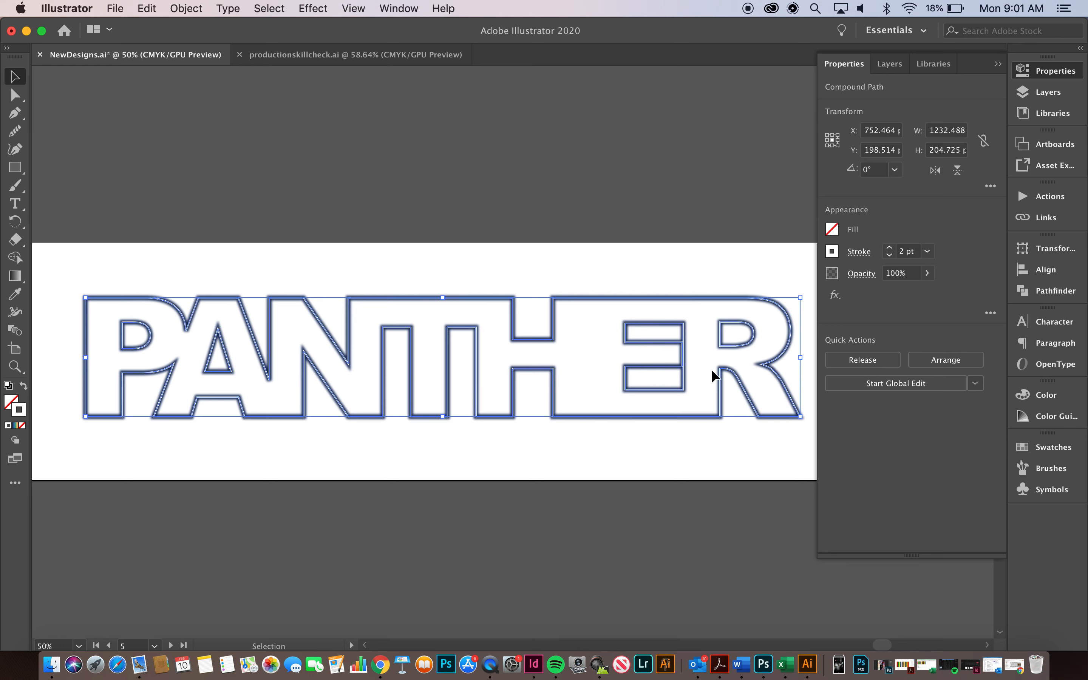
mouse_move(698, 357)
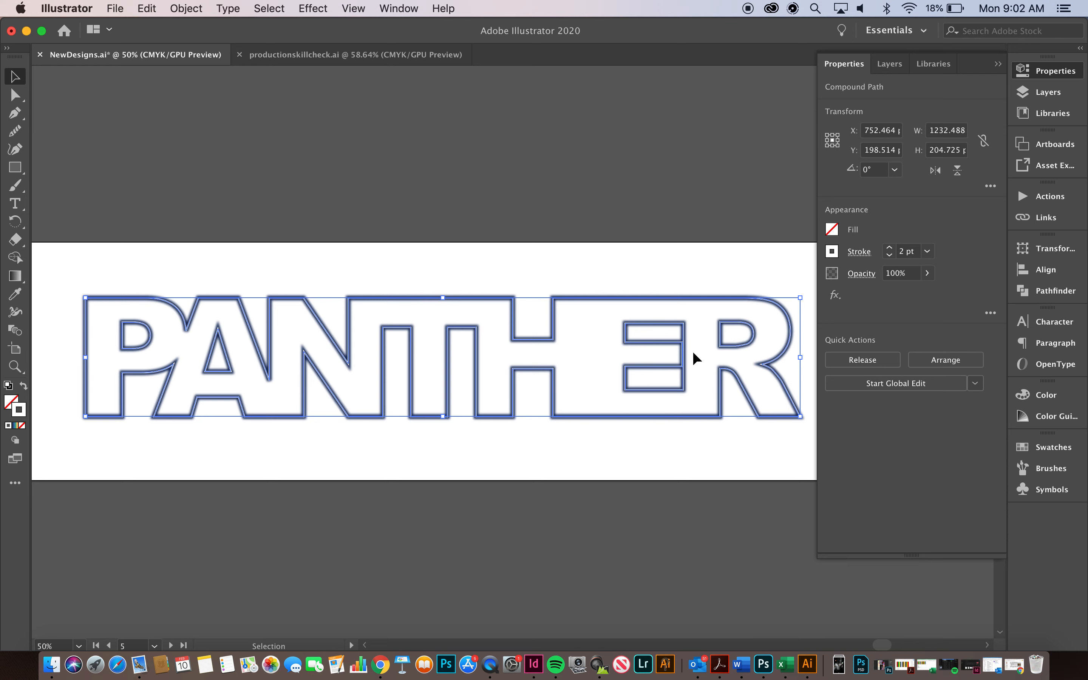
mouse_move(701, 354)
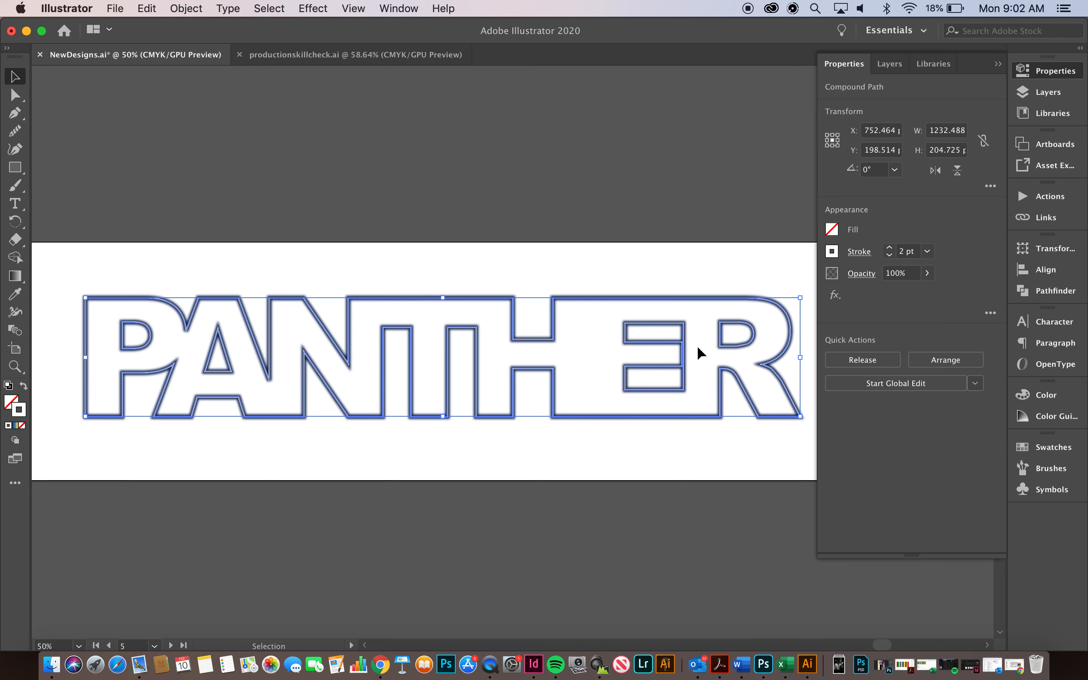
mouse_move(596, 351)
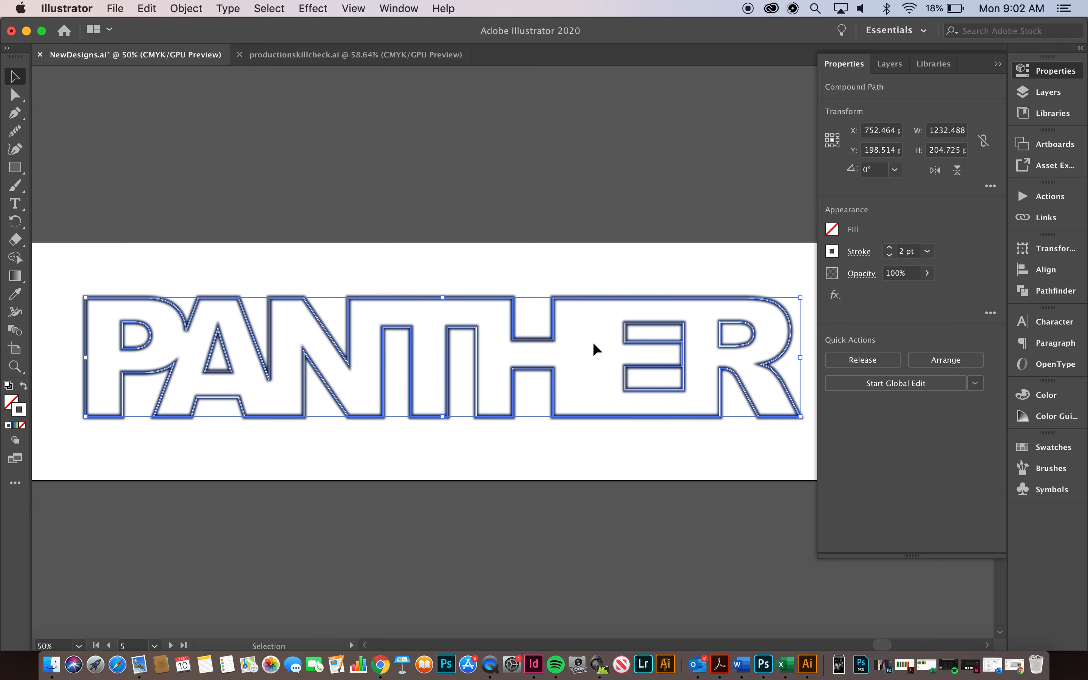
mouse_move(595, 335)
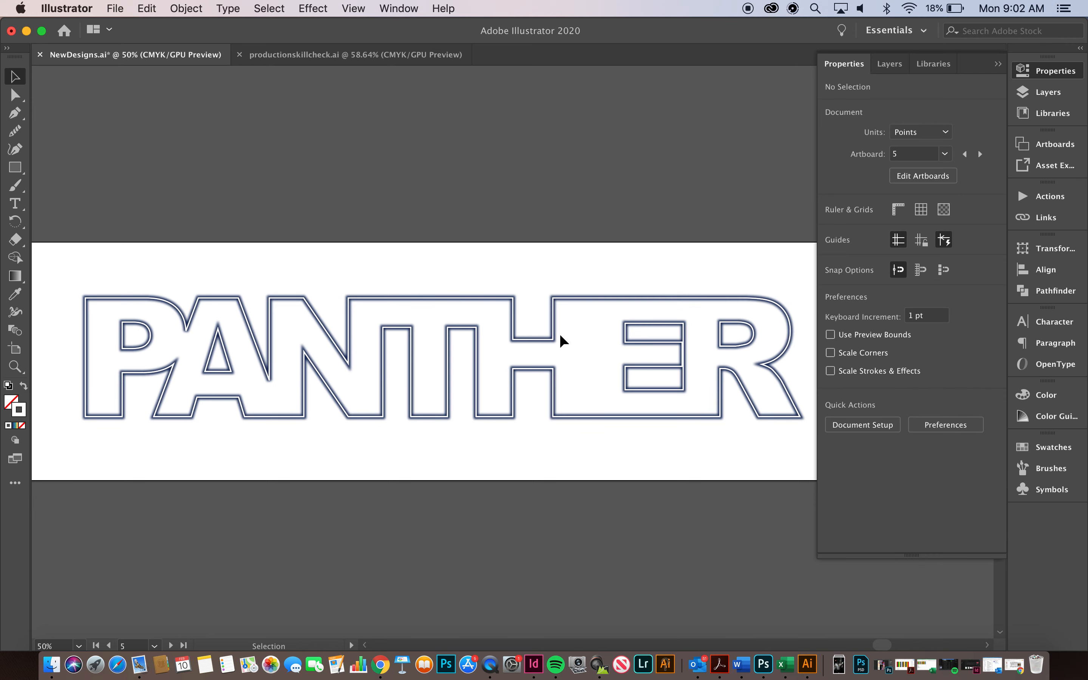
mouse_move(486, 327)
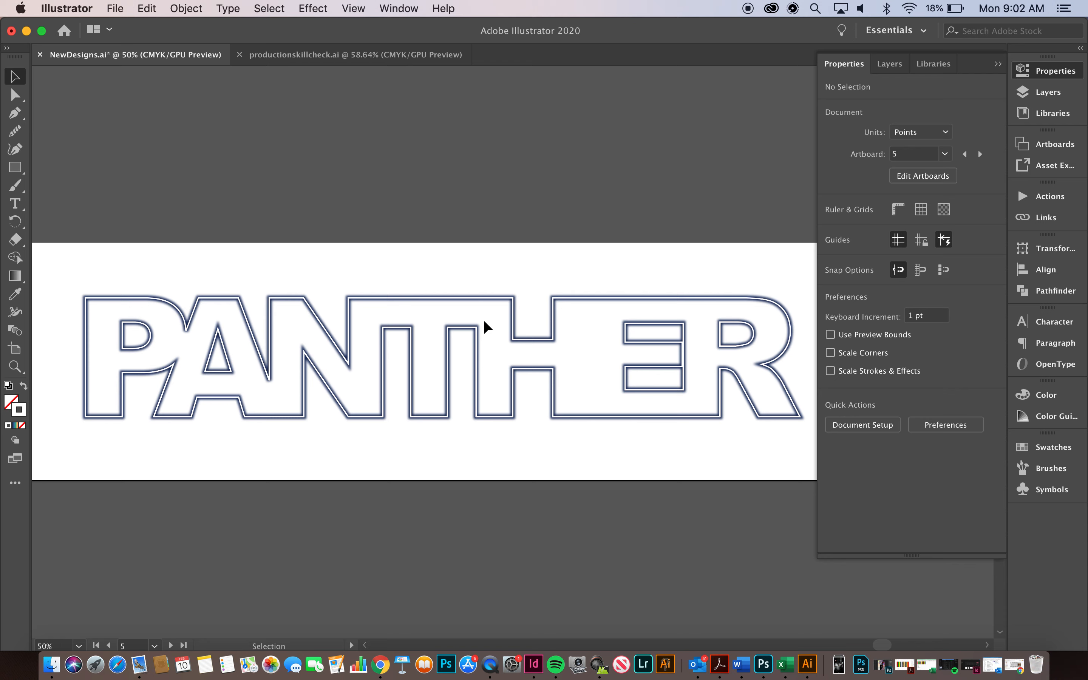
mouse_move(1027, 206)
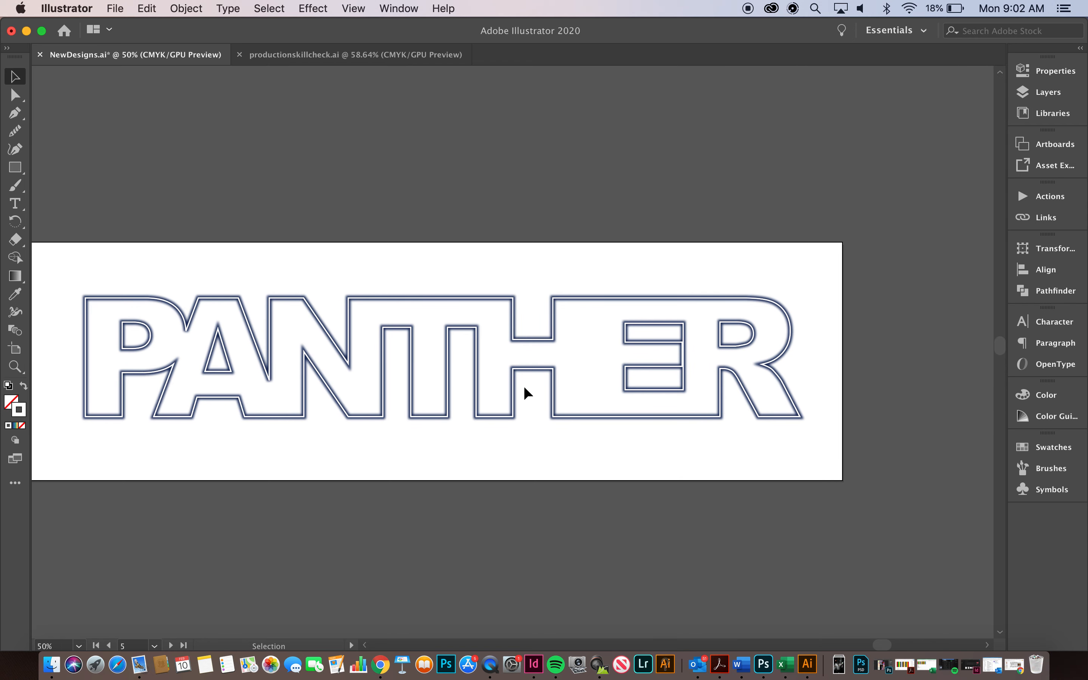
mouse_move(582, 377)
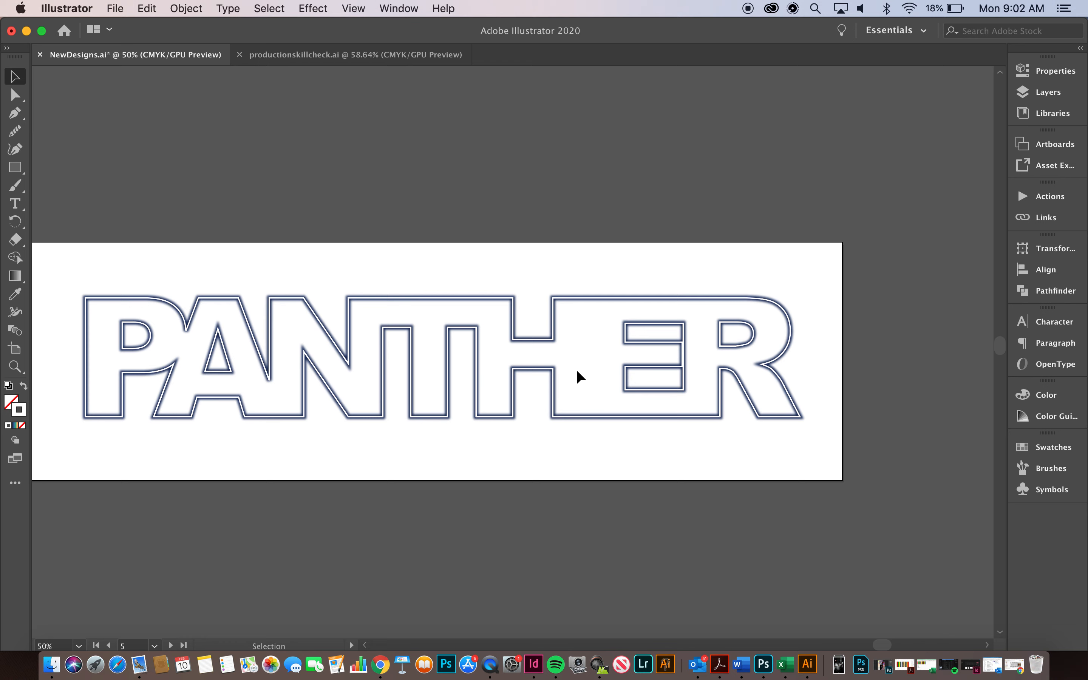